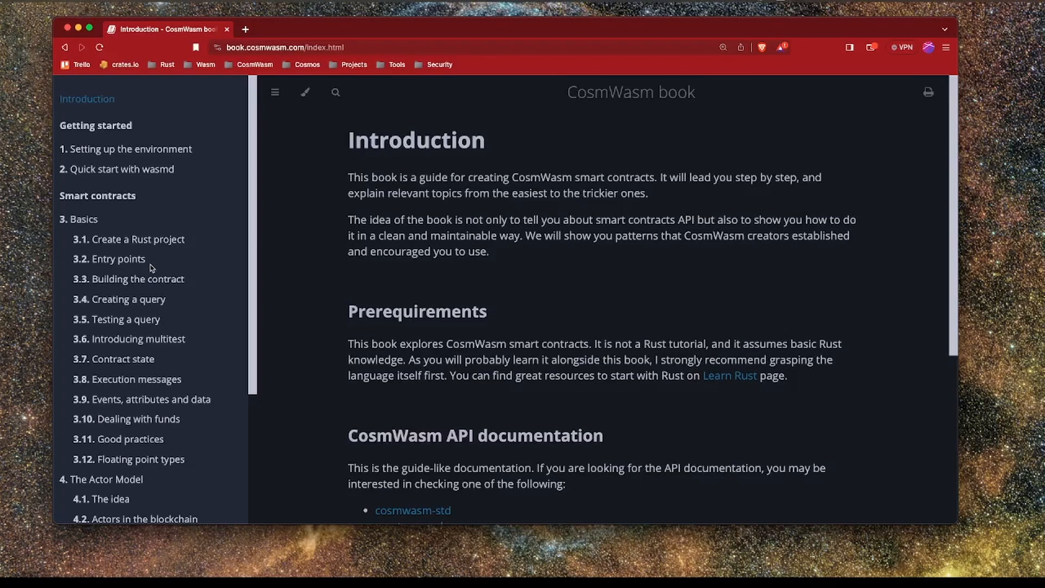
Step: Open CosmWasm/cw-template from bookmarks, review its README setup commands, then return to the book introduction
click(337, 28)
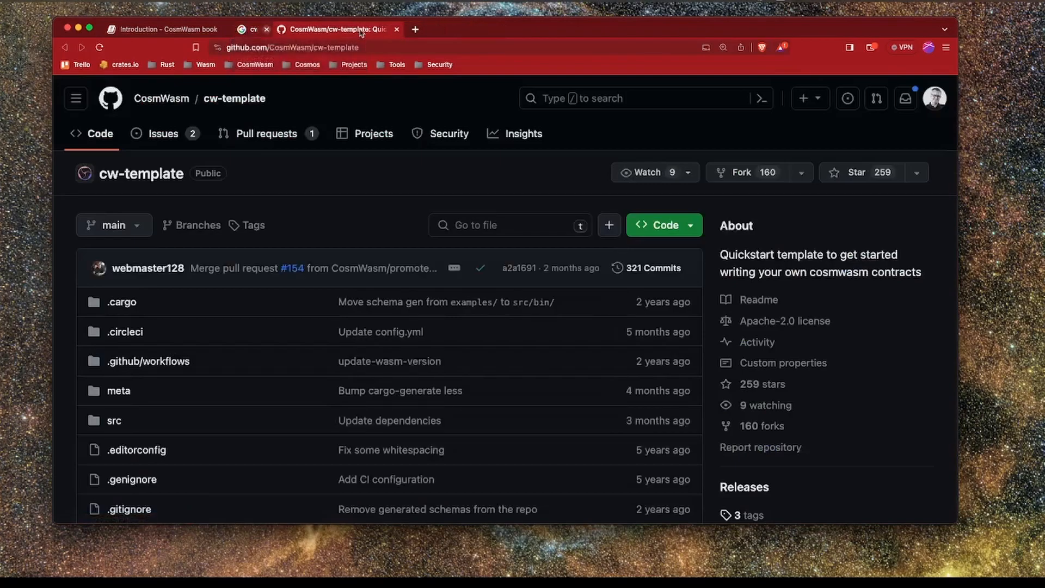
click(266, 30)
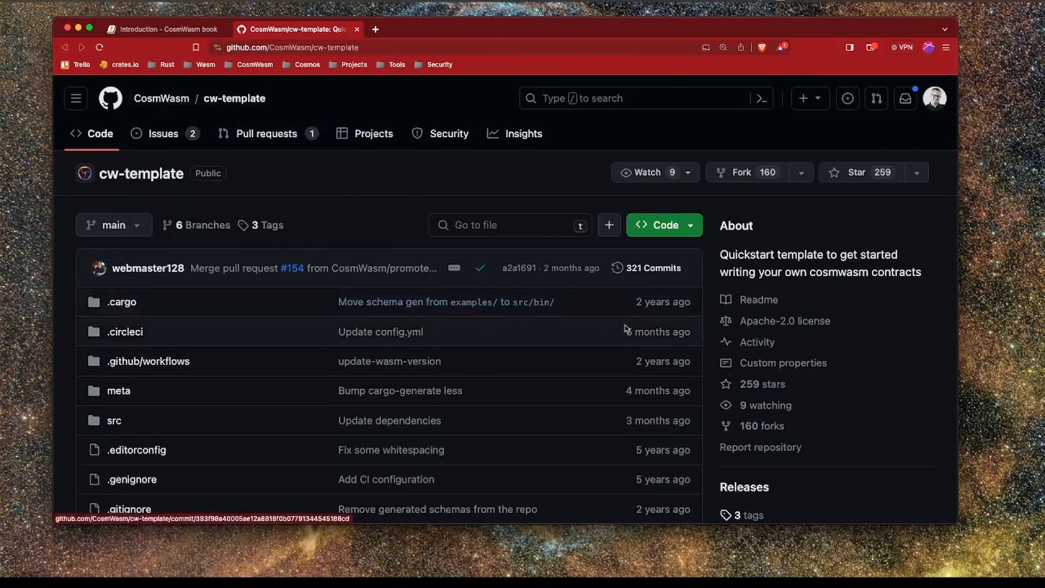
scroll(down, 3)
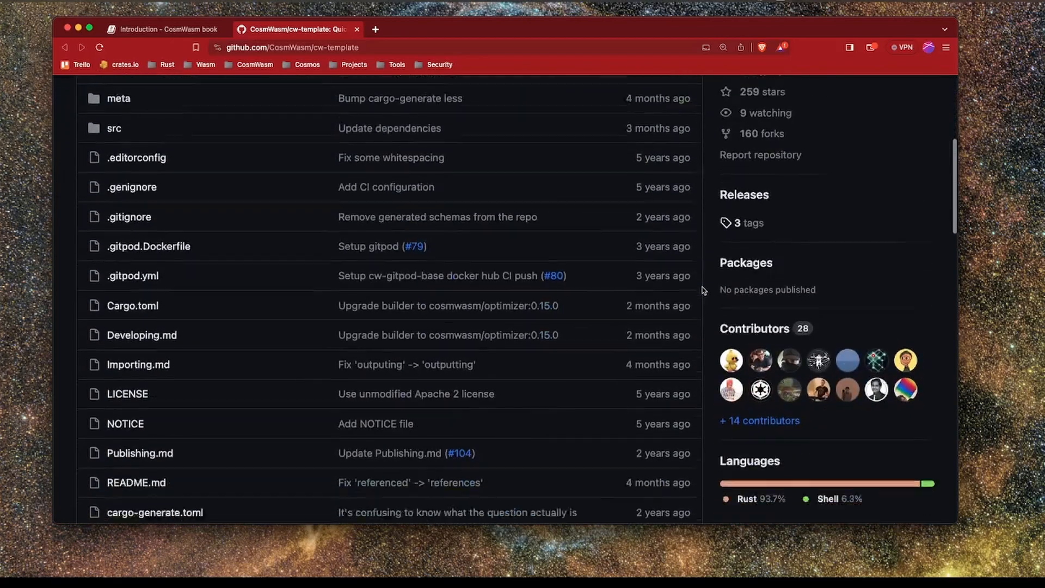
scroll(down, 3)
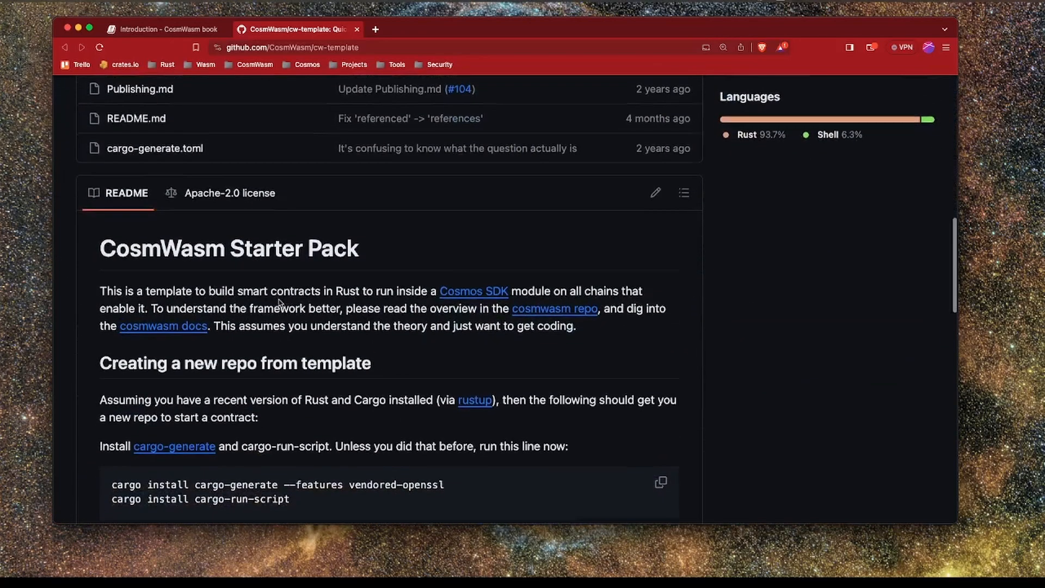
scroll(down, 3)
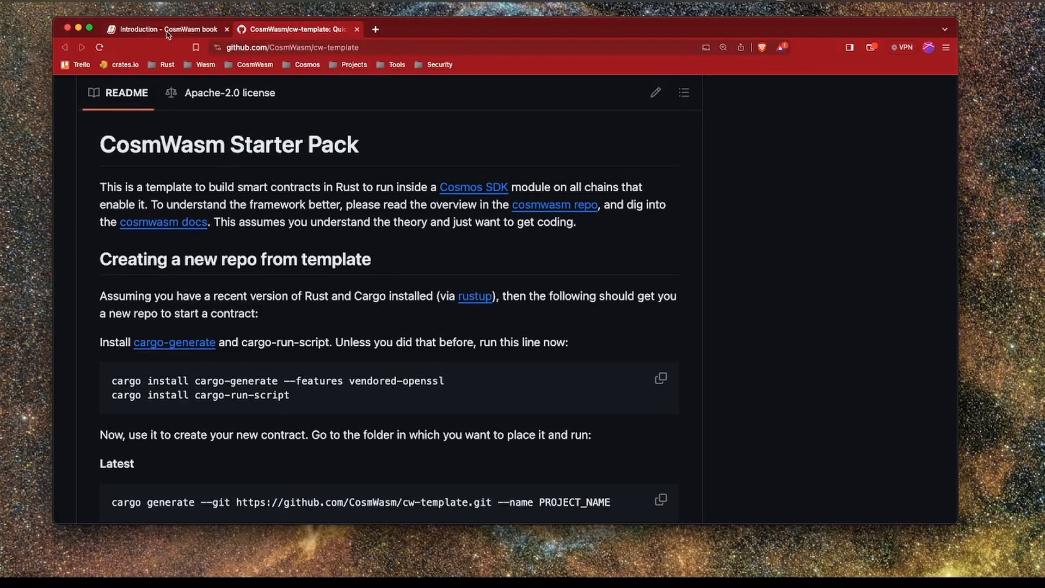
click(167, 28)
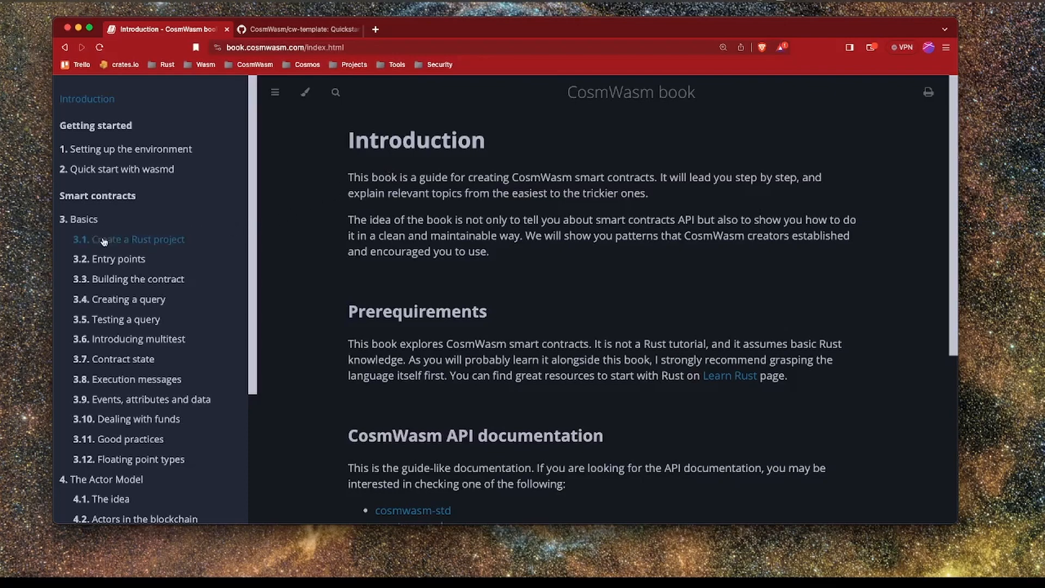
Step: Page through Basics chapters 3.1 to 3.10 in the sidebar, ending on Dealing with funds
click(138, 240)
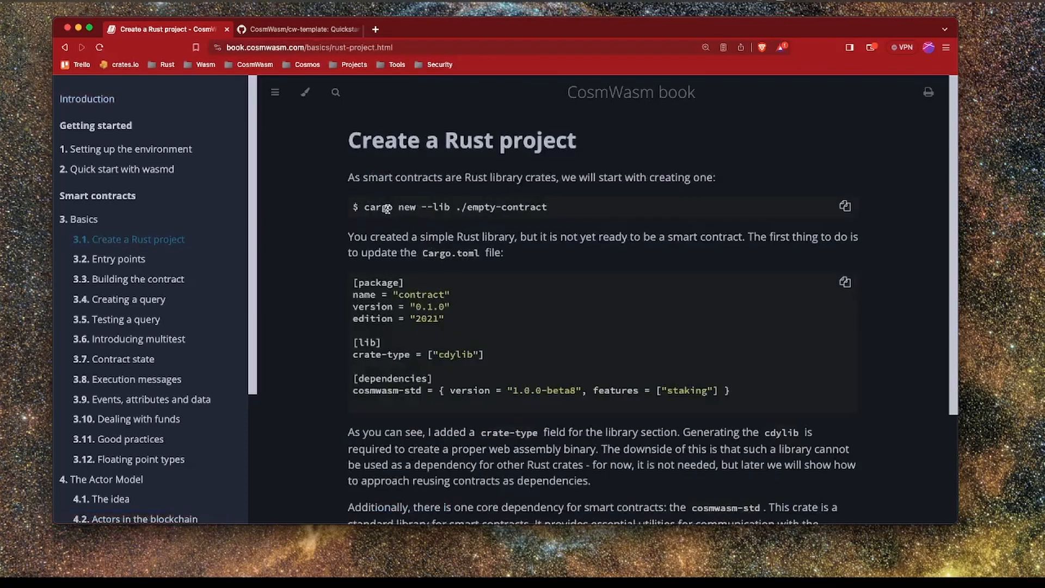
click(118, 259)
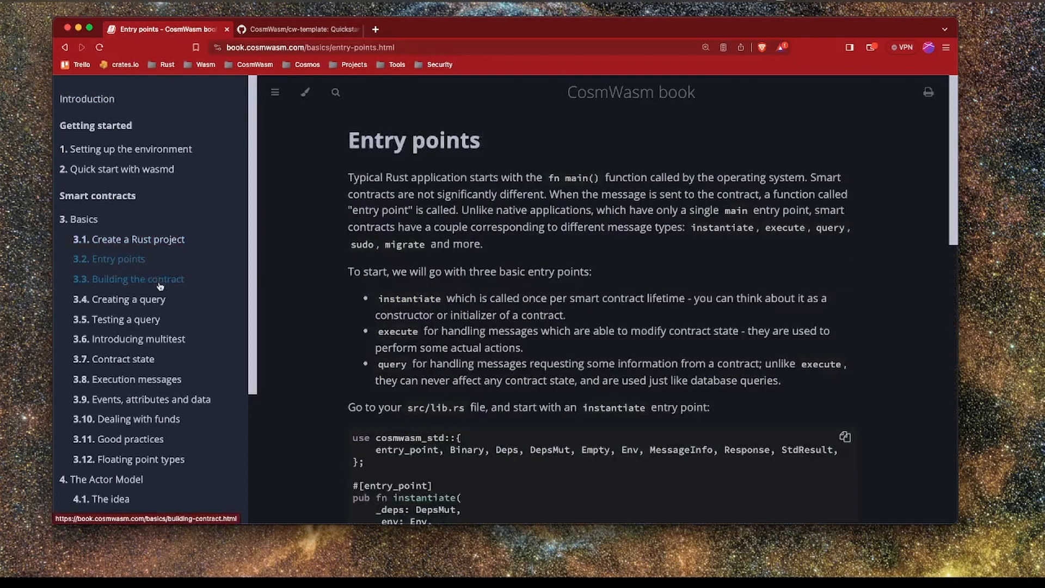
click(137, 278)
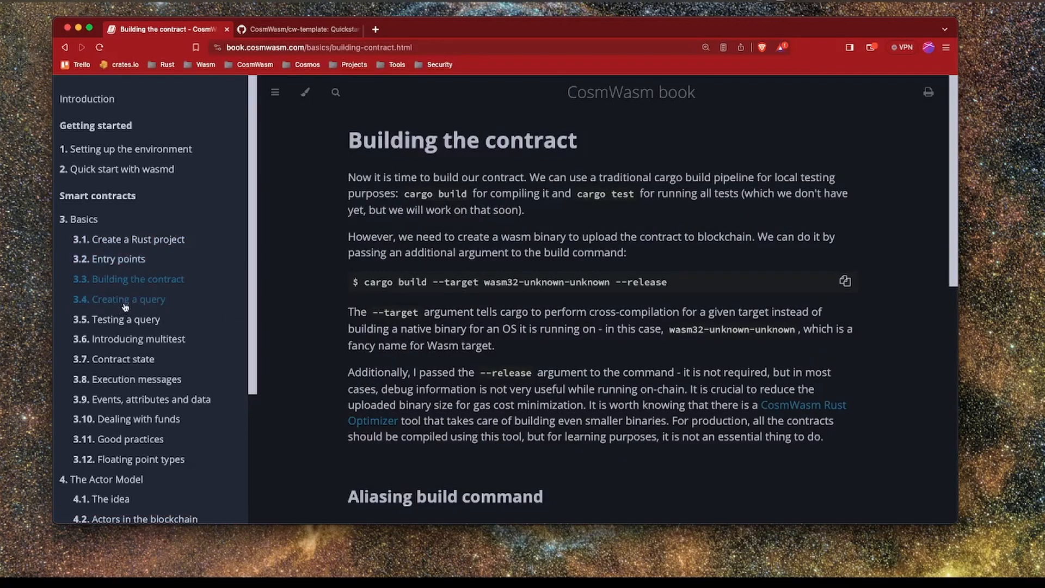
click(124, 319)
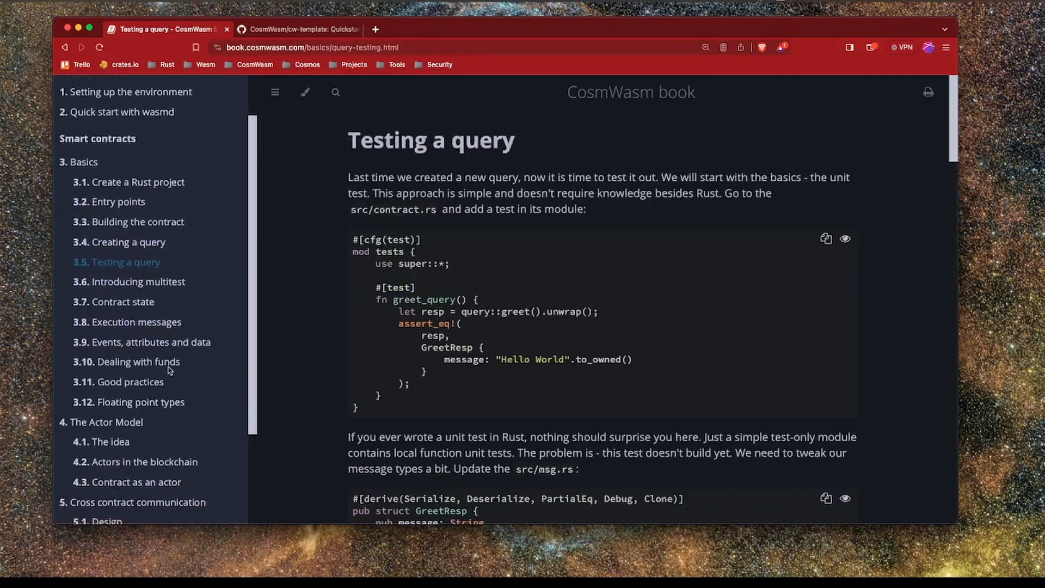
click(120, 300)
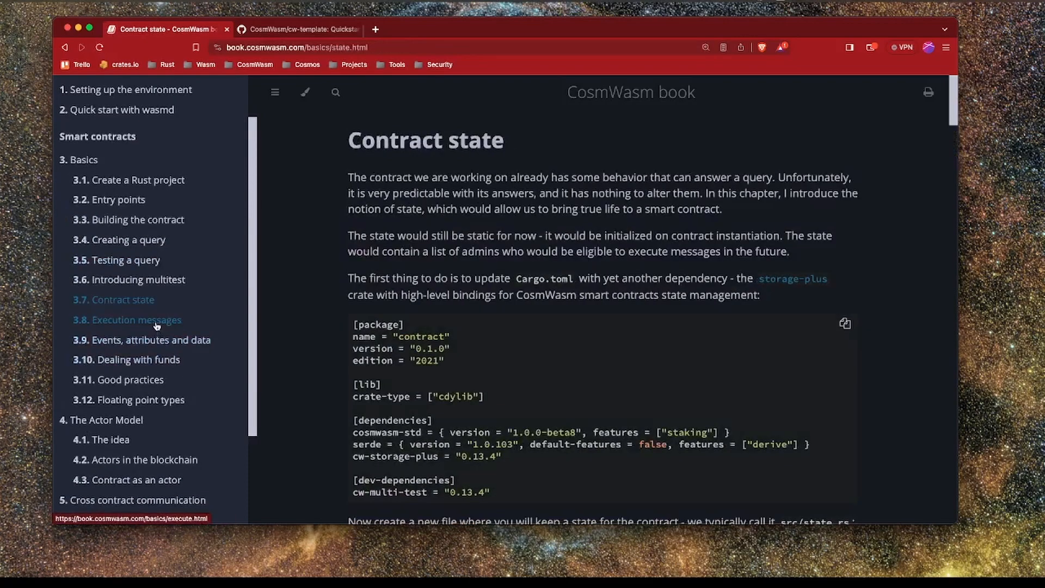
click(134, 319)
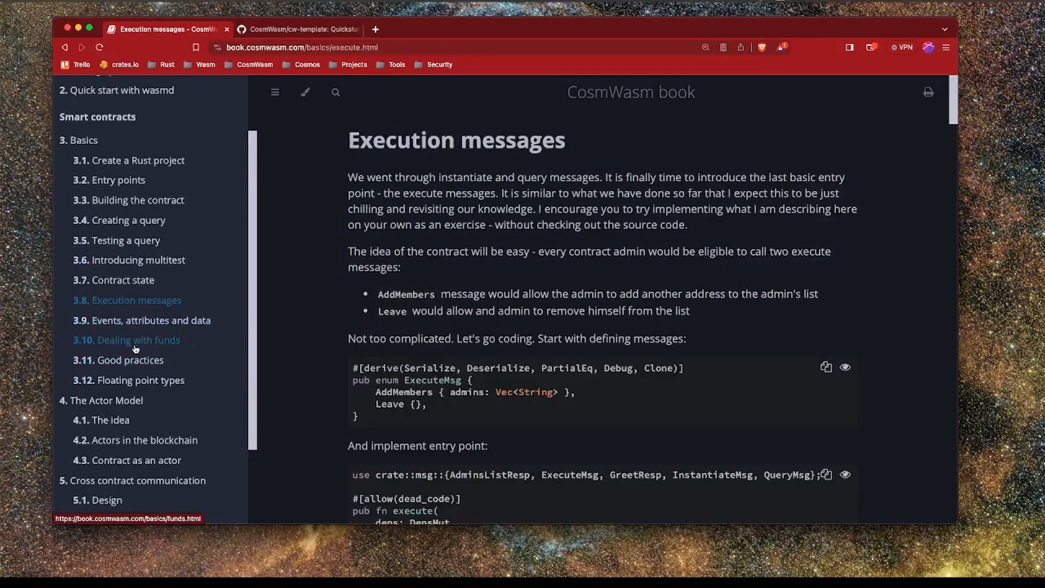
click(135, 340)
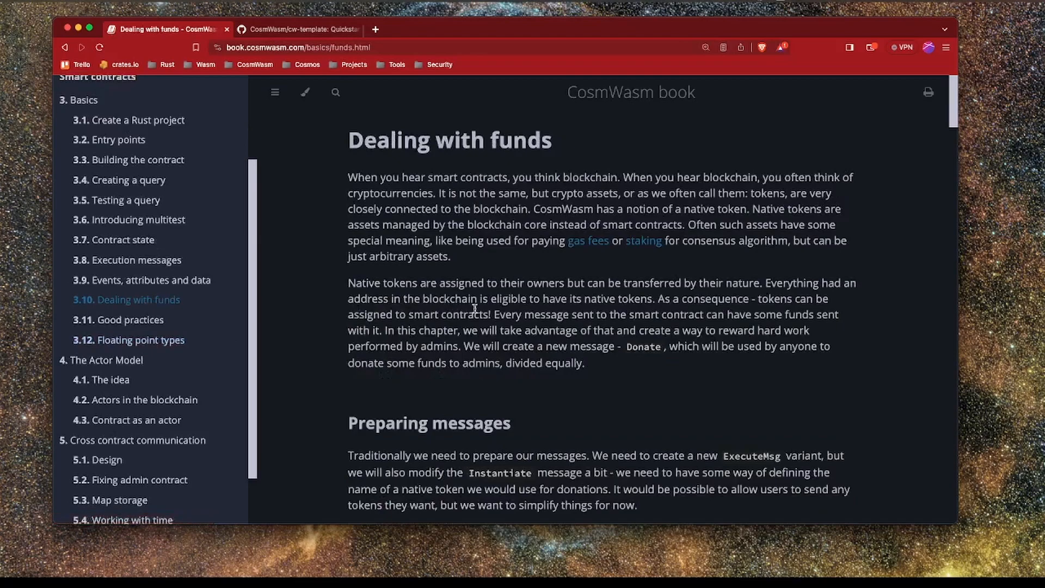
scroll(down, 3)
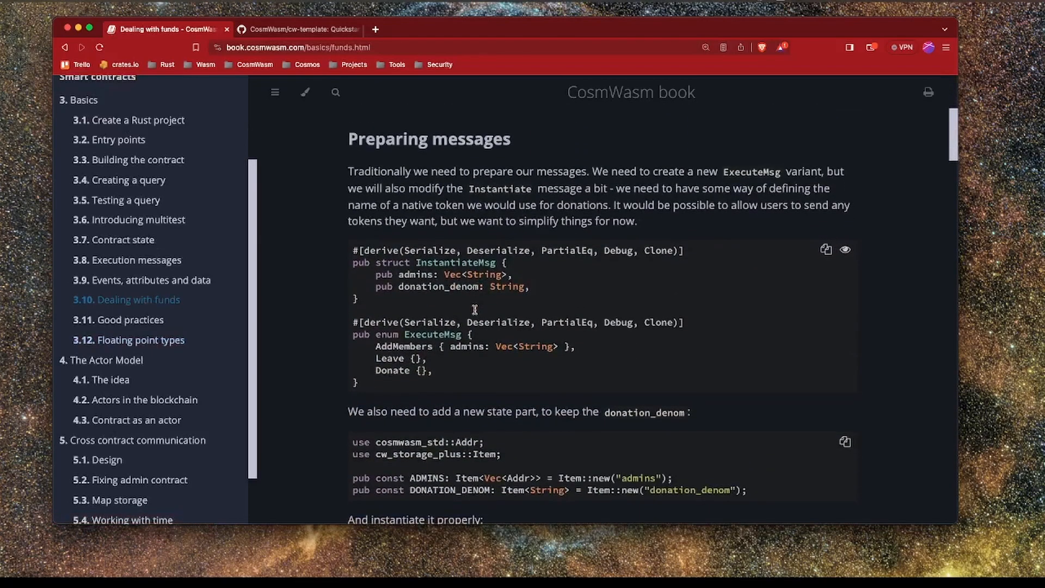
scroll(down, 3)
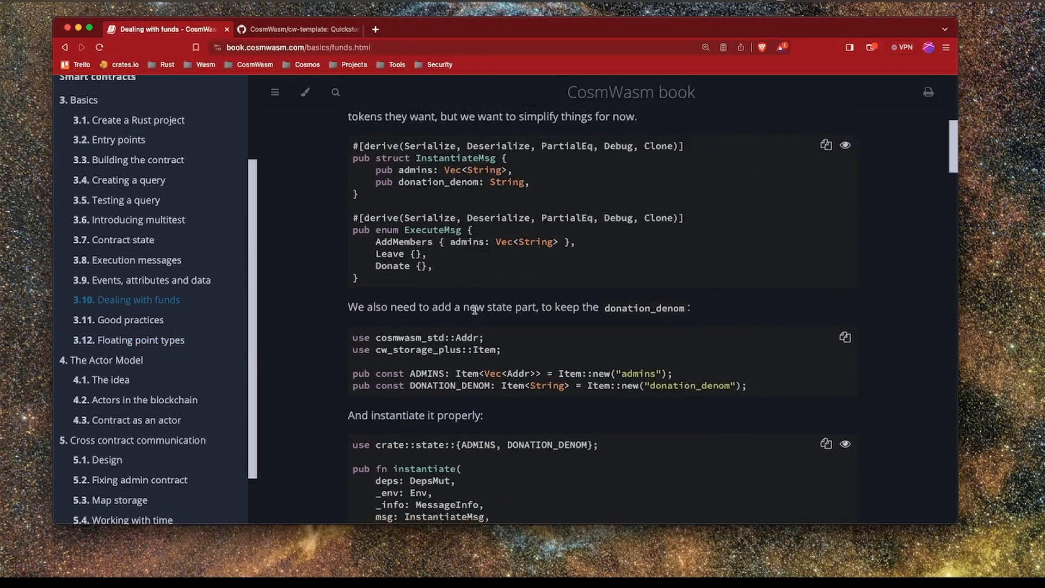
scroll(down, 3)
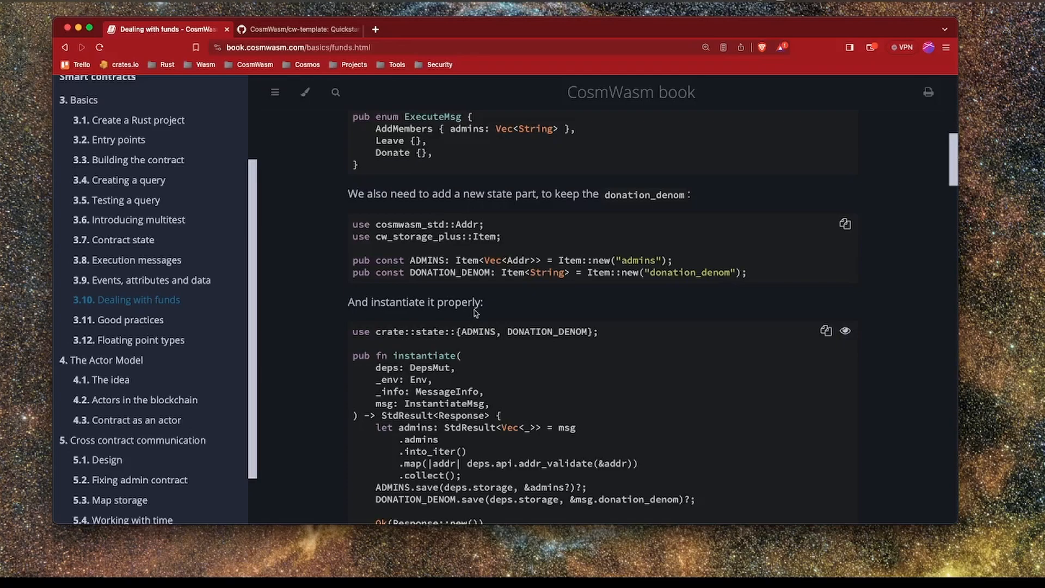
scroll(down, 3)
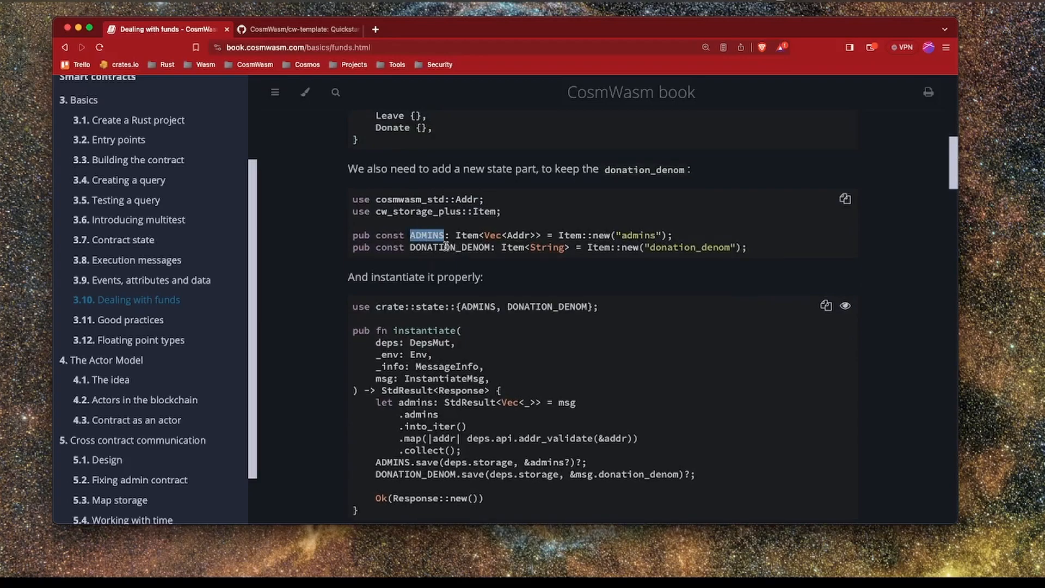
scroll(down, 3)
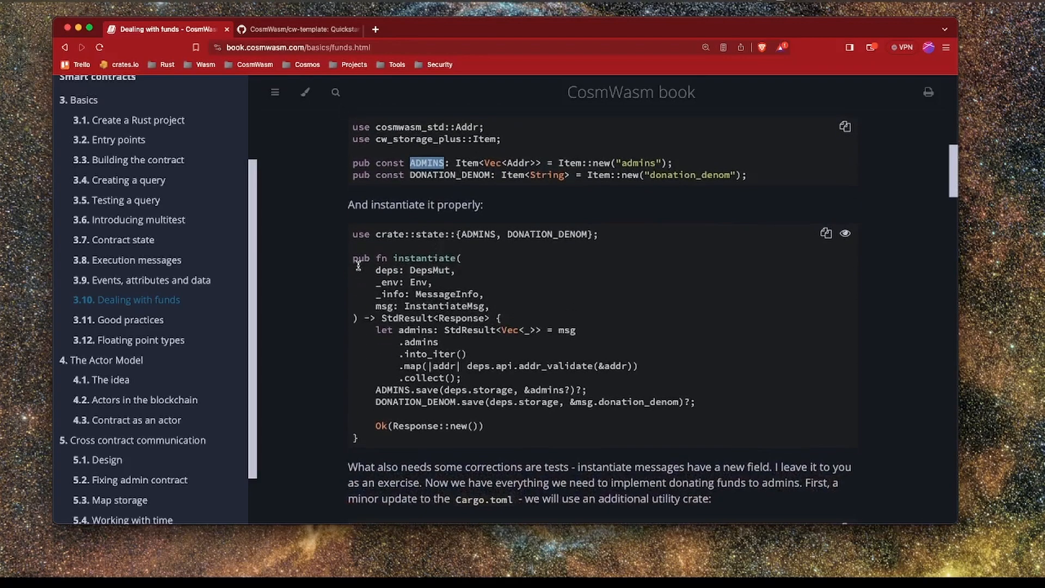
scroll(down, 3)
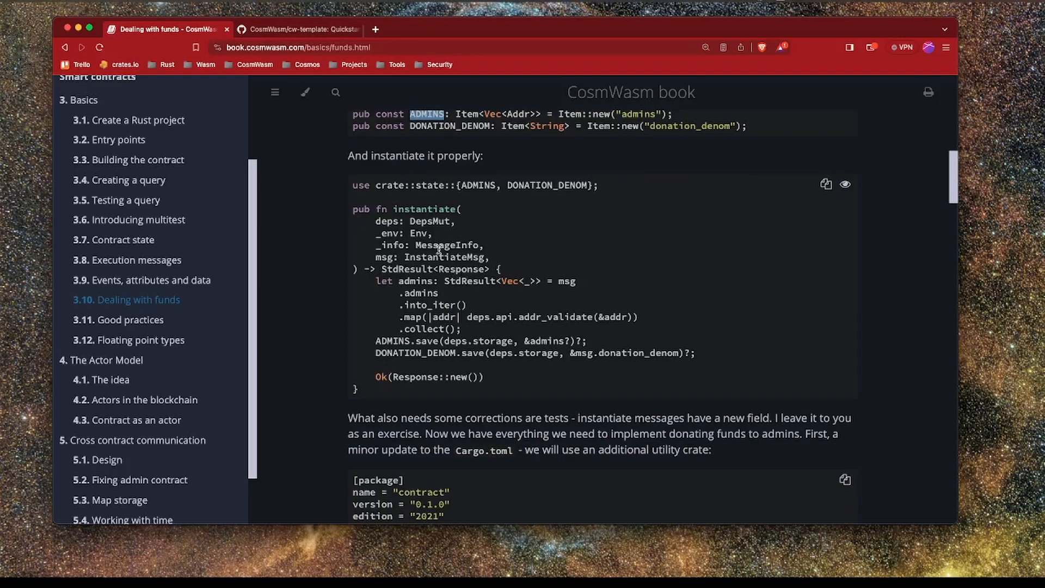
scroll(down, 3)
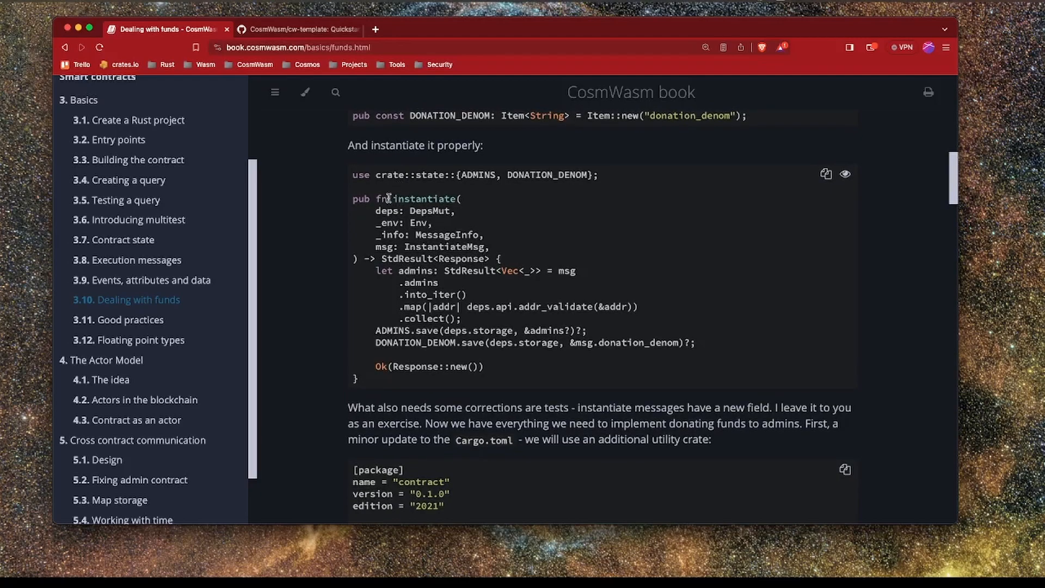
double_click(424, 198)
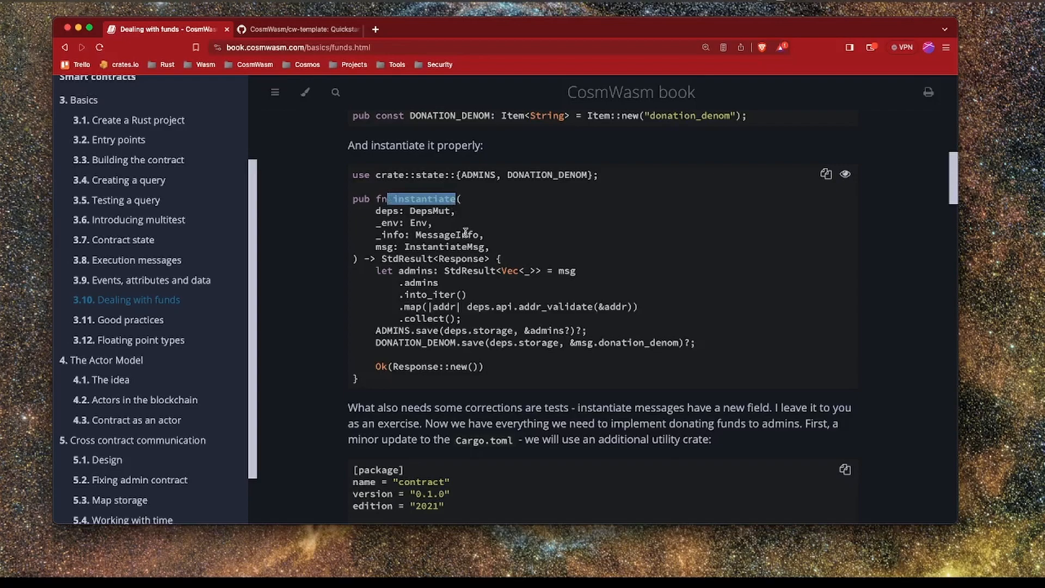
mouse_move(522, 251)
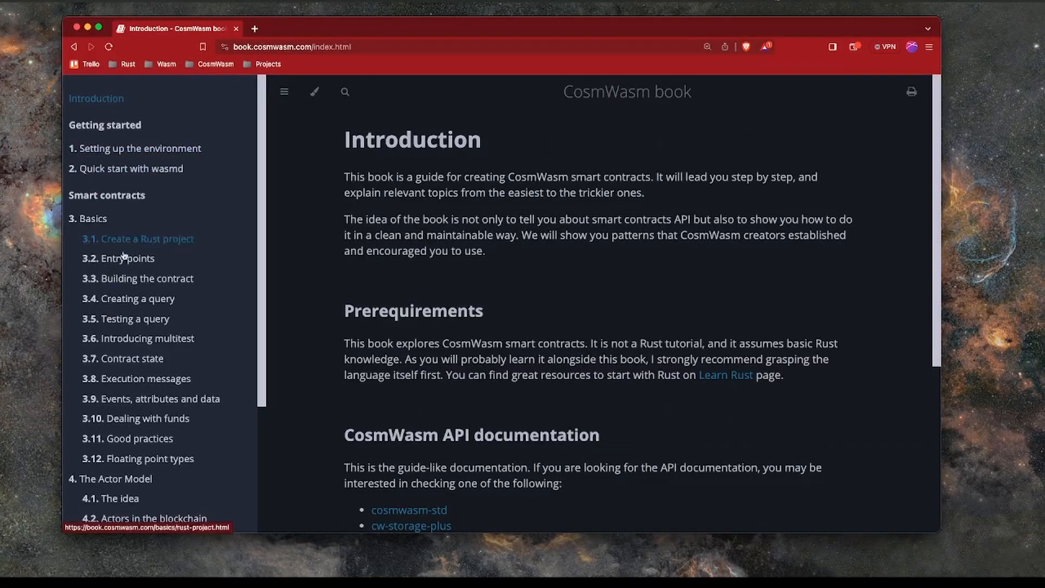
mouse_move(429, 27)
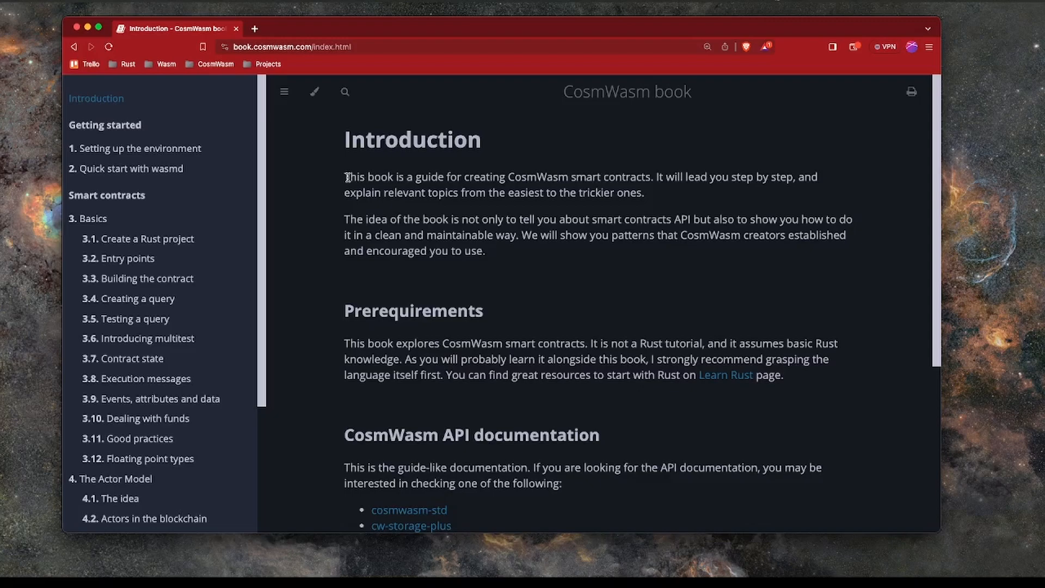
mouse_move(412, 182)
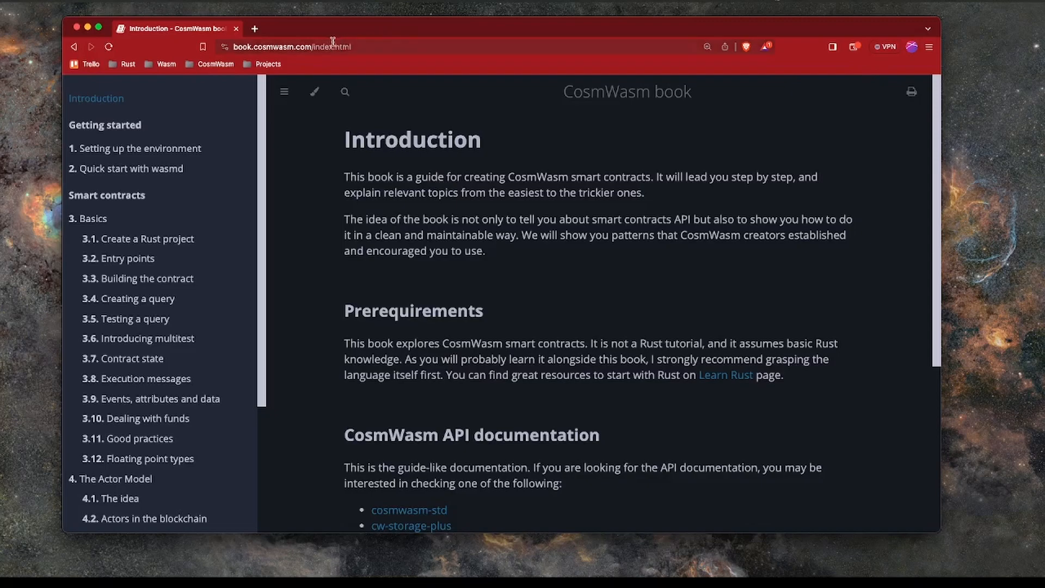
mouse_move(472, 274)
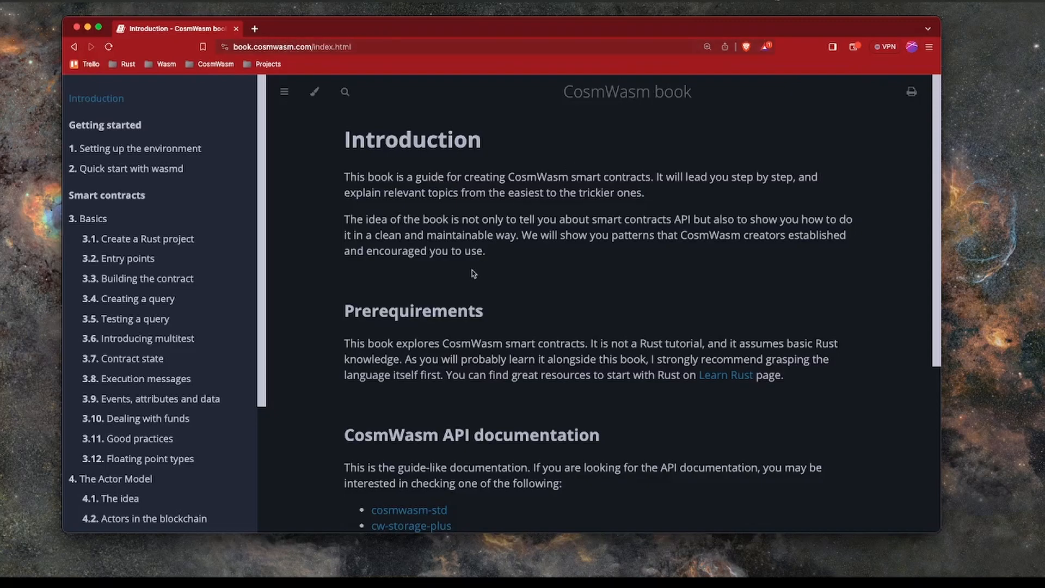
mouse_move(441, 219)
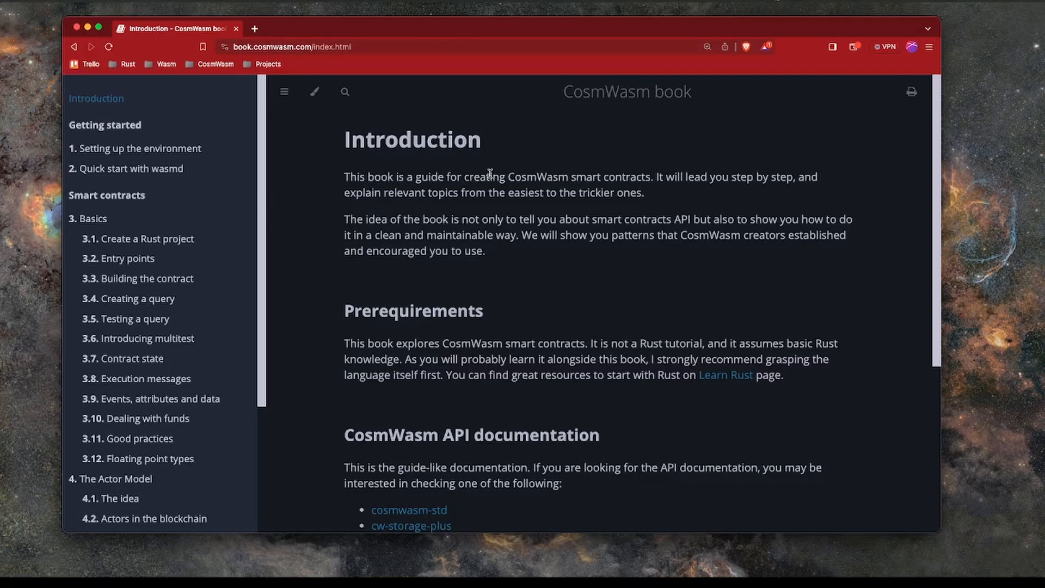
mouse_move(510, 178)
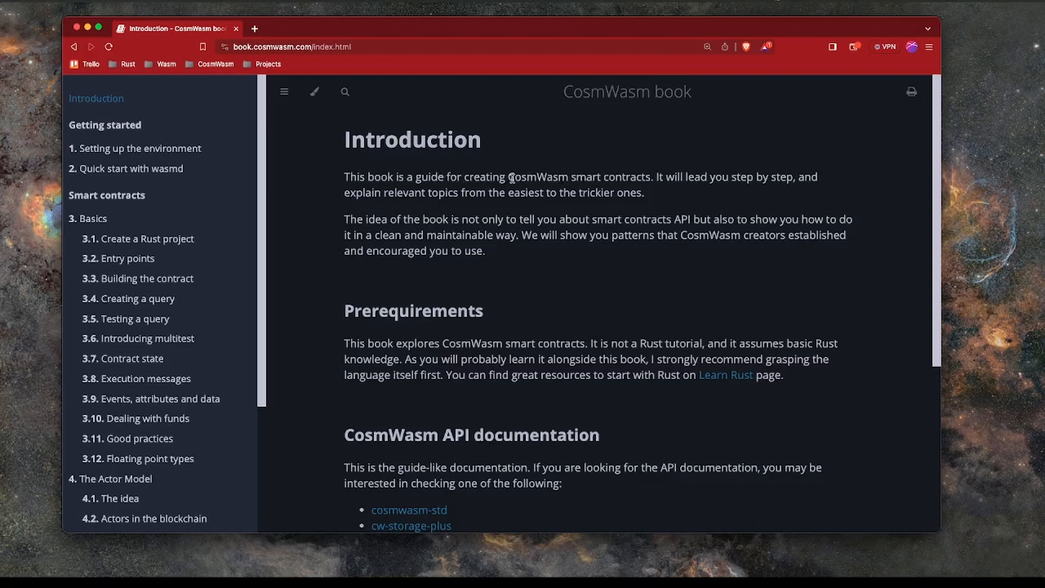
mouse_move(585, 398)
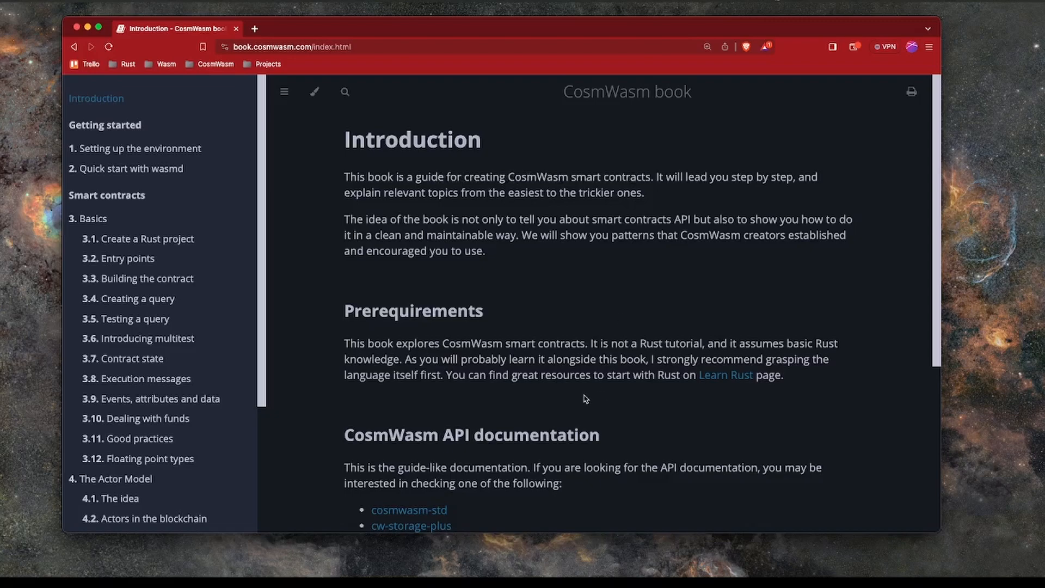
mouse_move(631, 437)
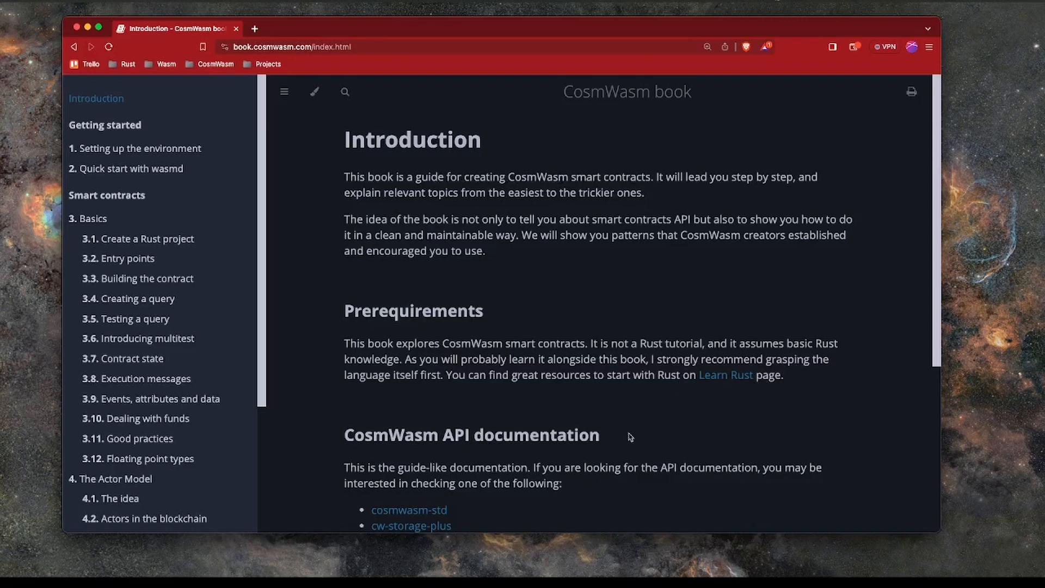
scroll(down, 3)
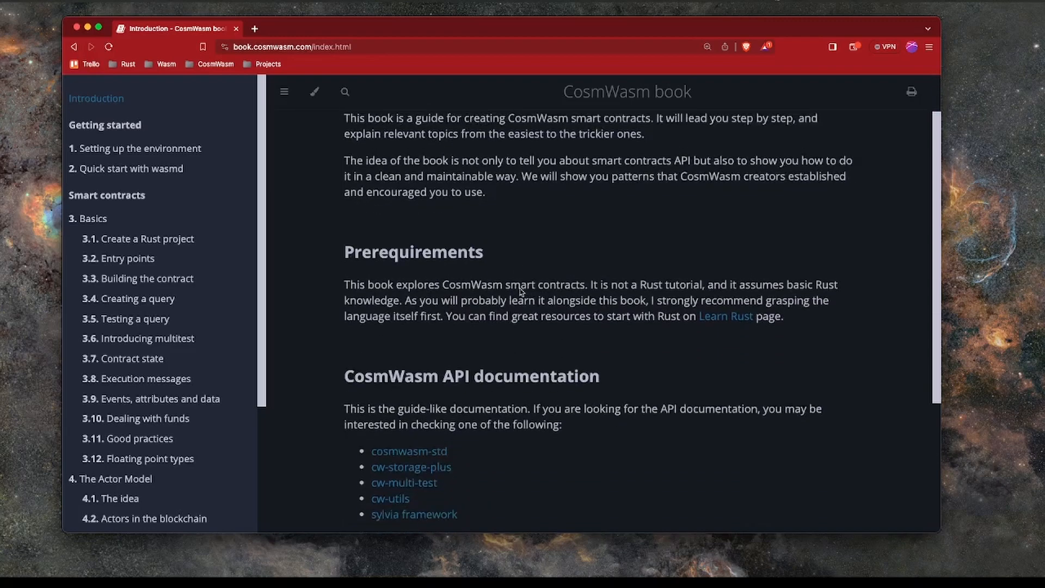
scroll(down, 3)
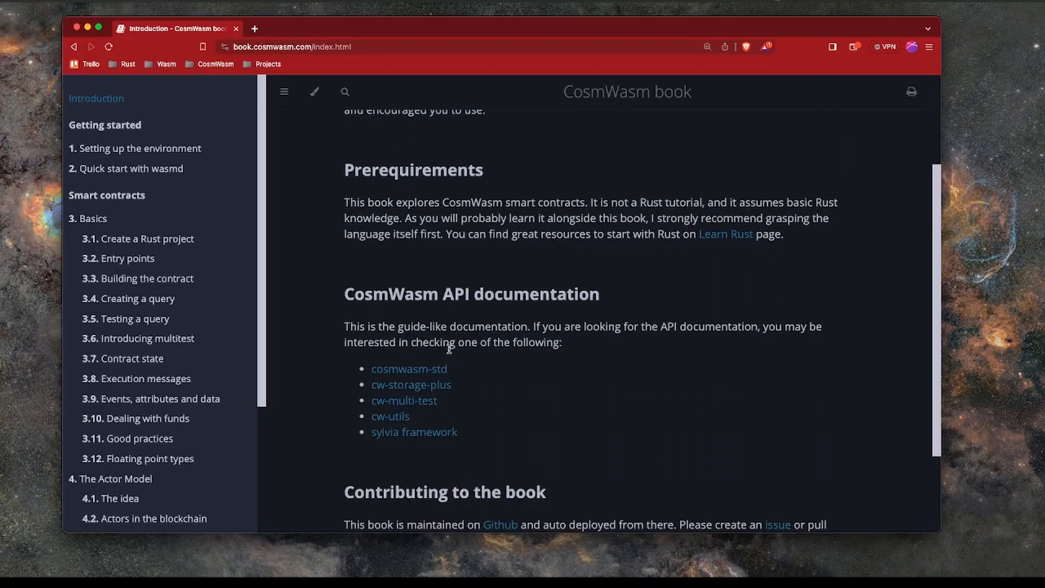
scroll(down, 3)
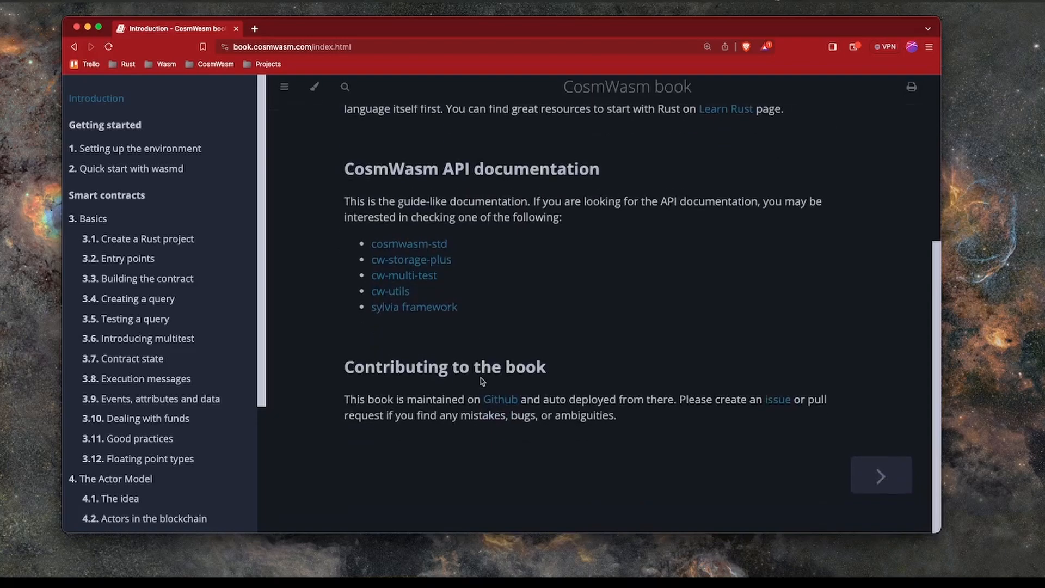
Step: Read down the Setting up the environment chapter to its cw-plus verification example
click(139, 148)
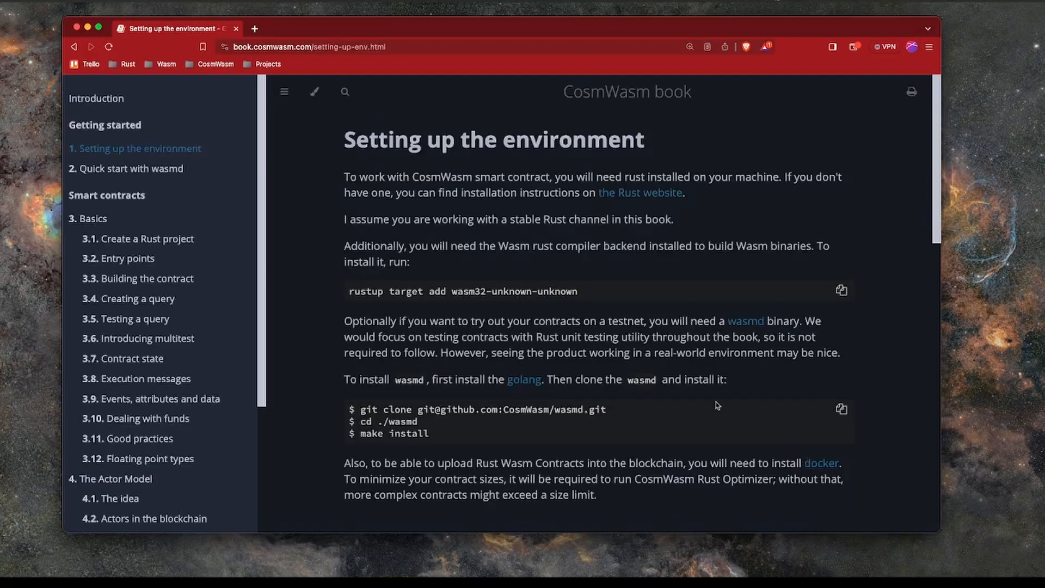
mouse_move(438, 226)
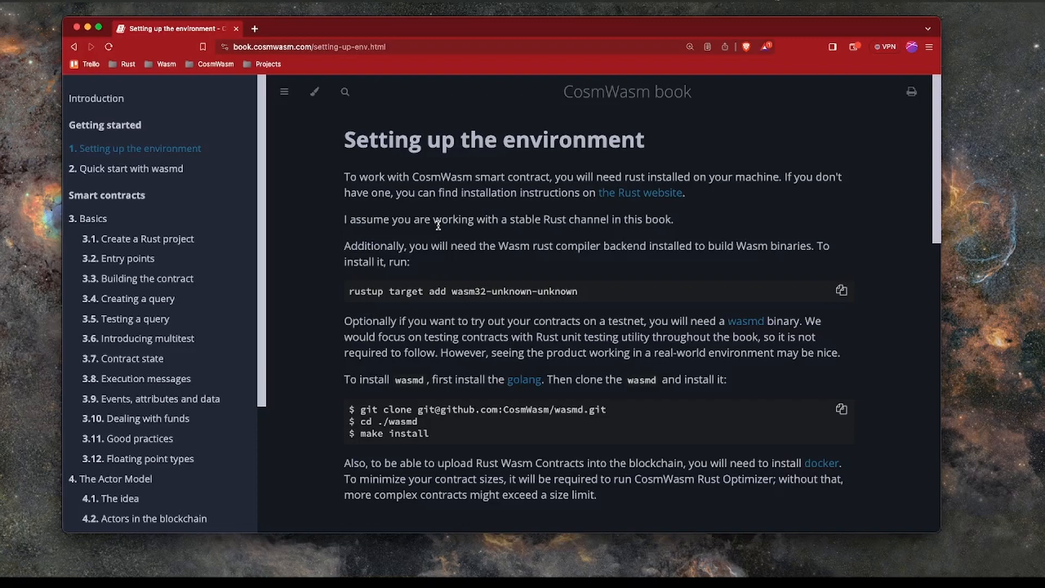
mouse_move(553, 236)
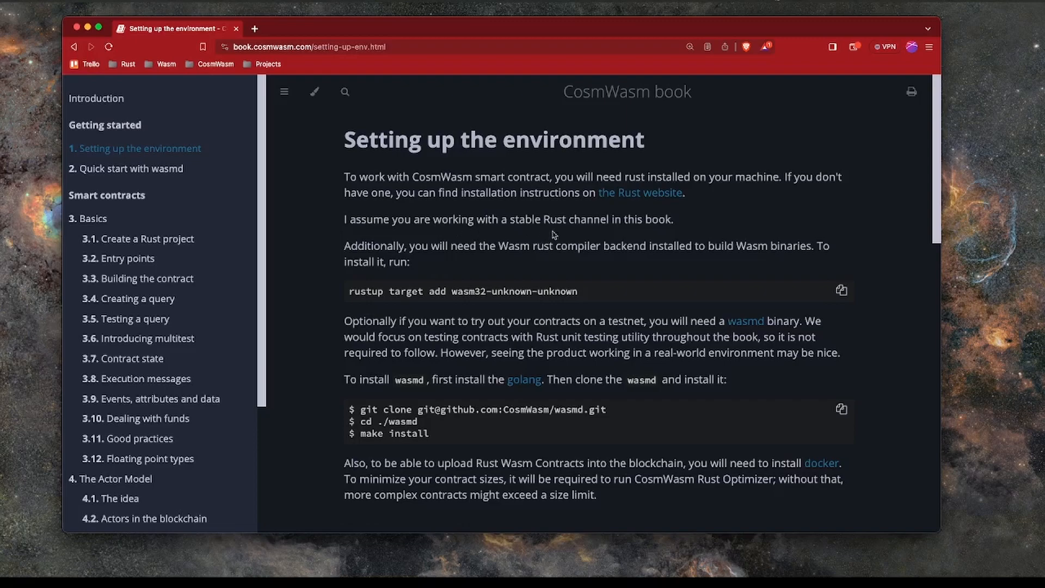
mouse_move(350, 302)
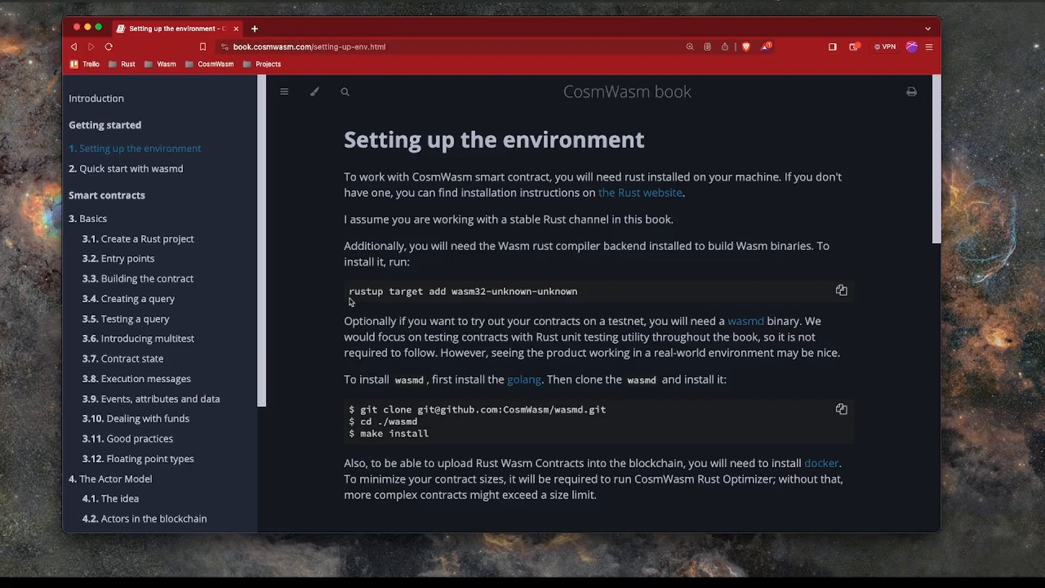
mouse_move(465, 234)
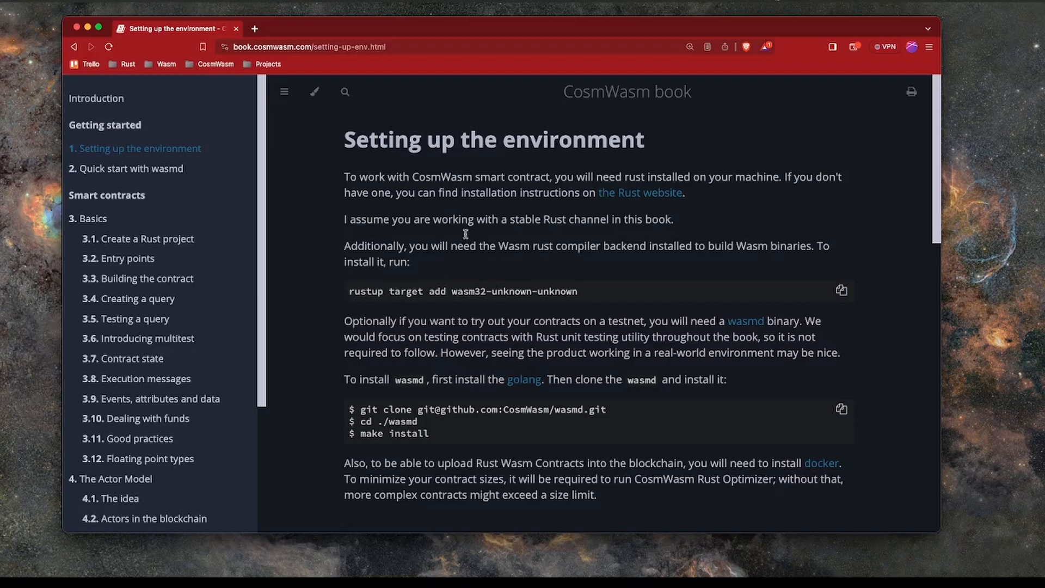
mouse_move(454, 292)
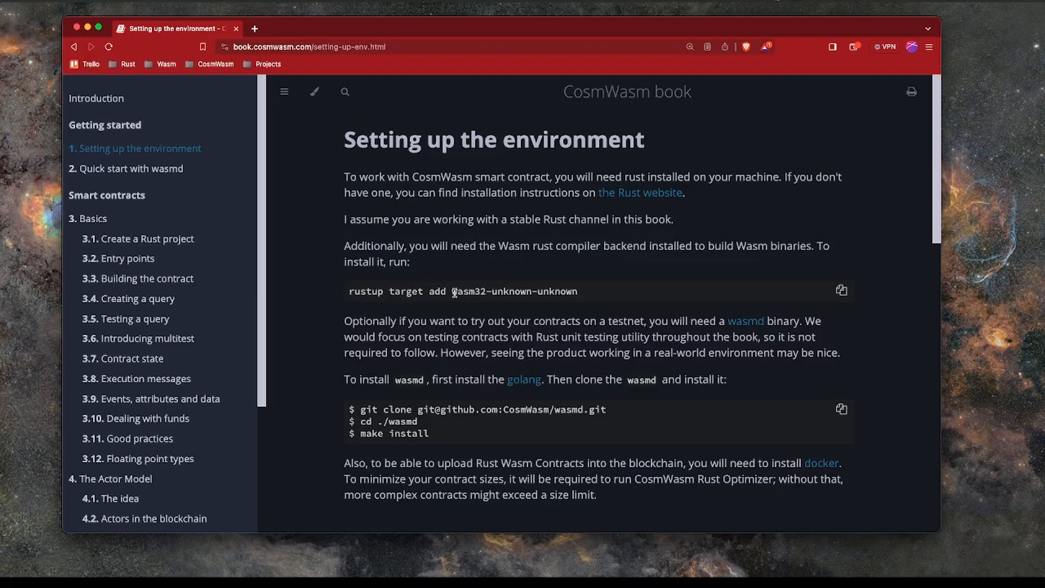
mouse_move(486, 292)
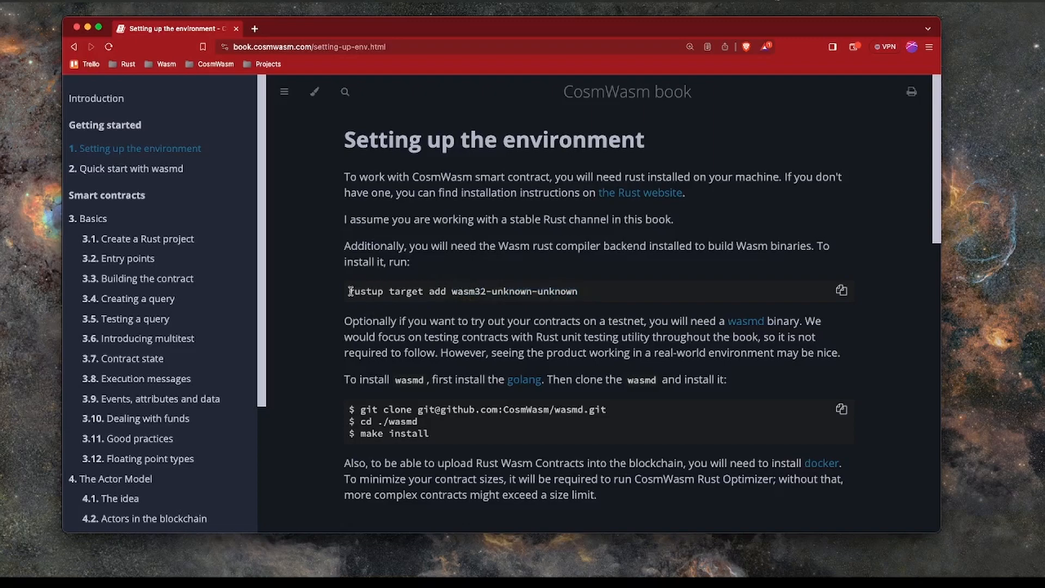
mouse_move(623, 245)
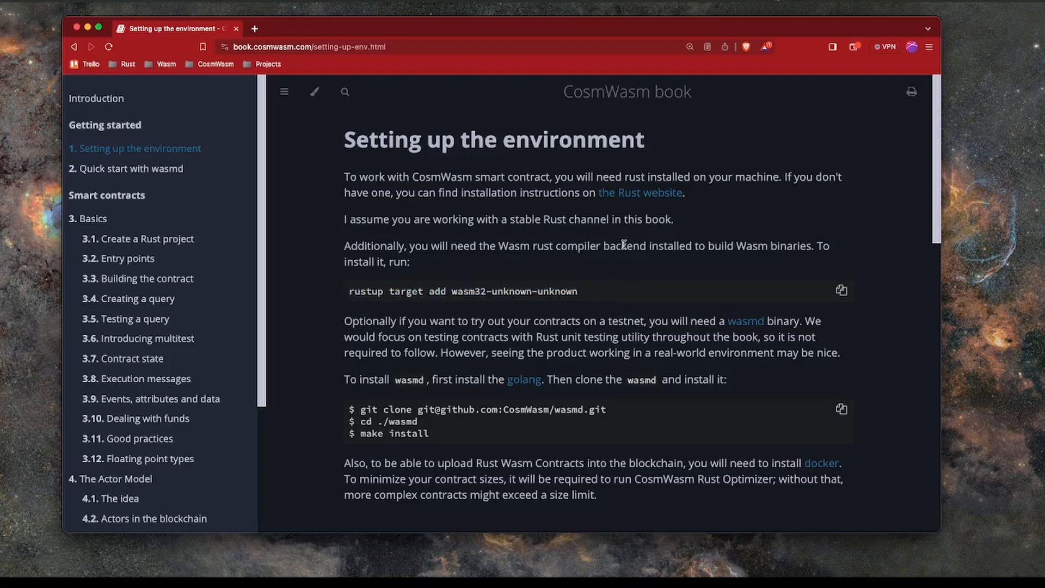
mouse_move(380, 302)
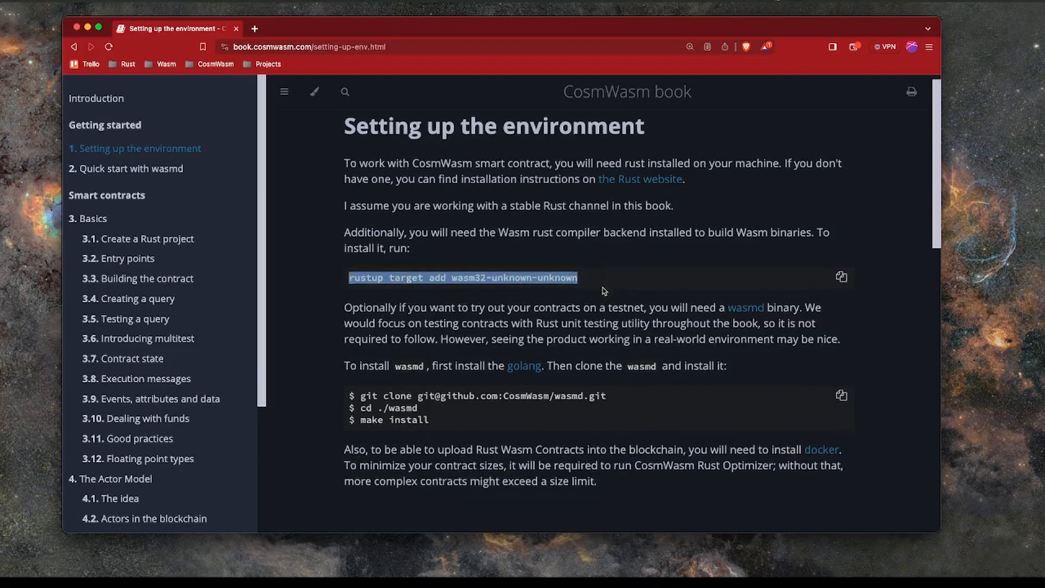
mouse_move(745, 307)
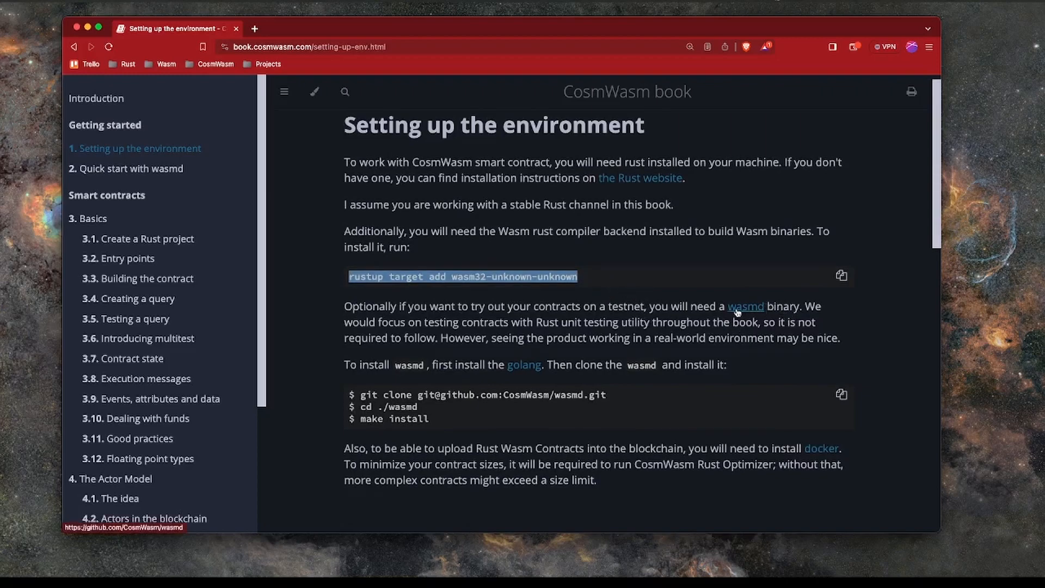
mouse_move(464, 330)
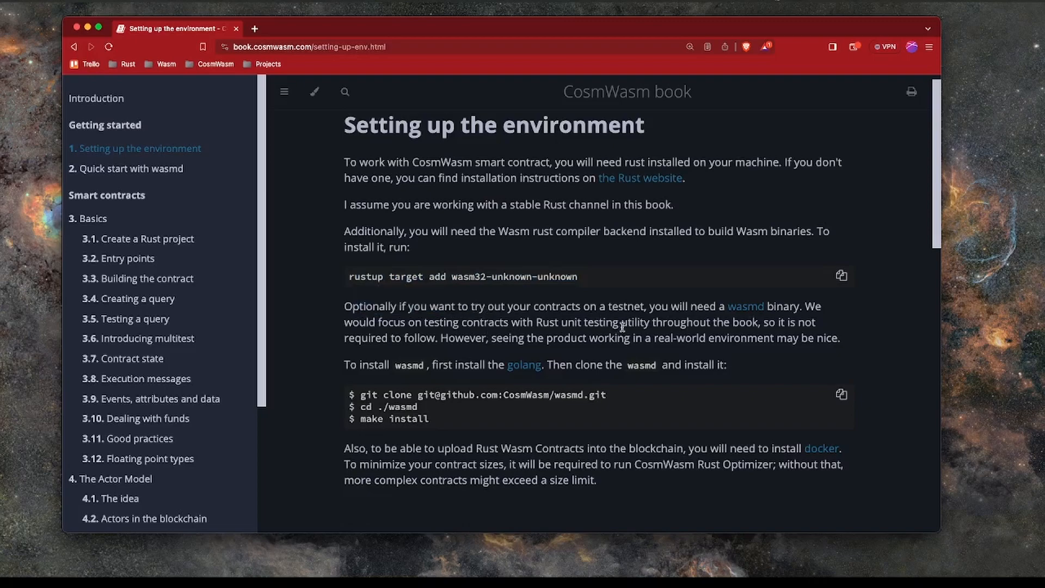
mouse_move(650, 338)
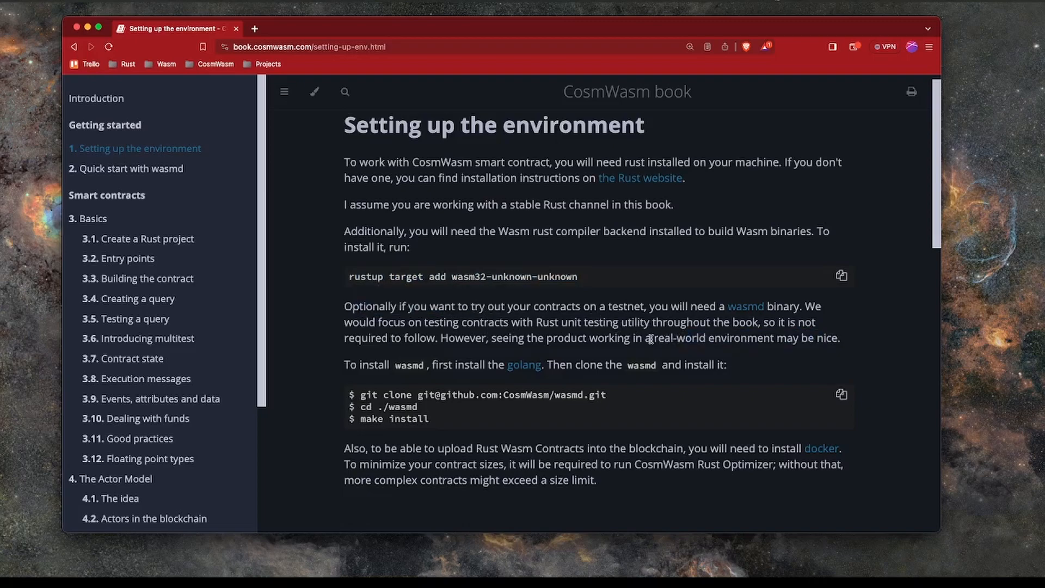
scroll(down, 3)
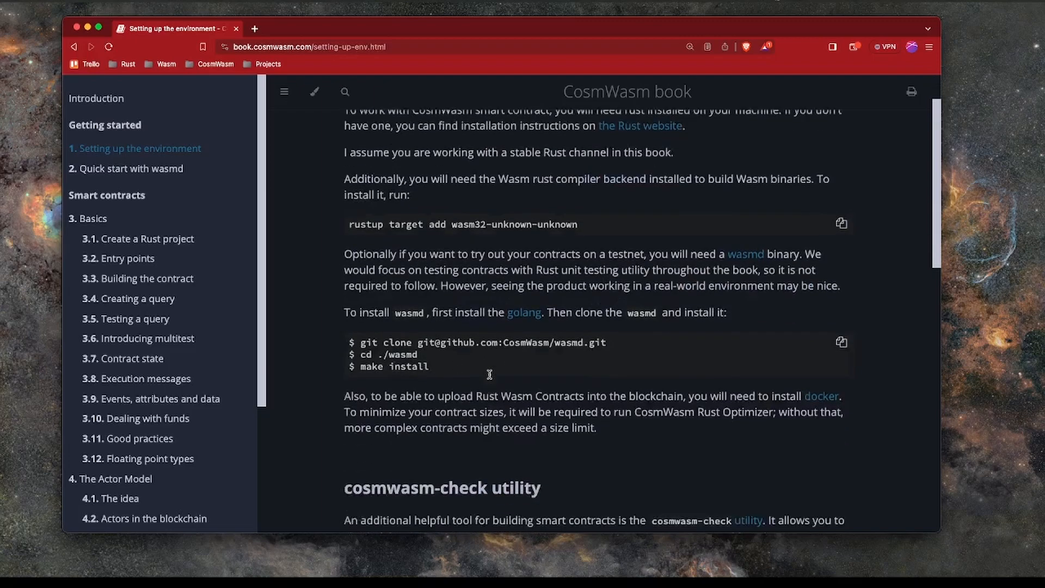
scroll(down, 3)
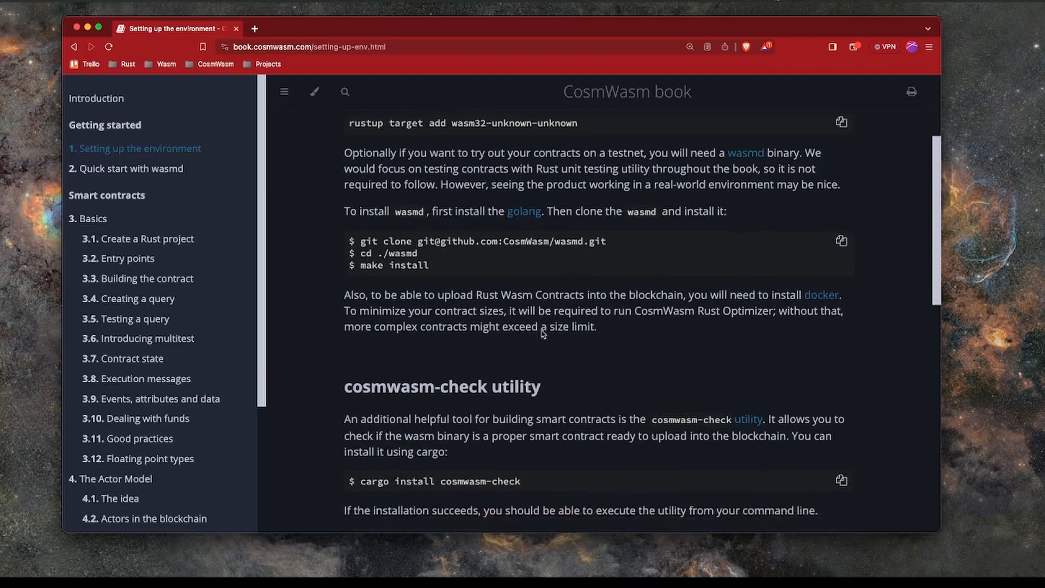
scroll(down, 3)
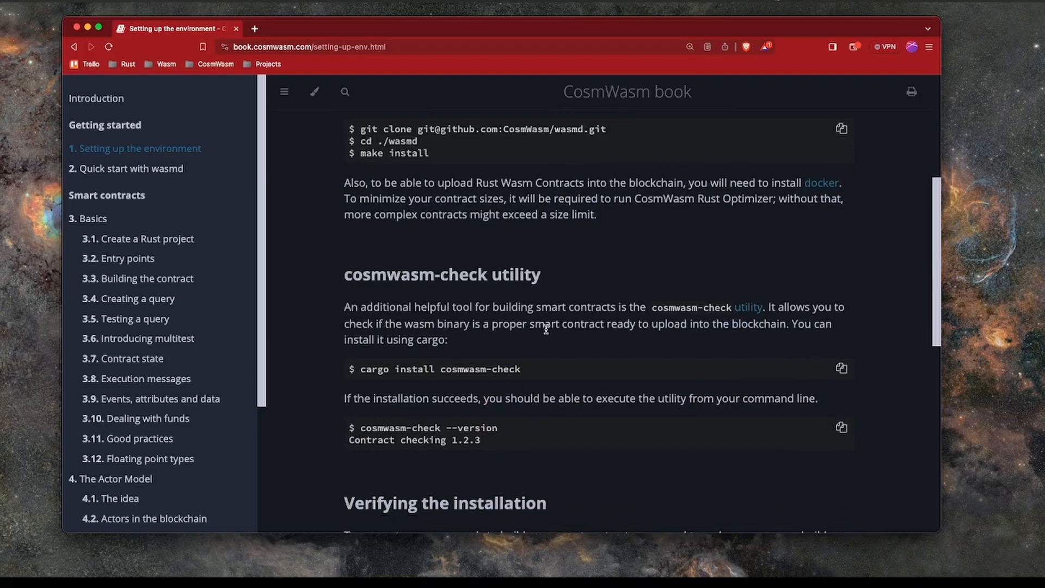
scroll(down, 3)
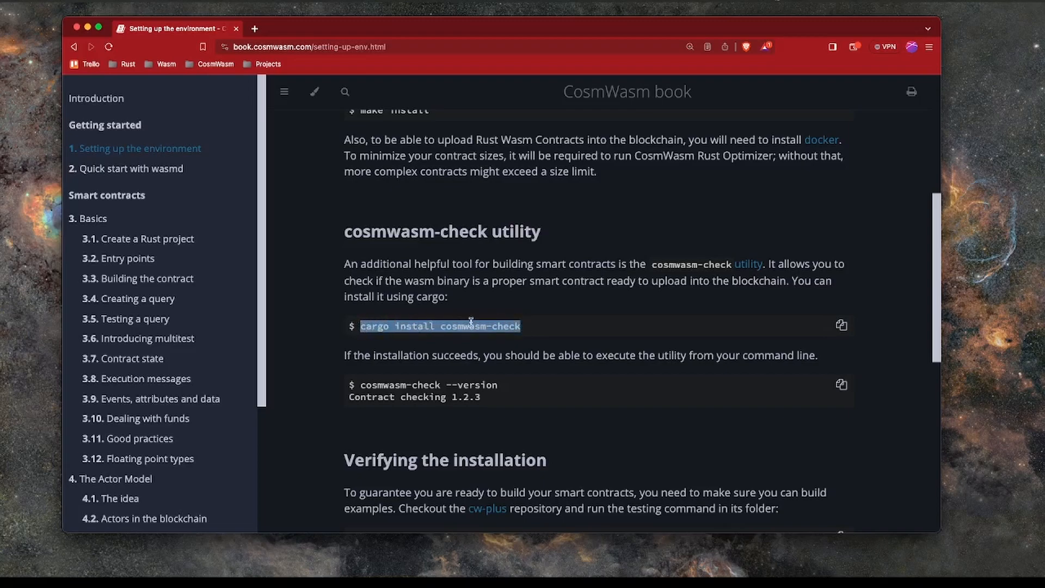
mouse_move(587, 304)
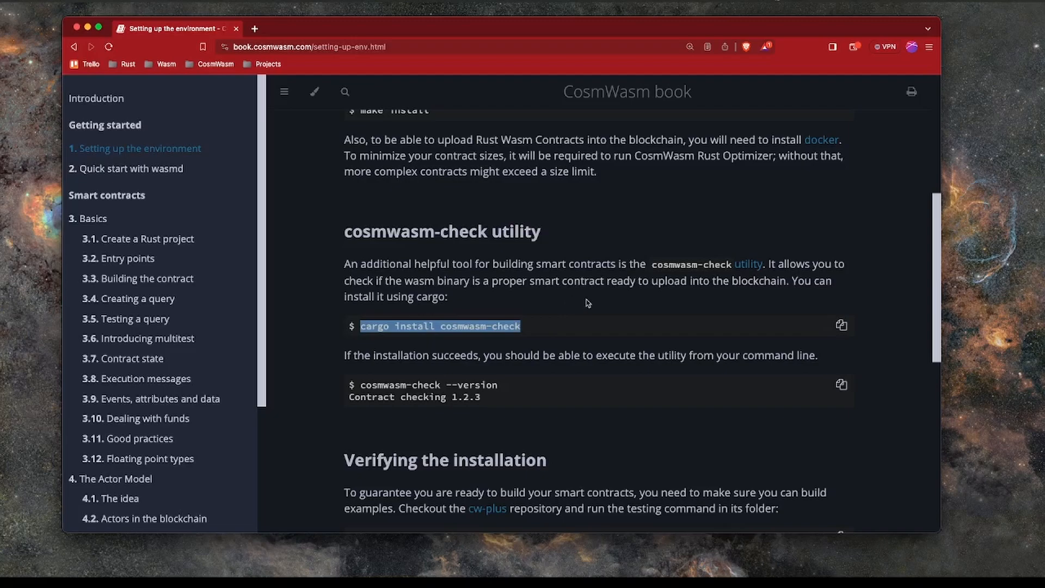
scroll(down, 3)
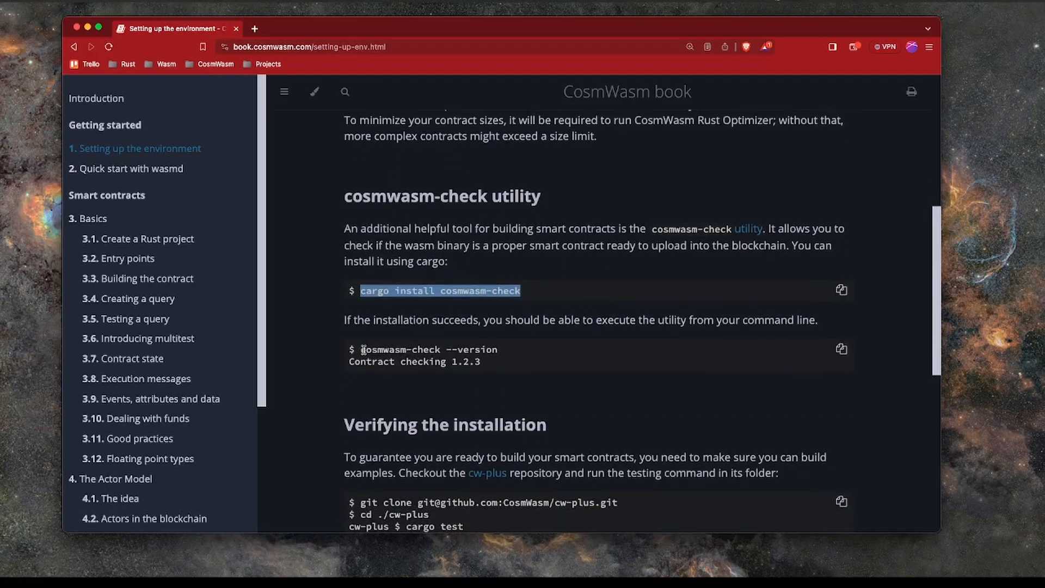
scroll(down, 3)
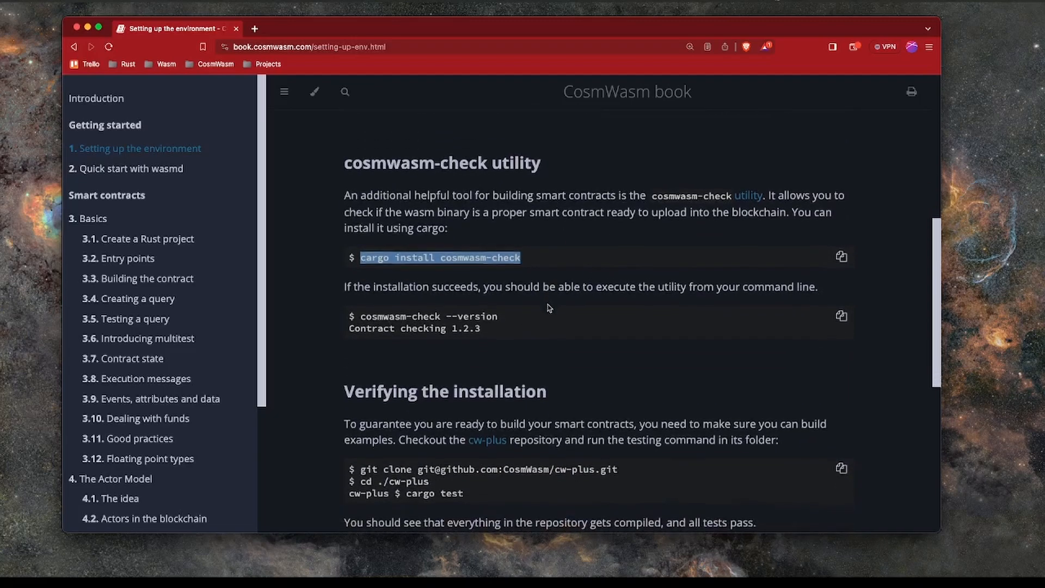
scroll(down, 3)
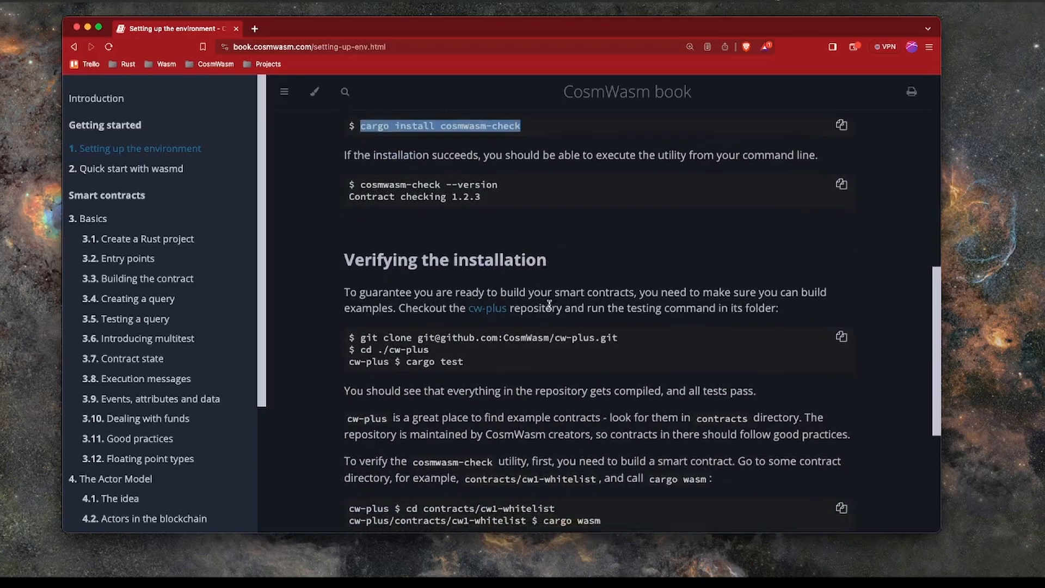
scroll(up, 3)
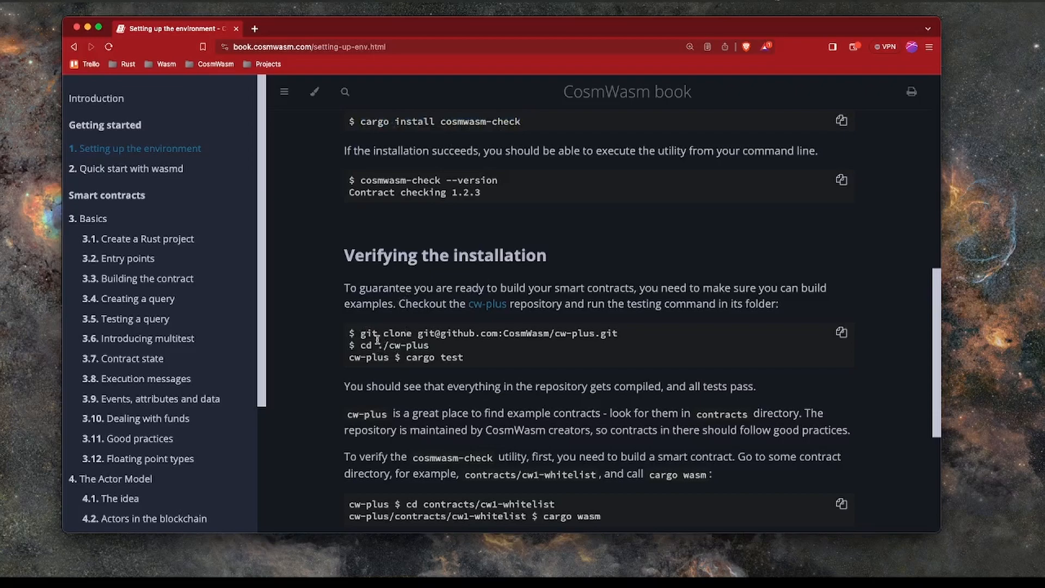
Step: Mark the cw-plus repository name, the cargo test command and the cw1-whitelist cd command
double_click(574, 333)
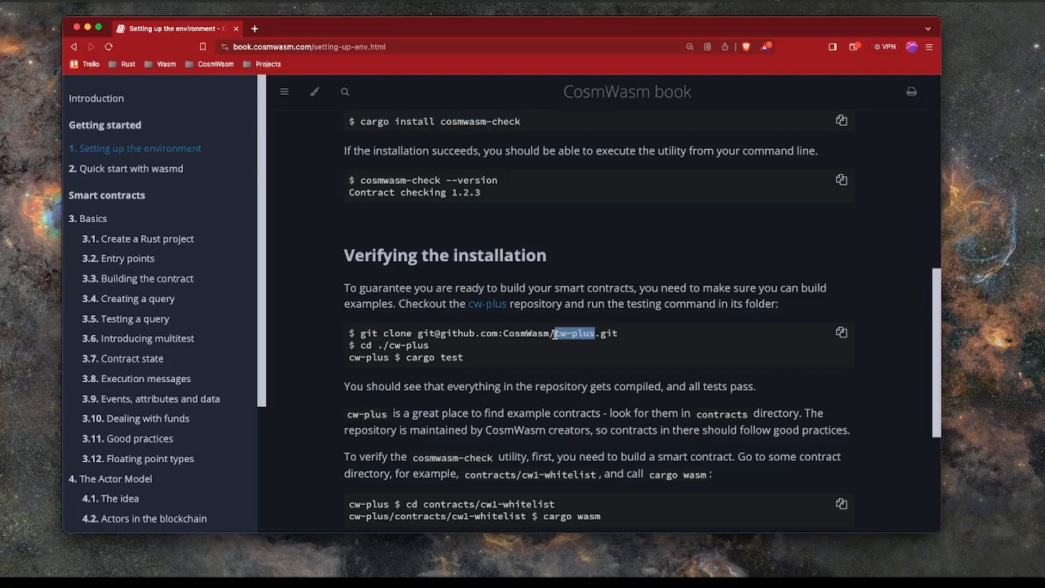
scroll(down, 3)
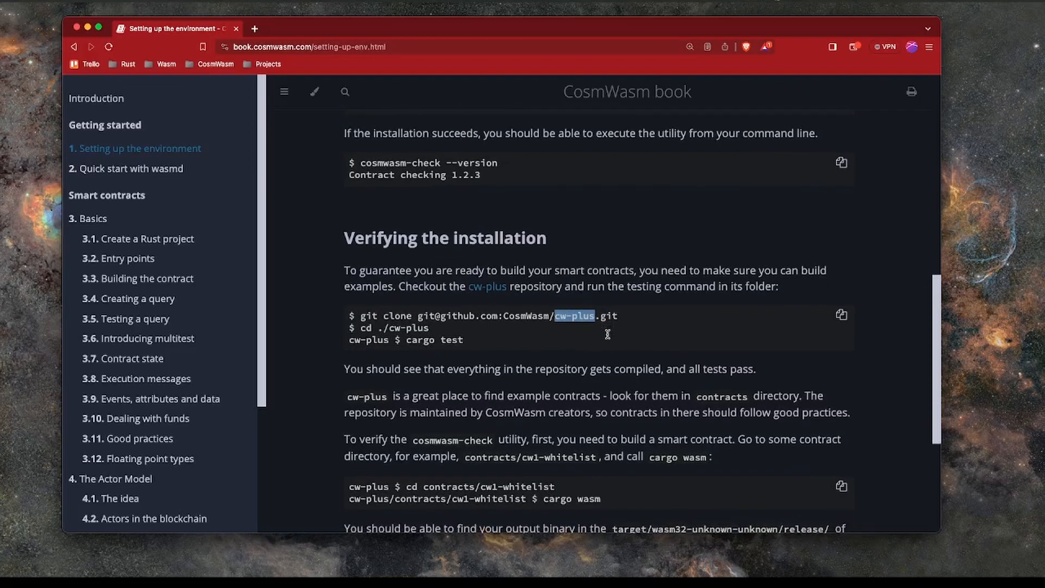
scroll(down, 3)
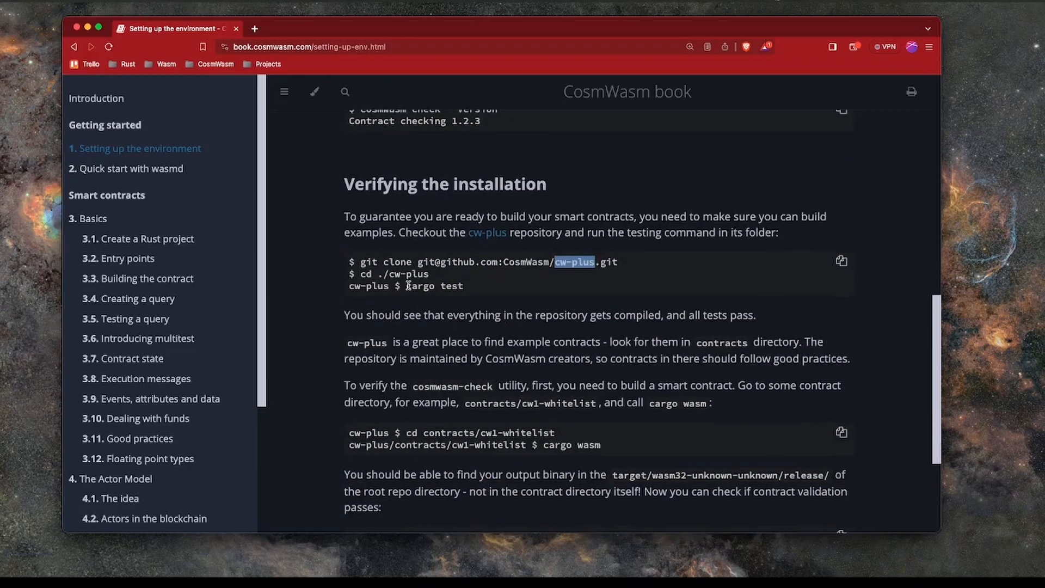
double_click(433, 286)
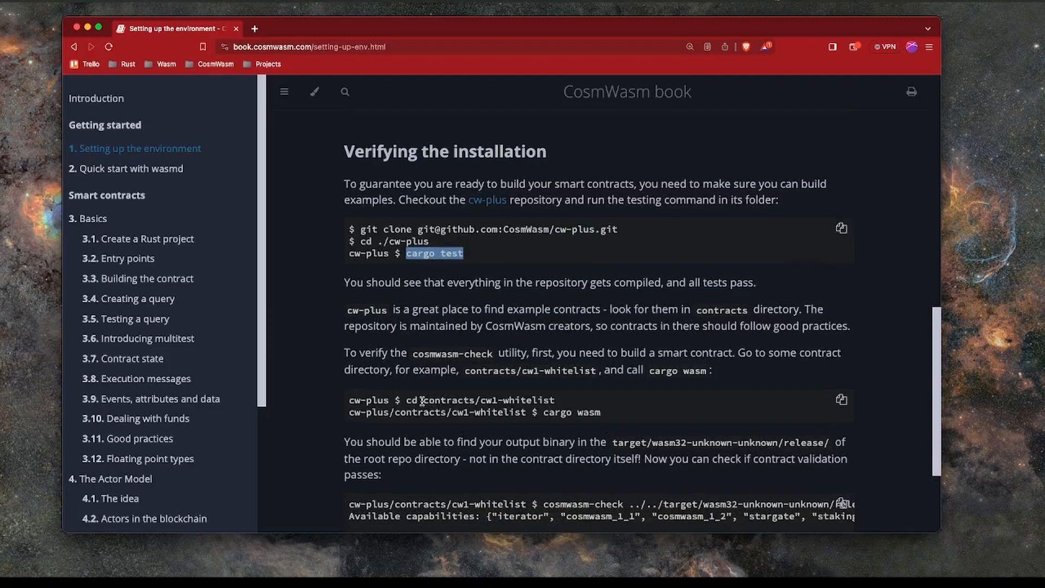
double_click(480, 400)
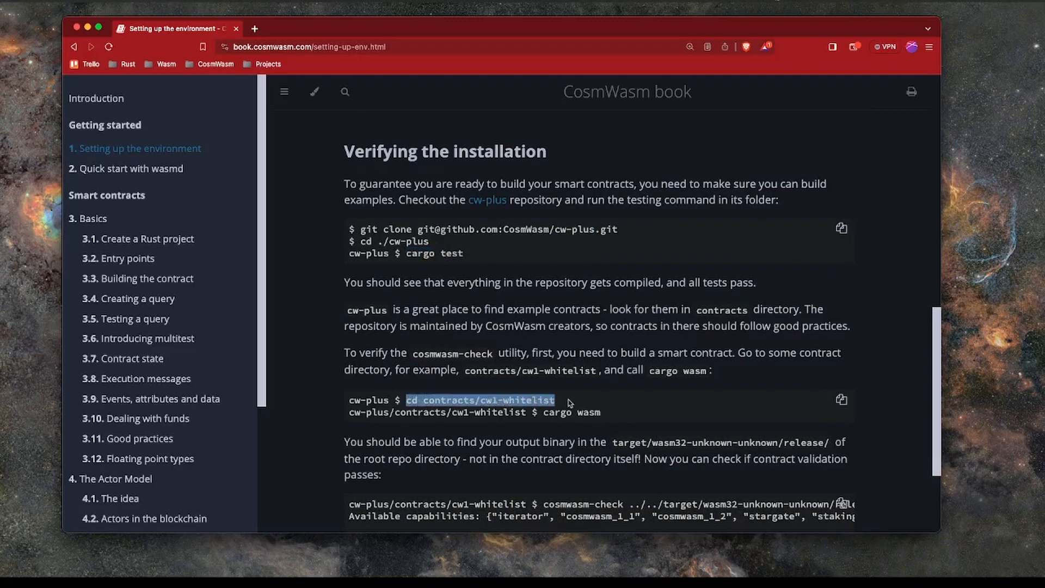
Step: Bring the cosmwasm-check example into view and highlight the cosmwasm-check tool name
scroll(down, 3)
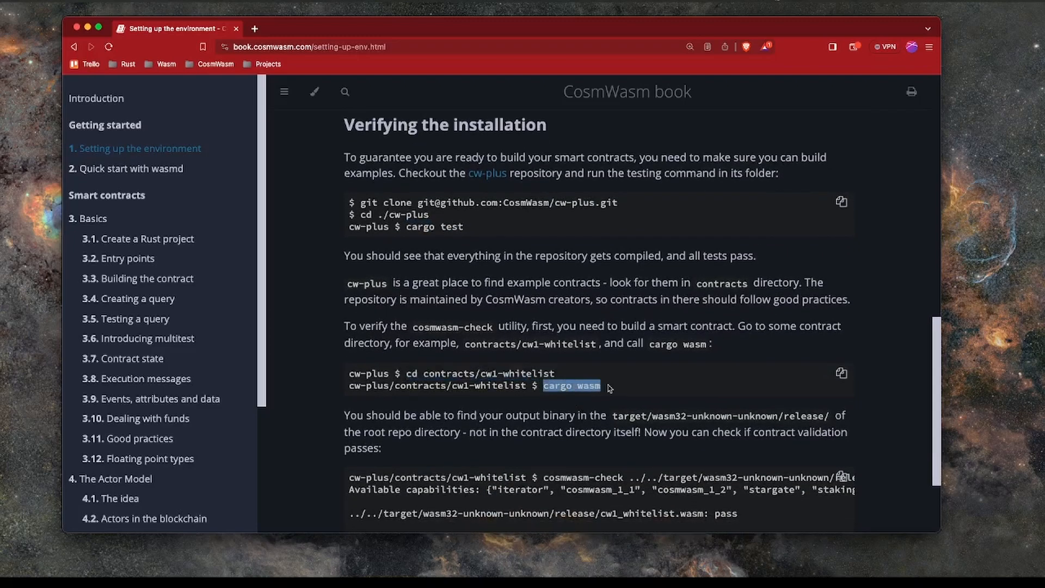
scroll(down, 3)
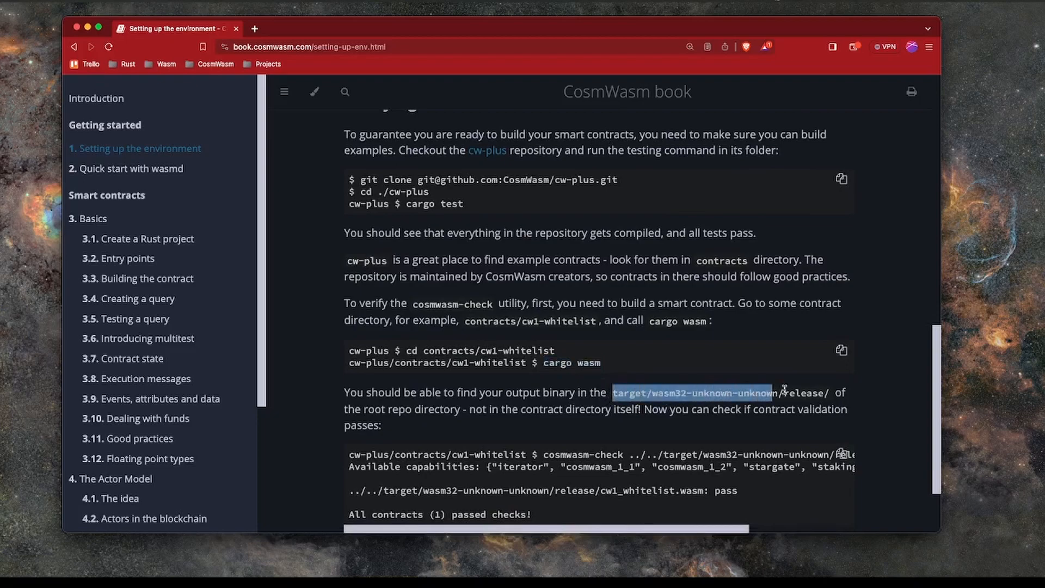
scroll(down, 3)
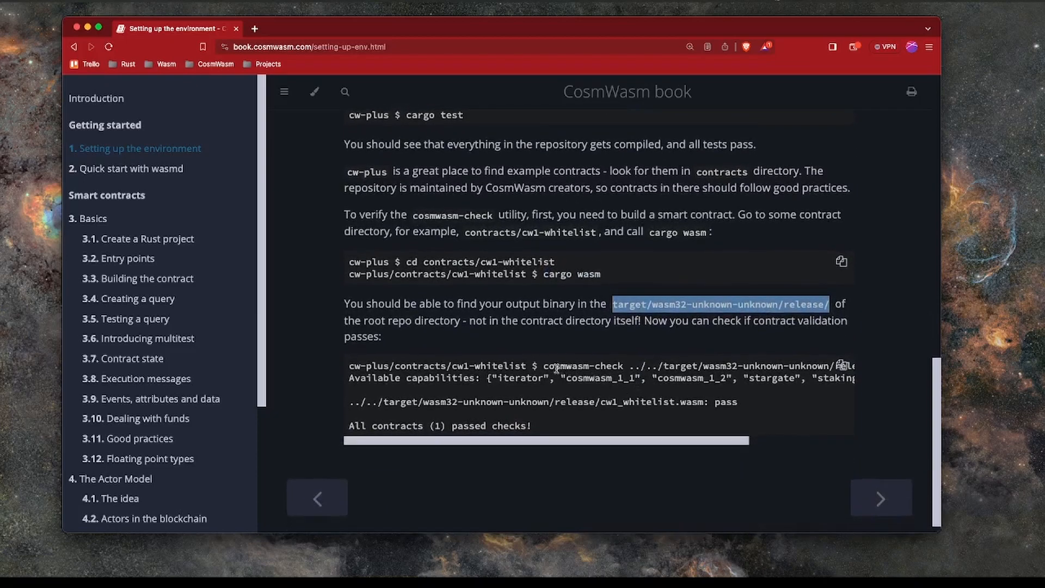
double_click(566, 366)
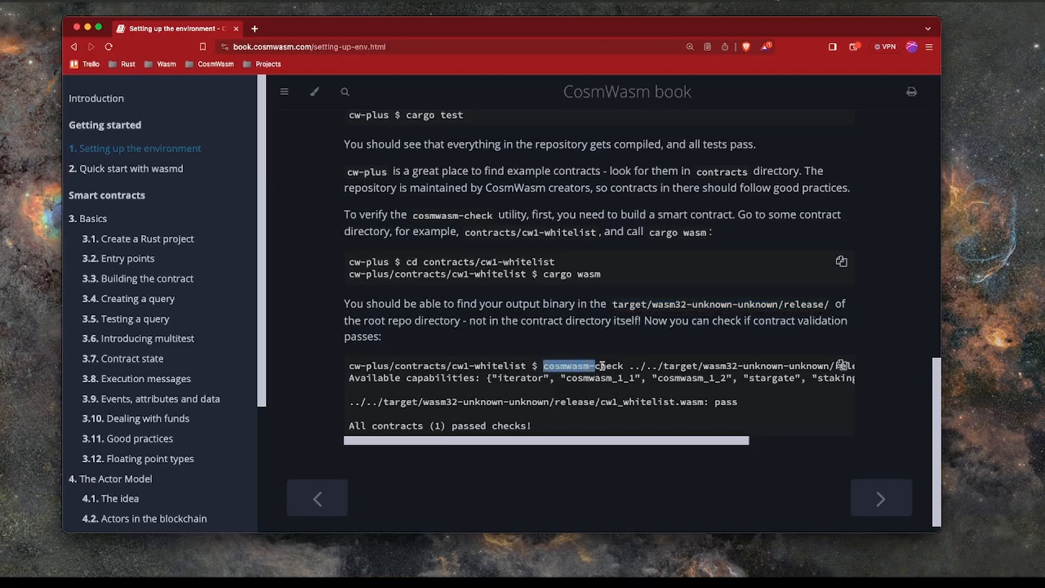
scroll(right, 3)
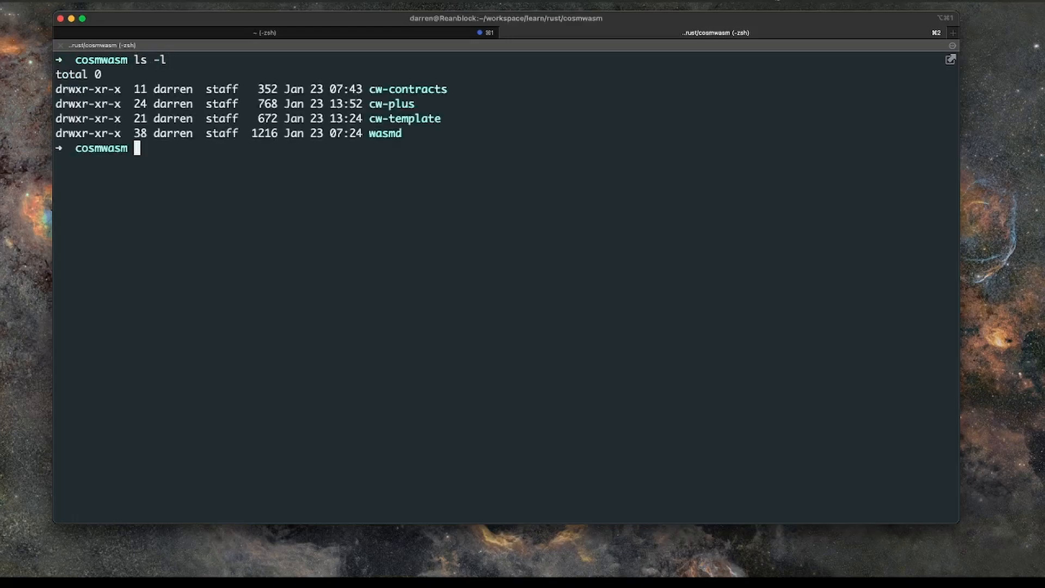
Step: Run cosmwasm-check on ../../target/wasm32-unknown-unknown/release/cw1_whitelist.wasm in cw-plus and confirm it passes
text(cd)
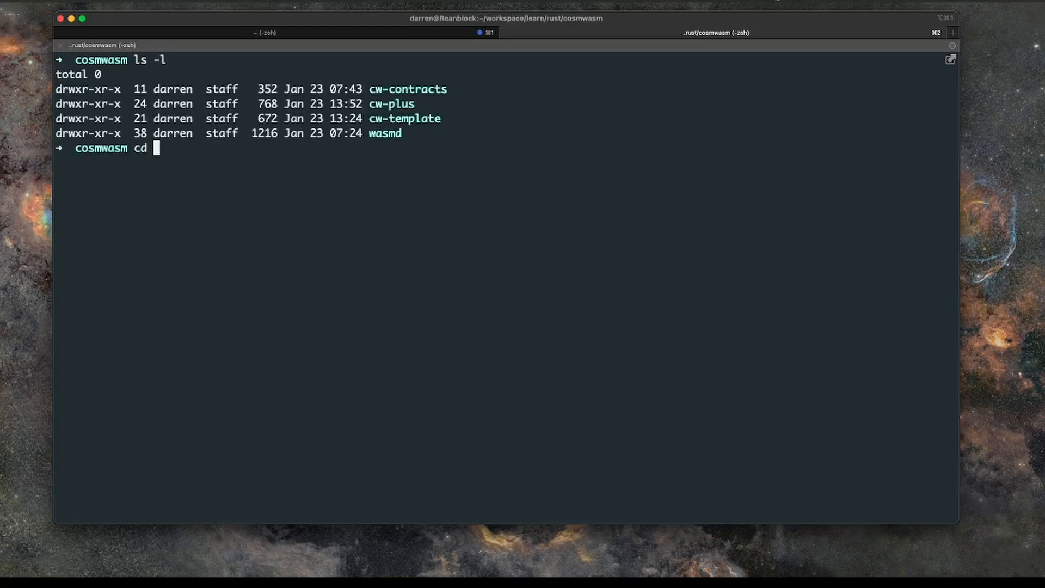
text(cw-plus)
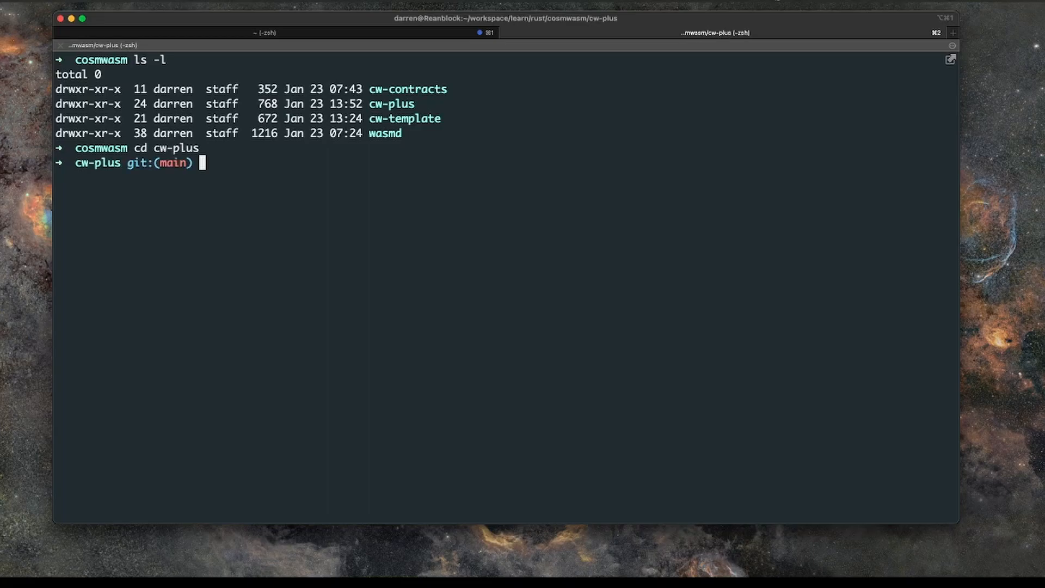
text(cosmwasm-check ../../target/wasm32-unknown-unknown/release/cw1_whitelist.wasm)
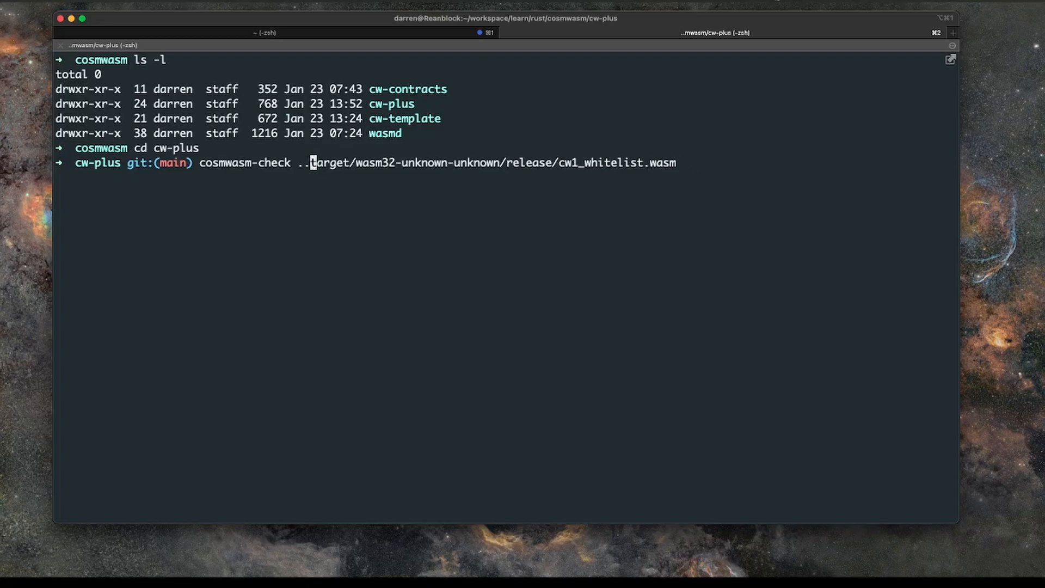
key(Return)
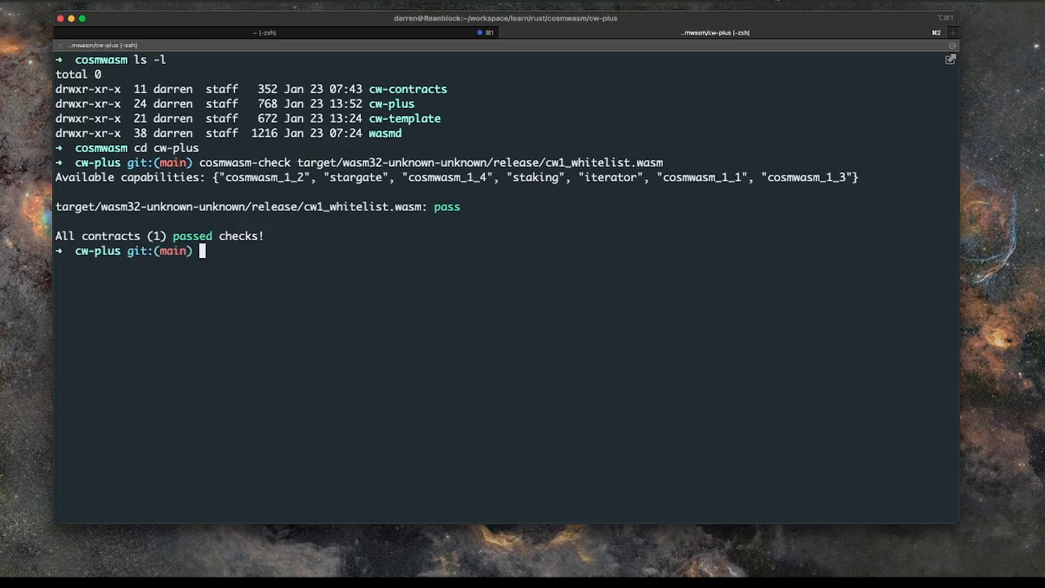
mouse_move(226, 163)
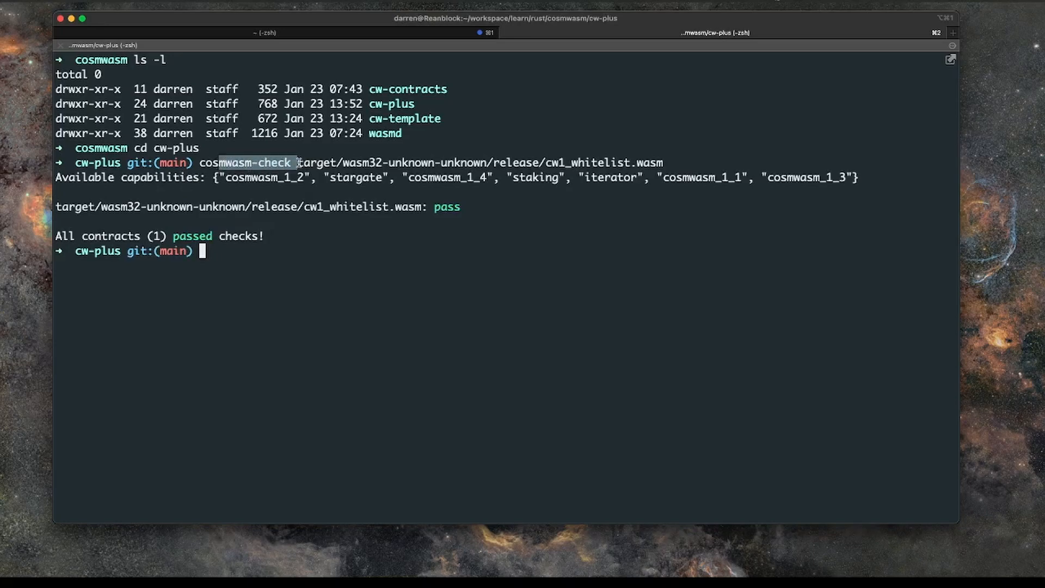
double_click(597, 162)
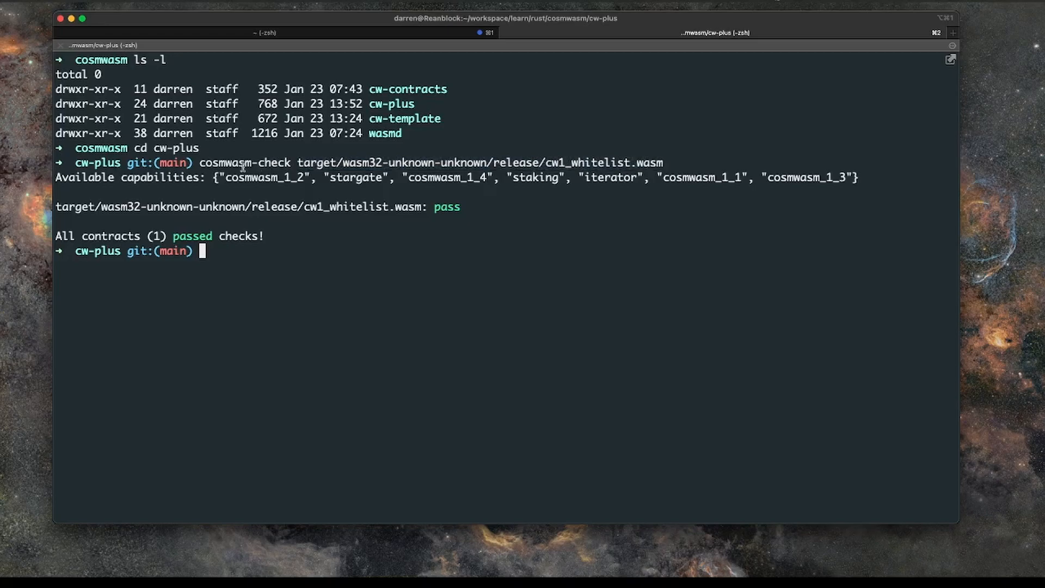
double_click(245, 162)
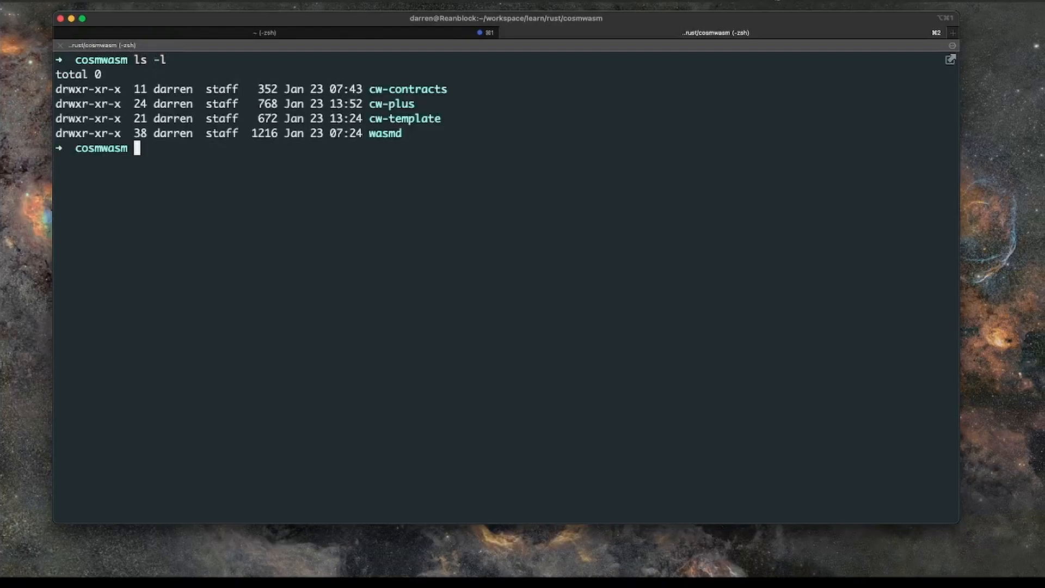
Step: Open the cw-template project in Visual Studio Code and show README.md as a rendered preview
text(cd w)
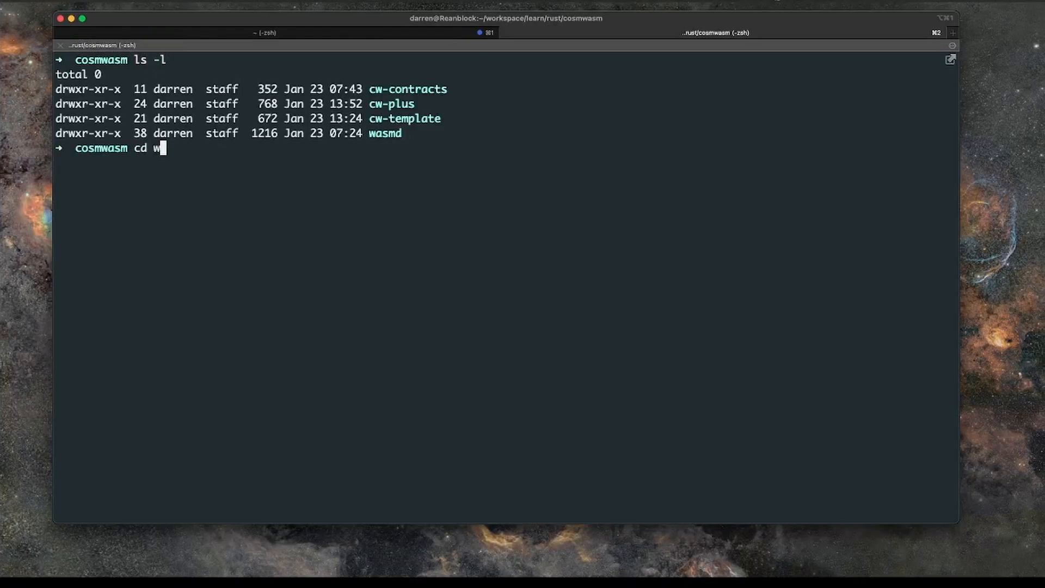
text(w-template)
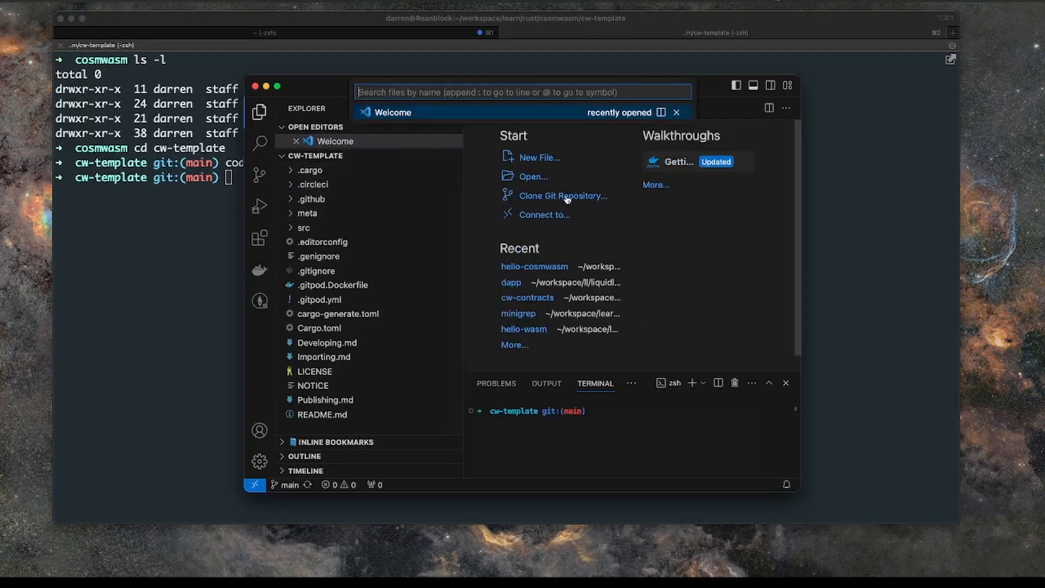
click(321, 414)
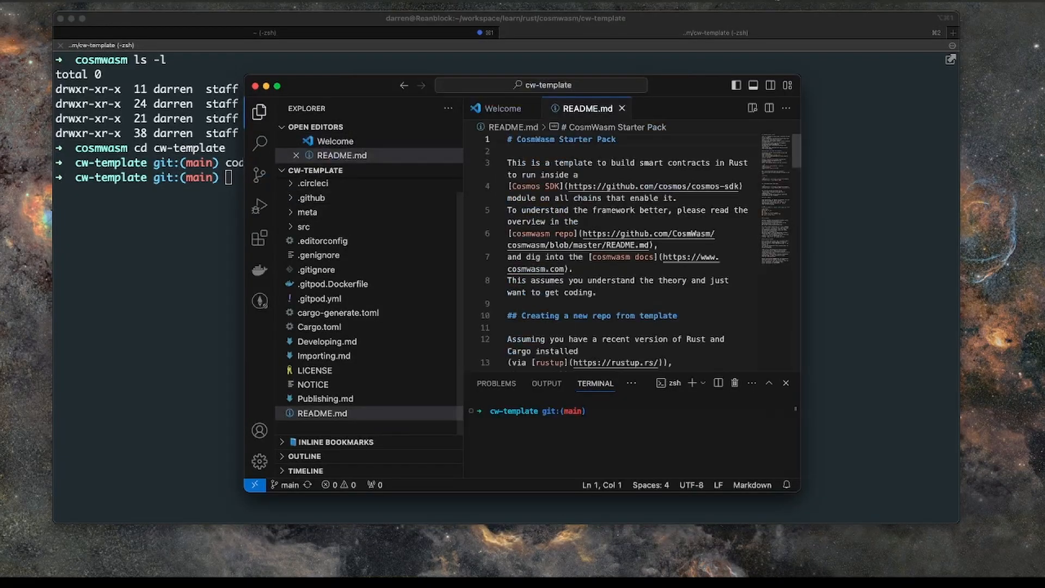
click(752, 108)
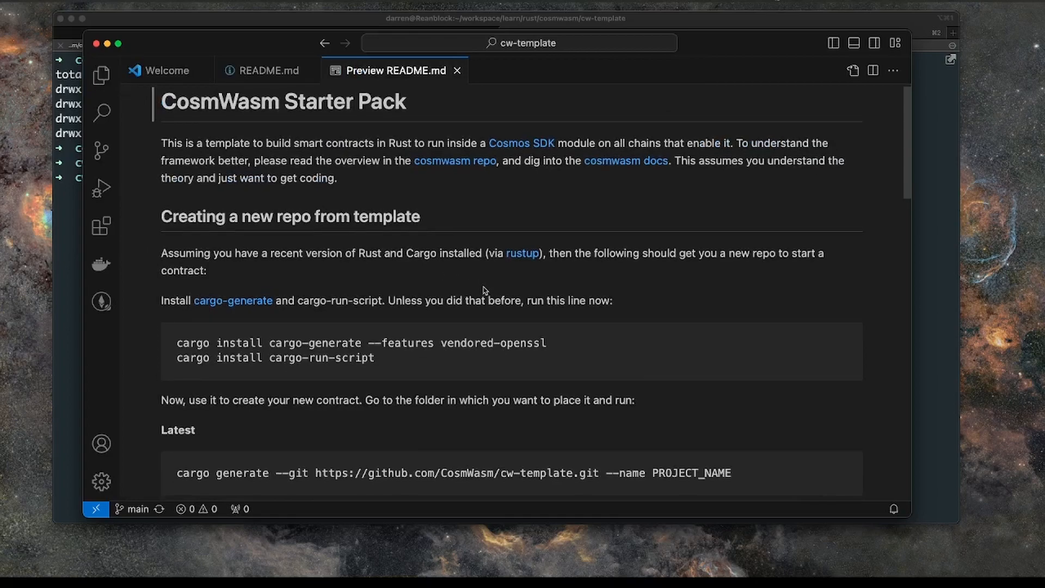
Step: Read through the README preview and close the Preview README.md tab
scroll(down, 3)
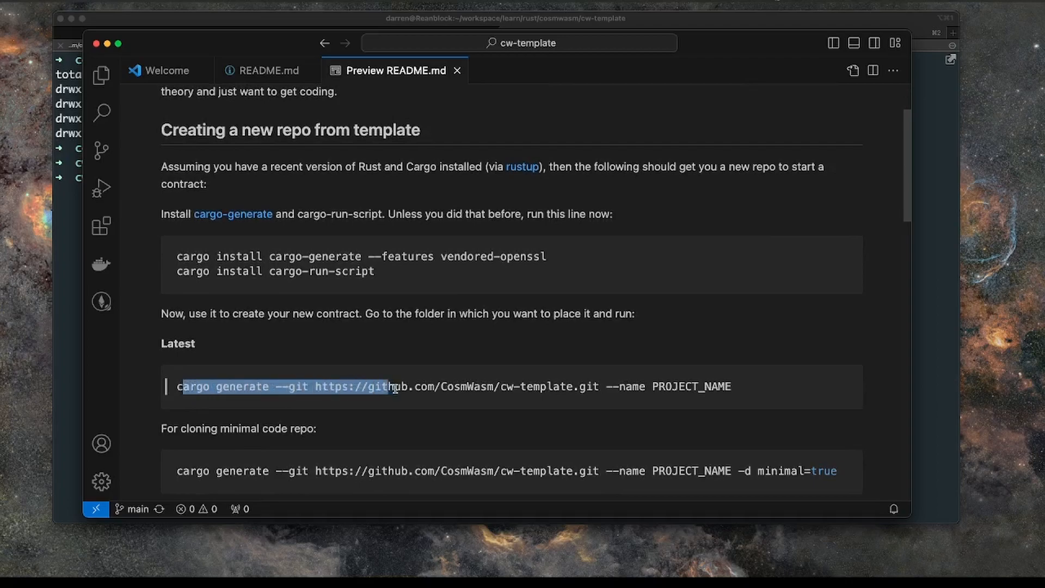
scroll(up, 3)
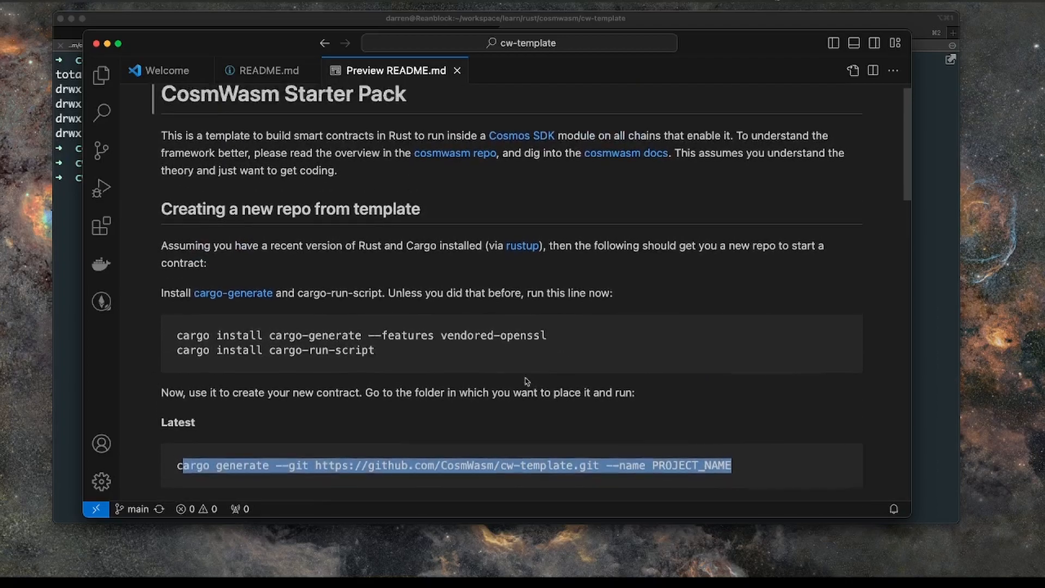
scroll(down, 3)
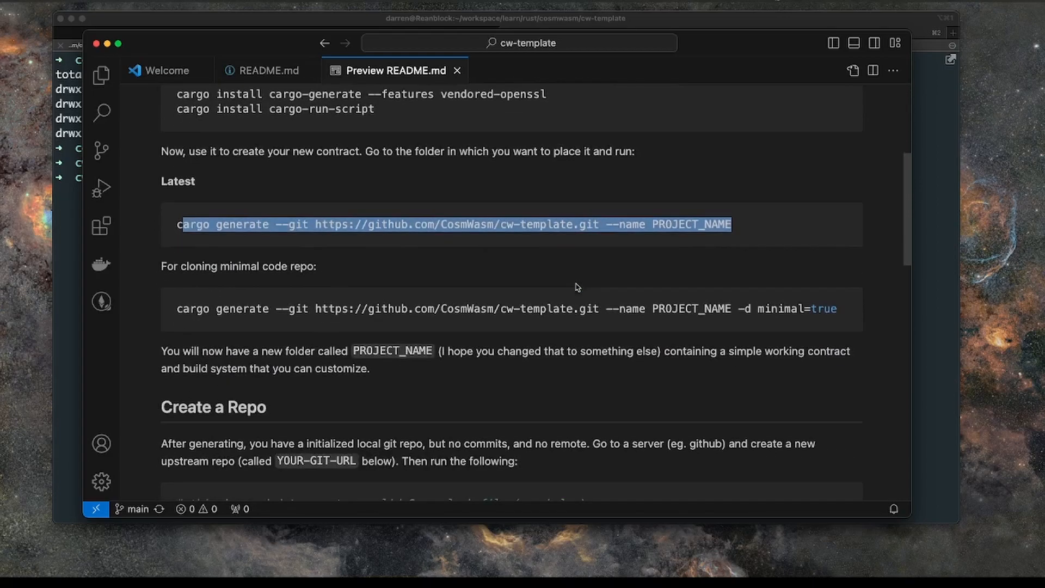
scroll(down, 3)
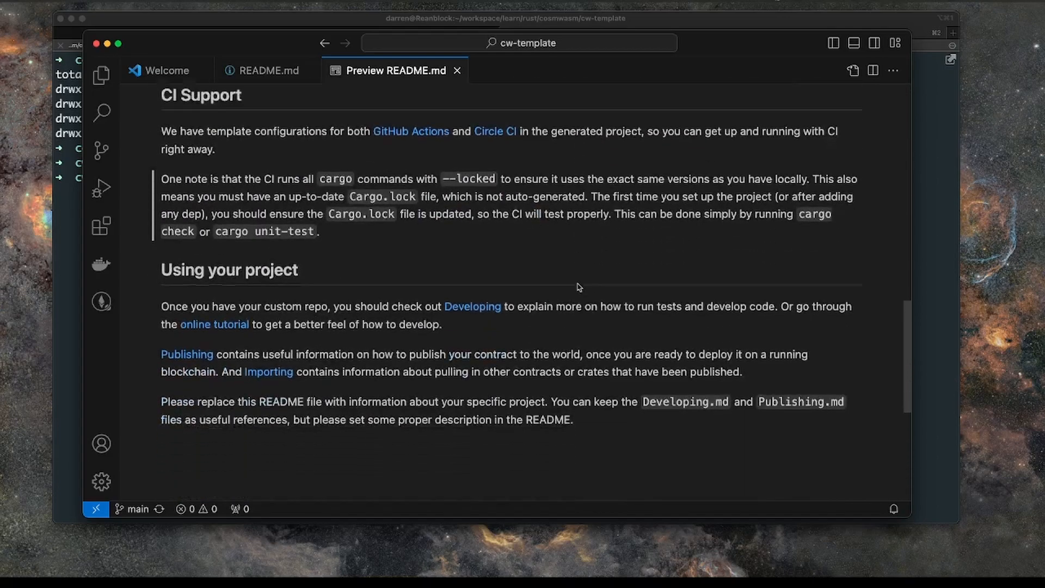
scroll(up, 3)
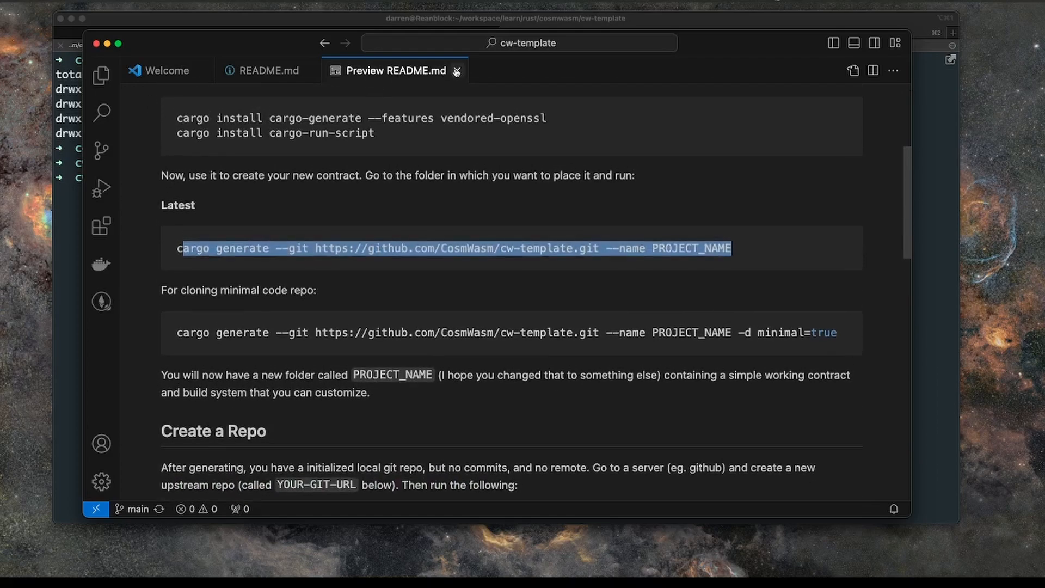
click(456, 71)
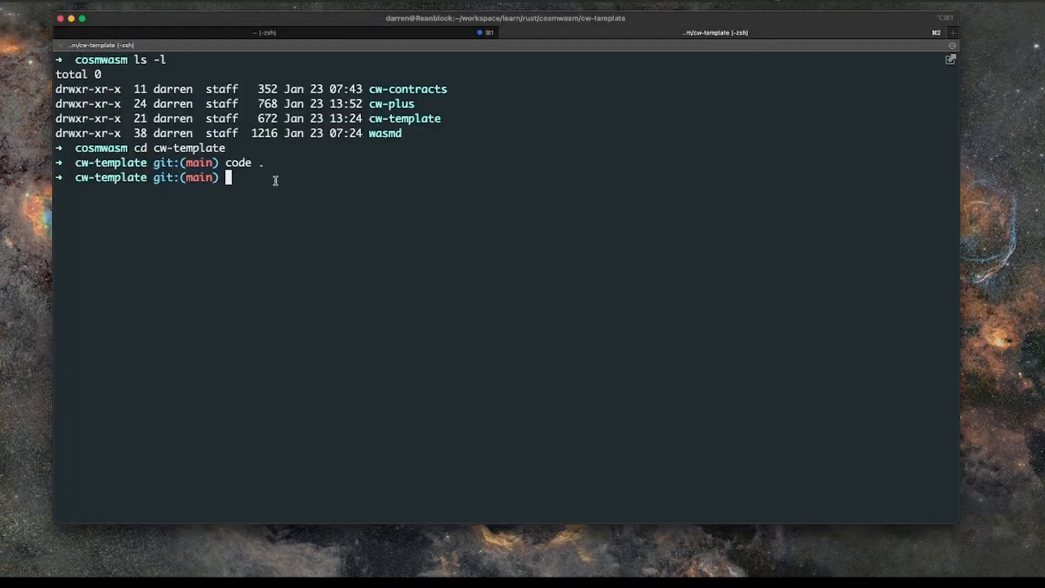
Step: Run 'cd ..' to go up from cw-template to the cosmwasm workspace folder
text(cd ..)
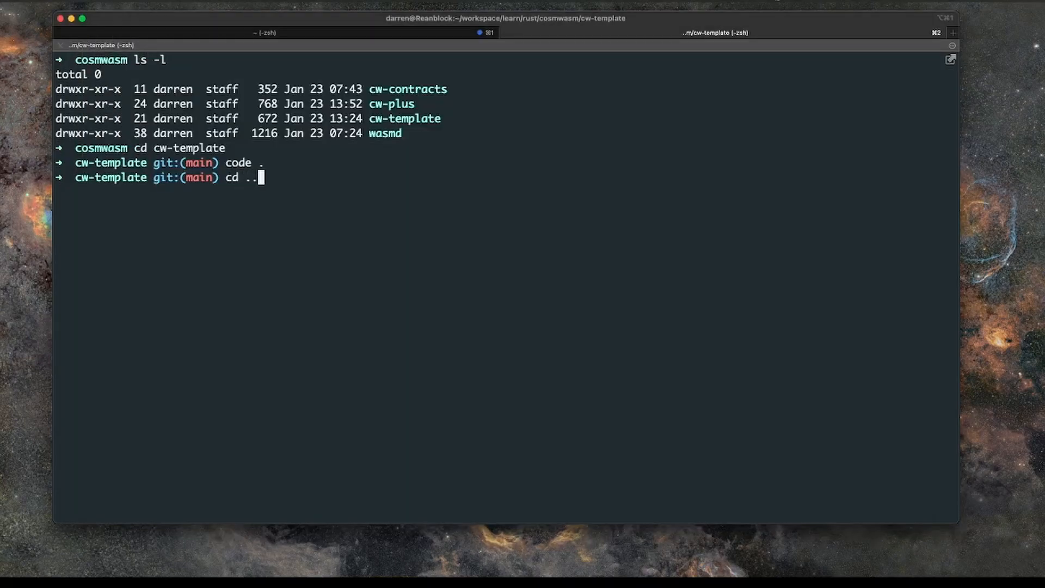
key(Return)
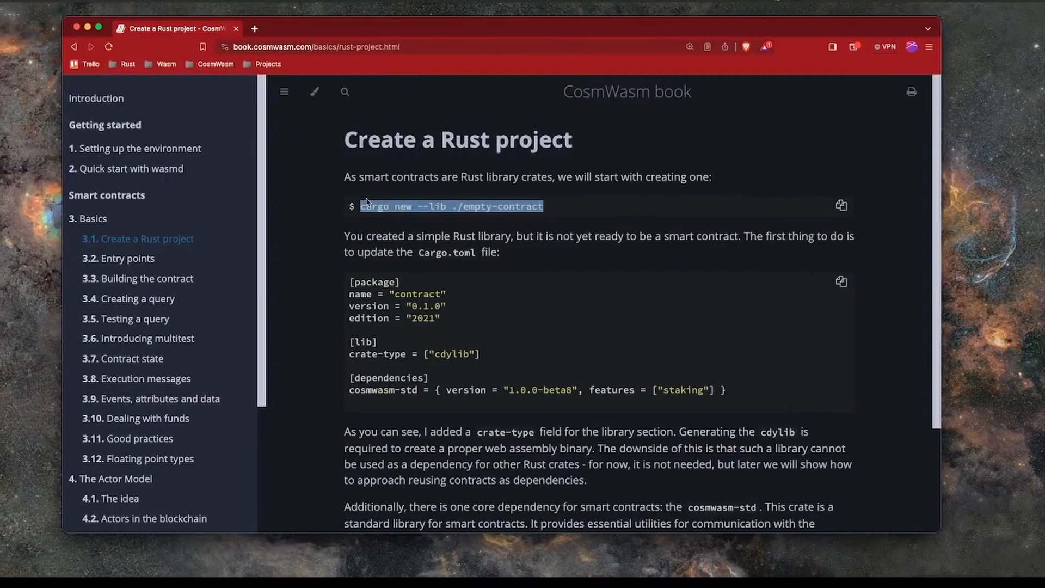
Step: Run 'cargo new --lib ./empty-contract' from the chapter, then review the cosmwasm-std dependency in the Cargo.toml example
scroll(down, 3)
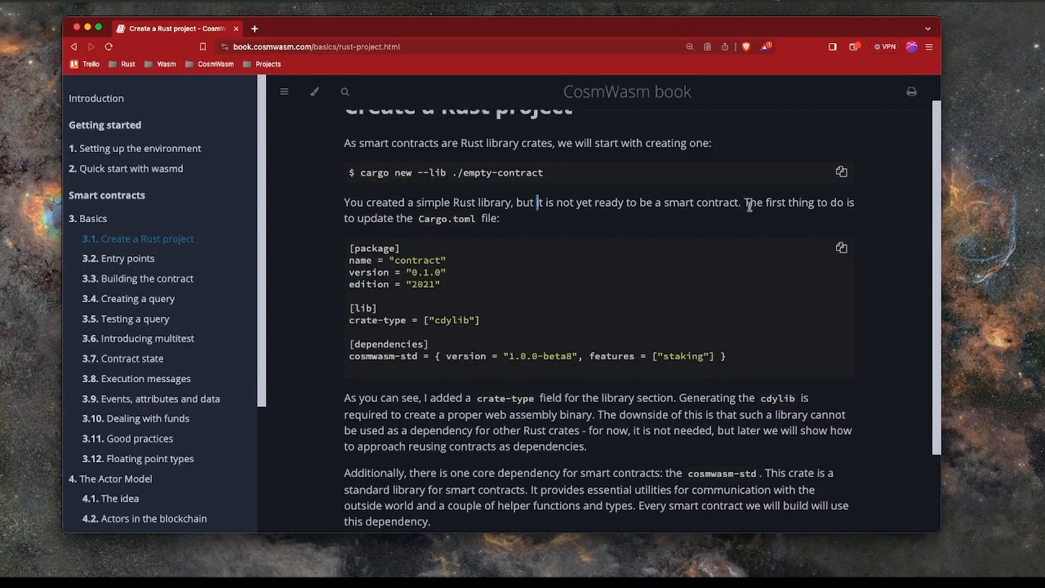
scroll(down, 3)
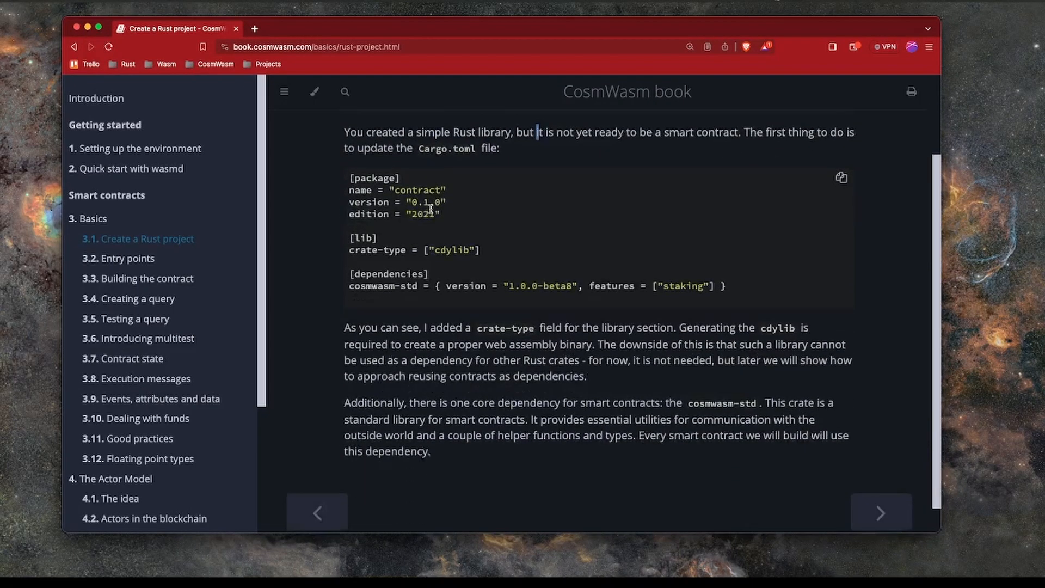
scroll(down, 3)
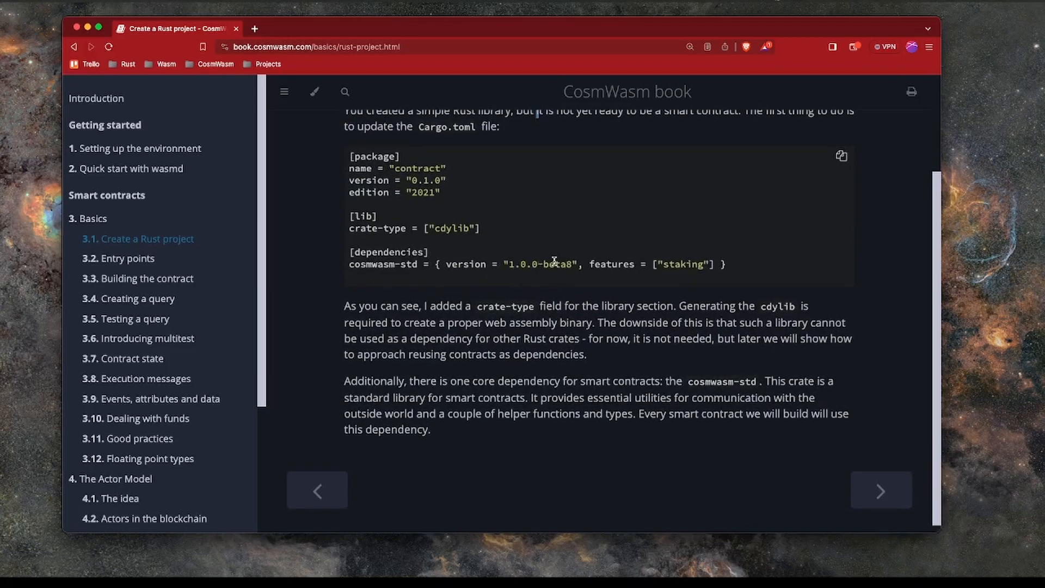
double_click(540, 263)
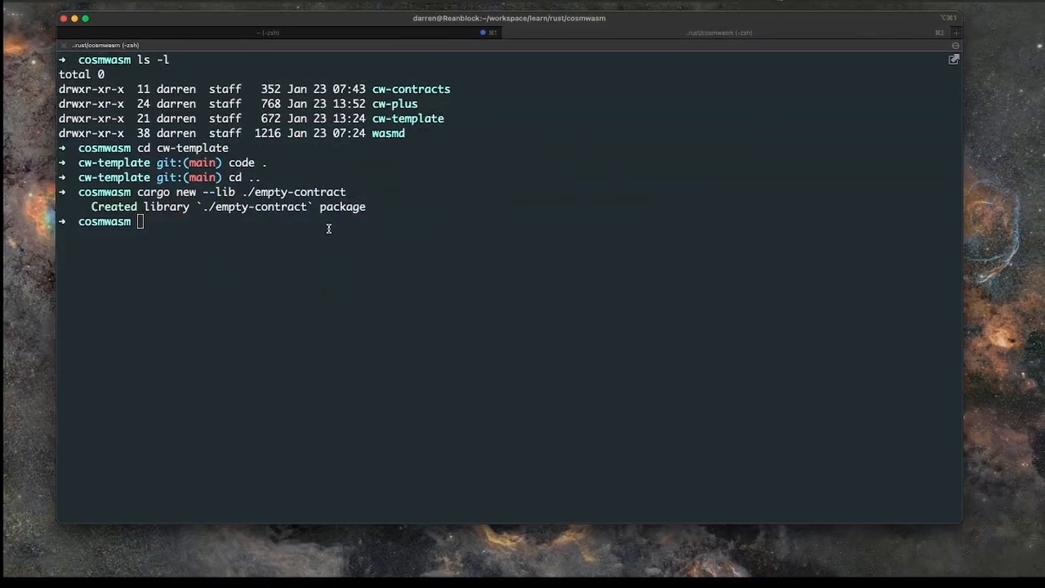
text(cd)
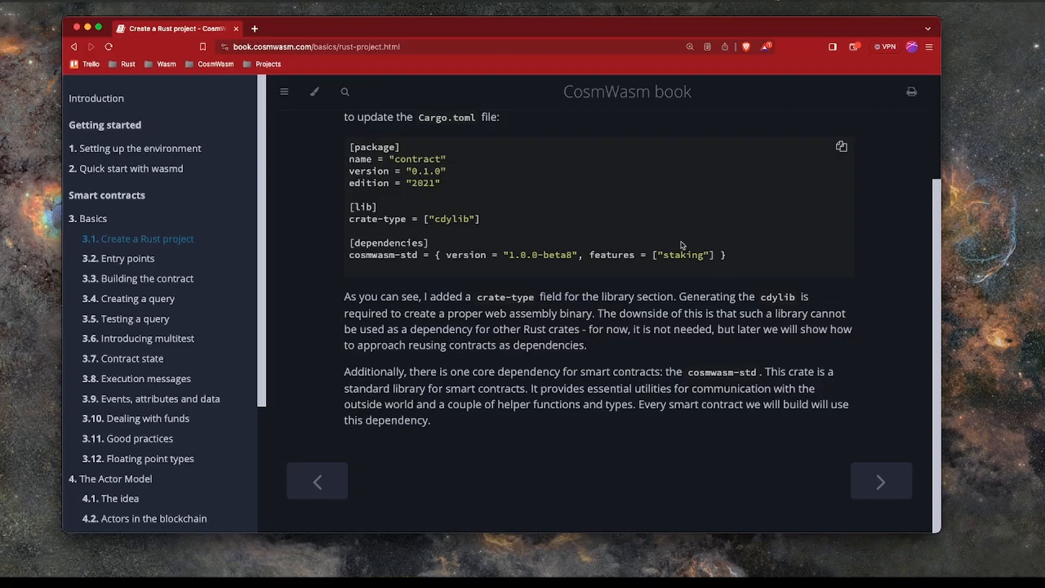
mouse_move(411, 256)
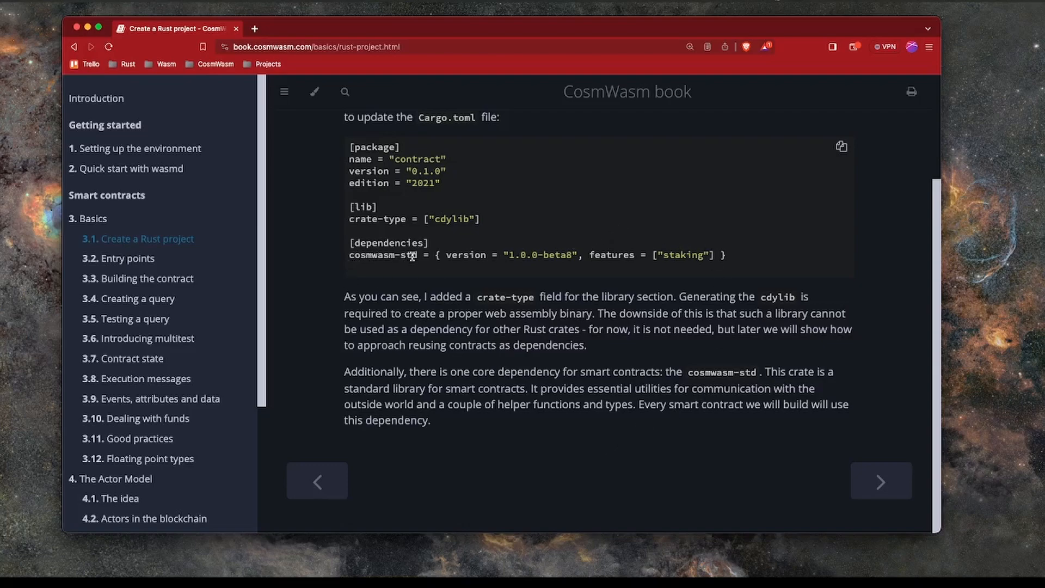
double_click(383, 255)
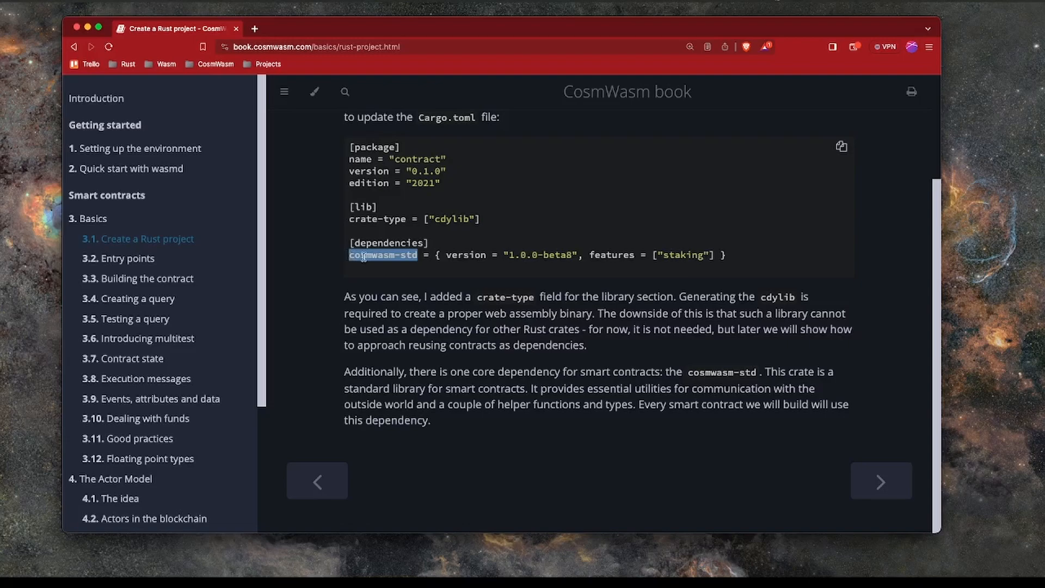
mouse_move(432, 289)
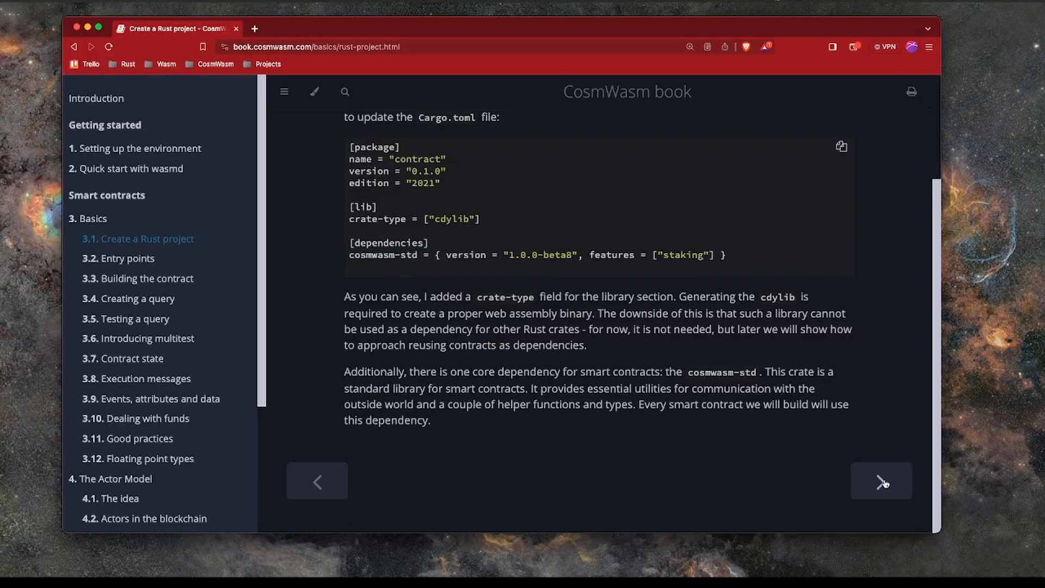
mouse_move(350, 257)
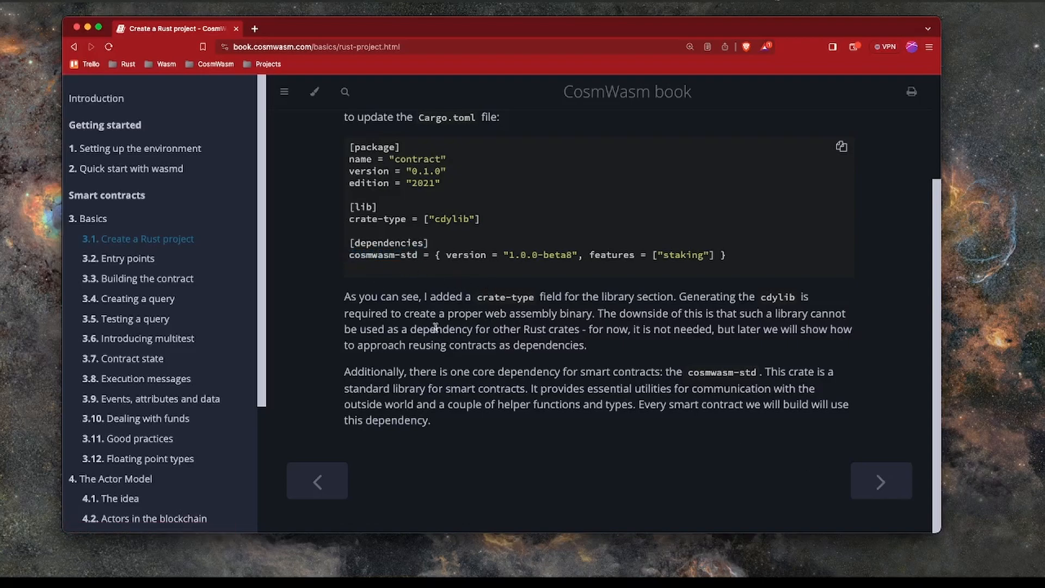
click(126, 258)
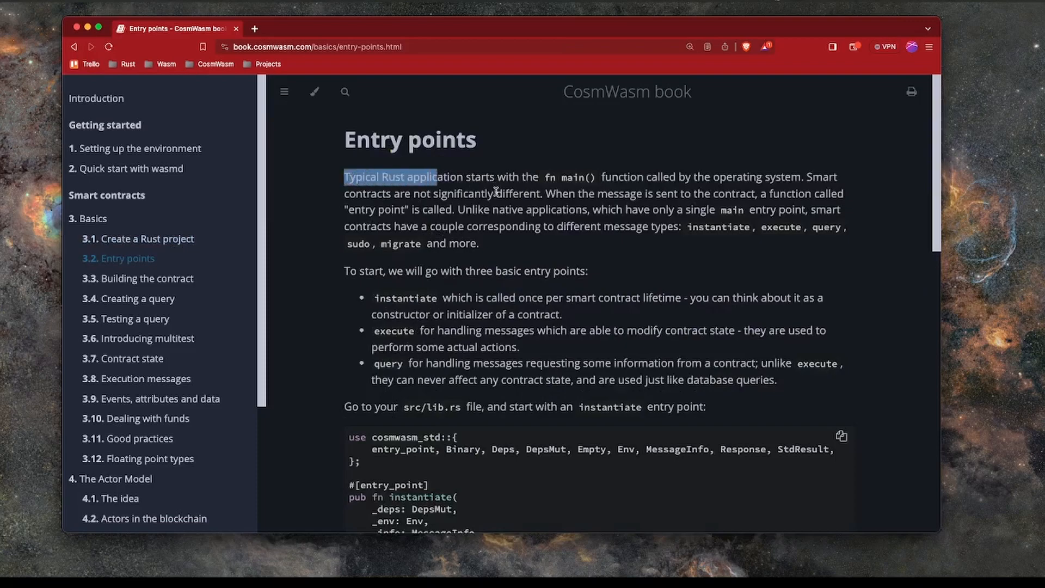
scroll(down, 3)
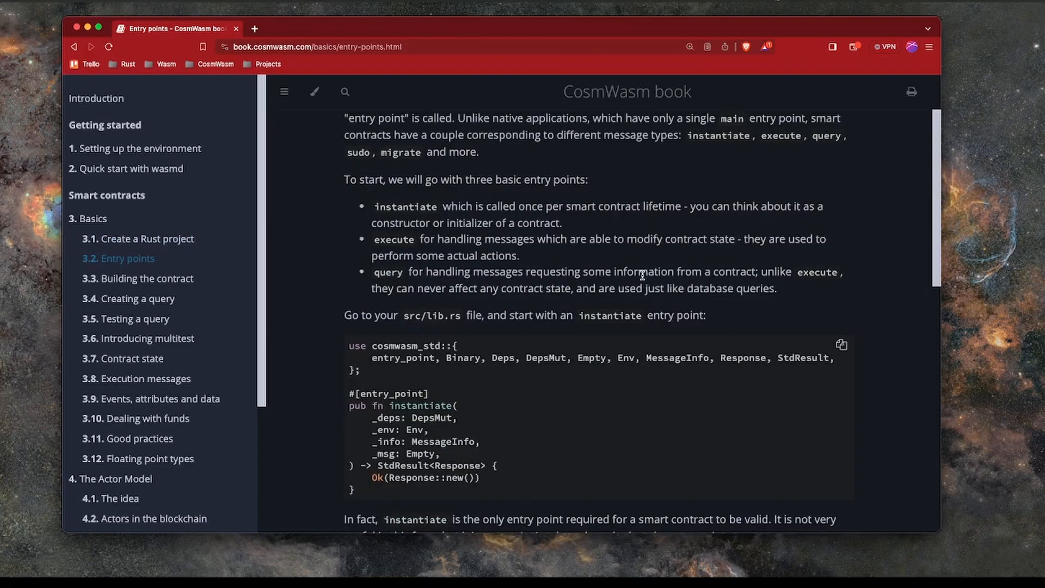
mouse_move(651, 263)
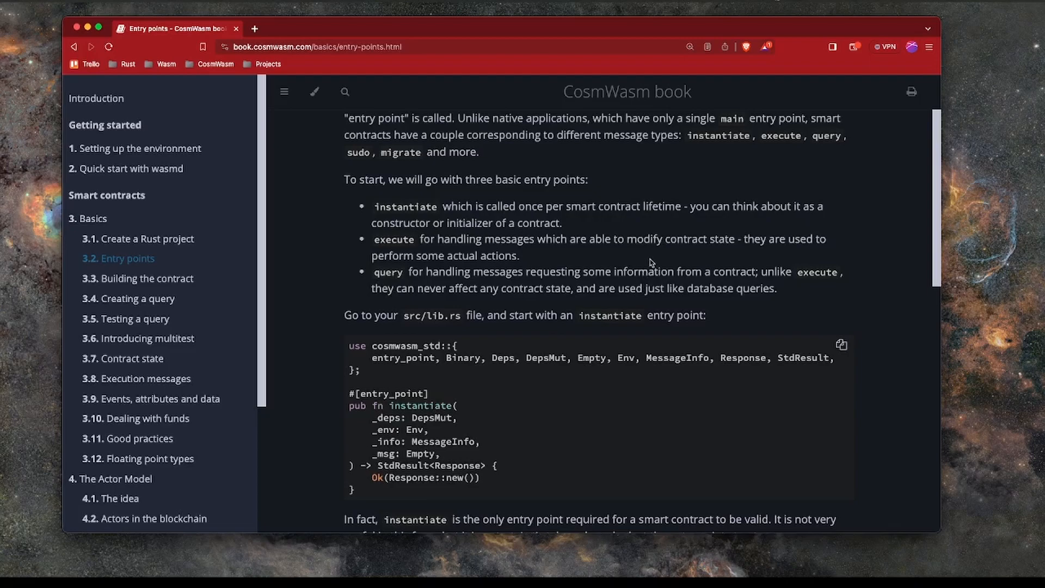
scroll(up, 3)
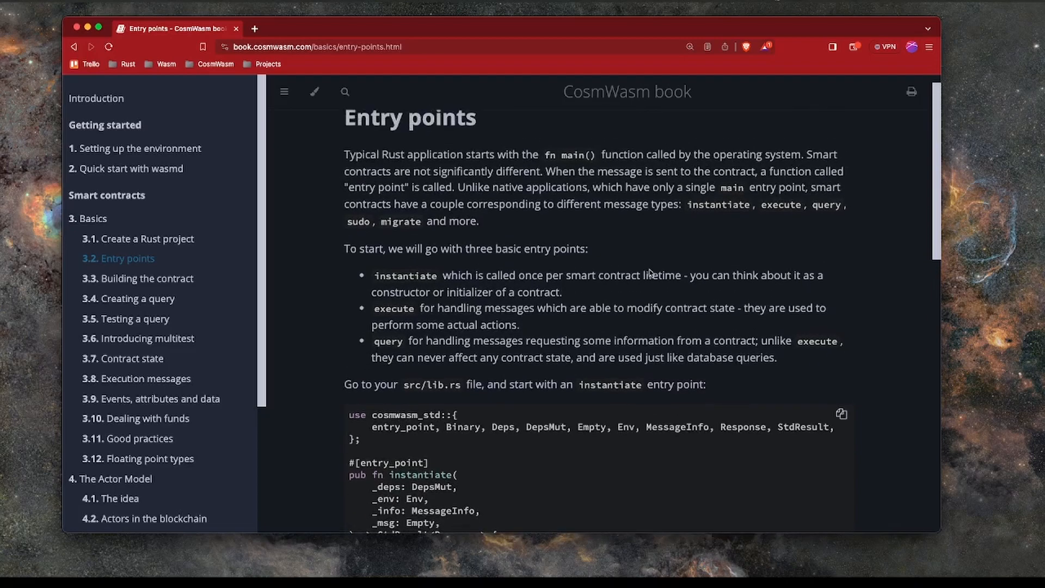
double_click(568, 155)
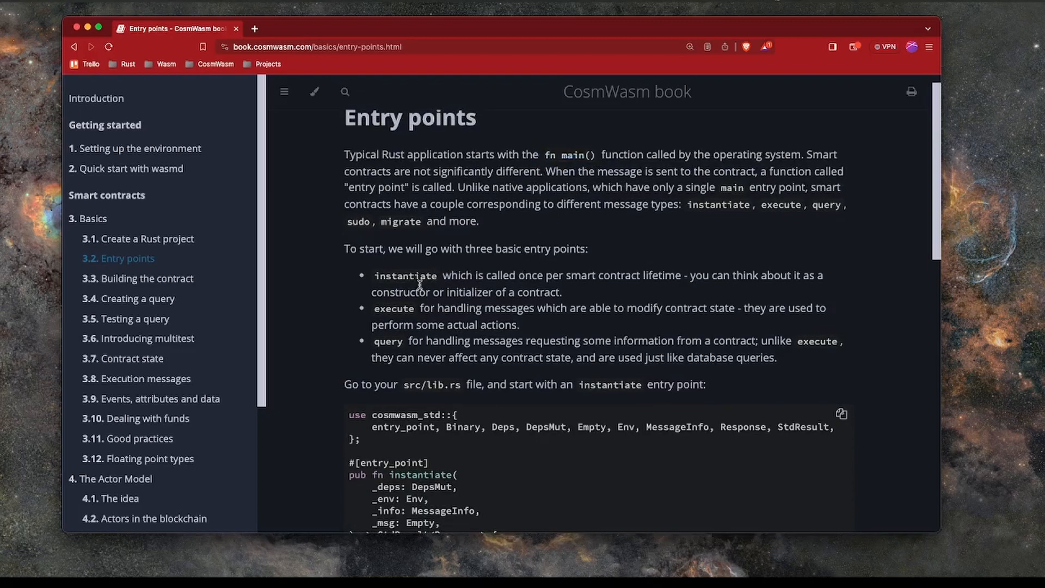
mouse_move(433, 288)
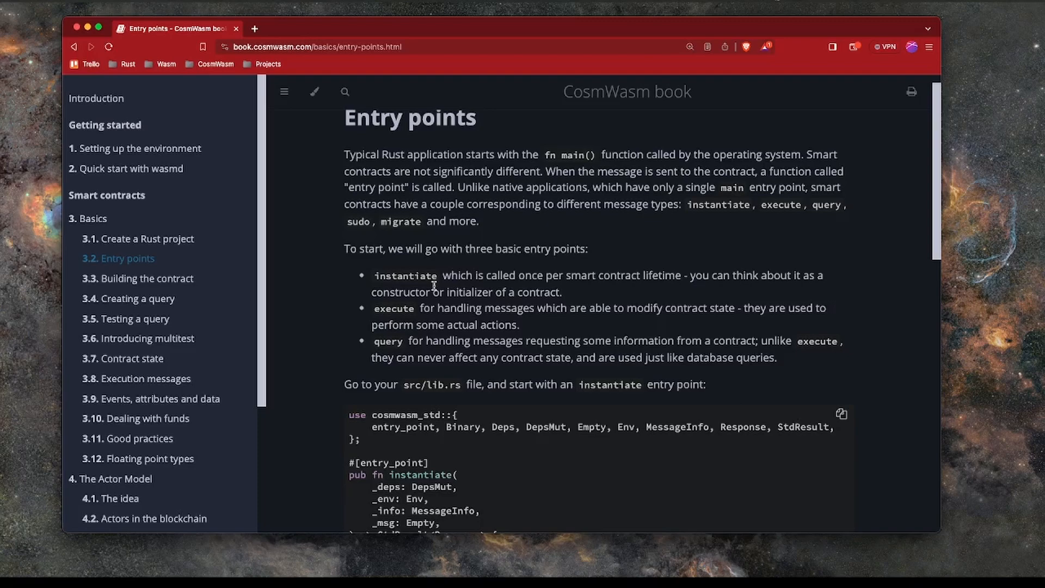
mouse_move(389, 286)
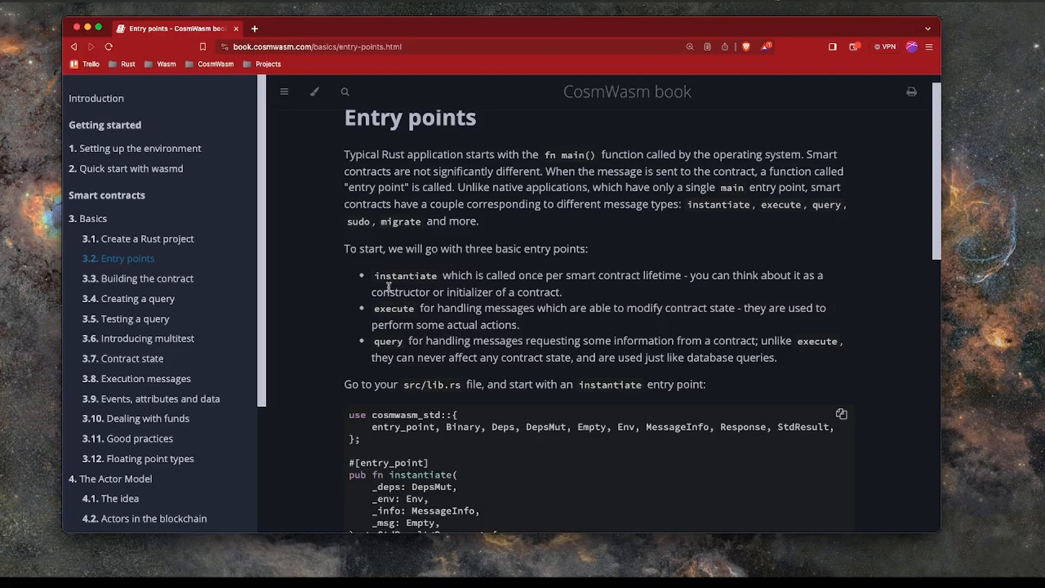
mouse_move(582, 274)
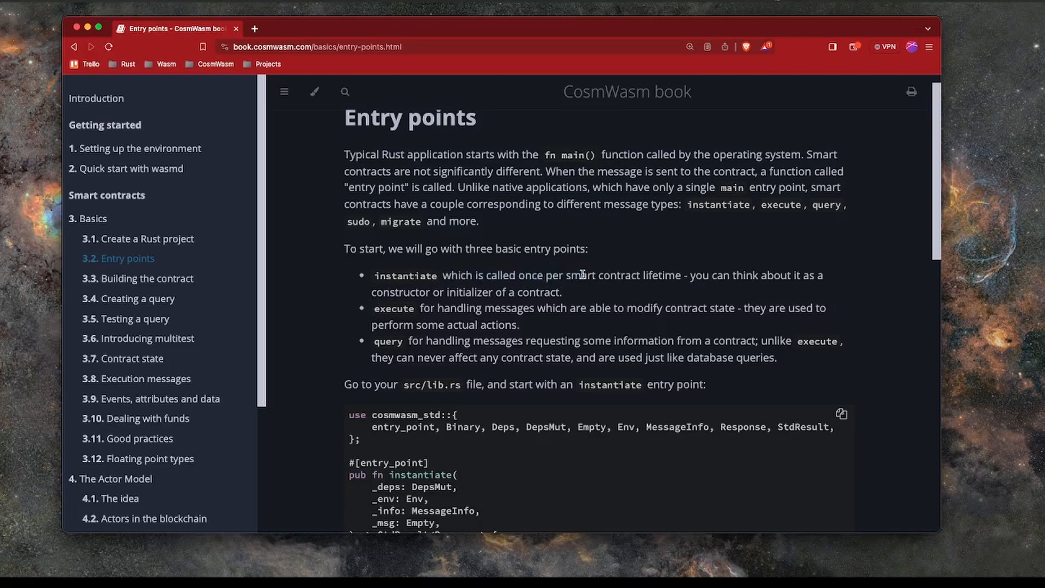
scroll(down, 3)
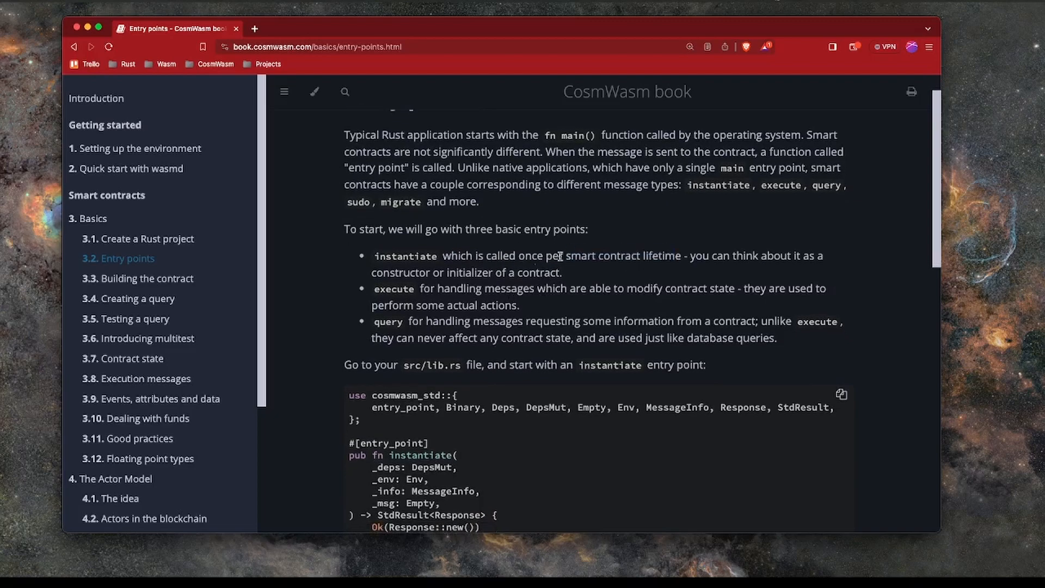
double_click(393, 287)
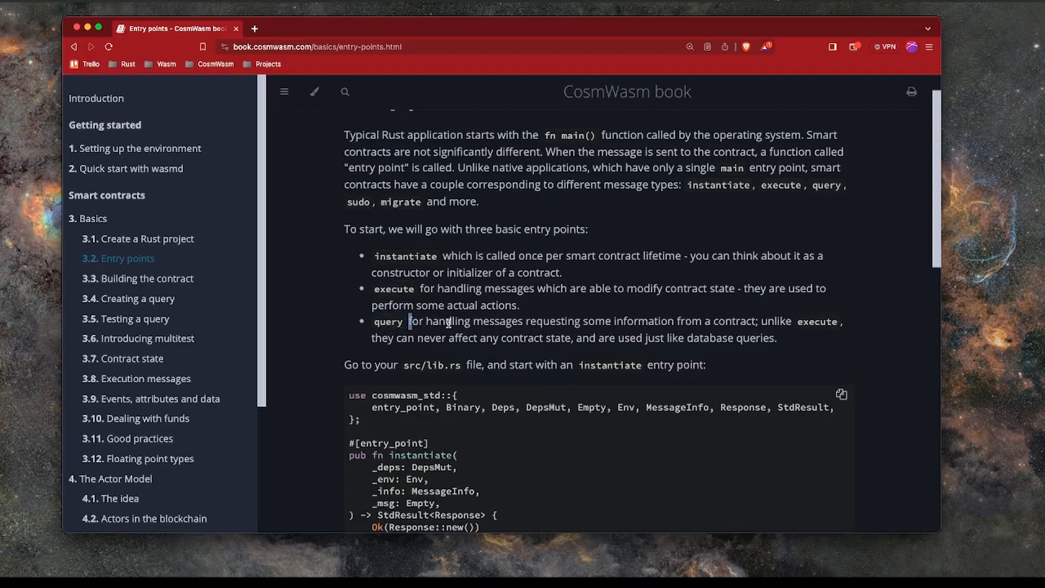
Step: Highlight the imported cosmwasm_std types (MessageInfo, Response, StdResult) in the instantiate sample
scroll(down, 3)
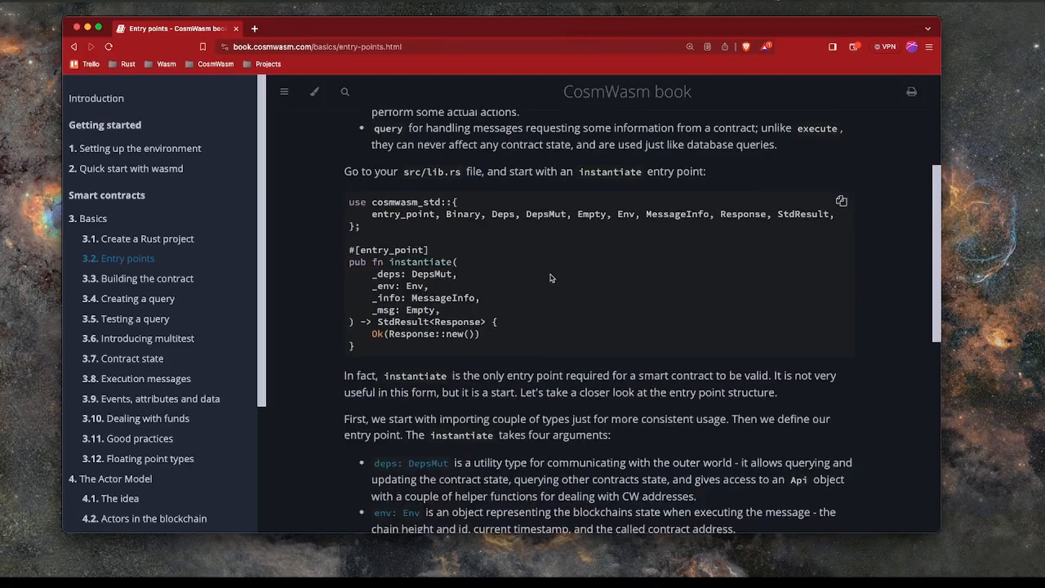
mouse_move(345, 207)
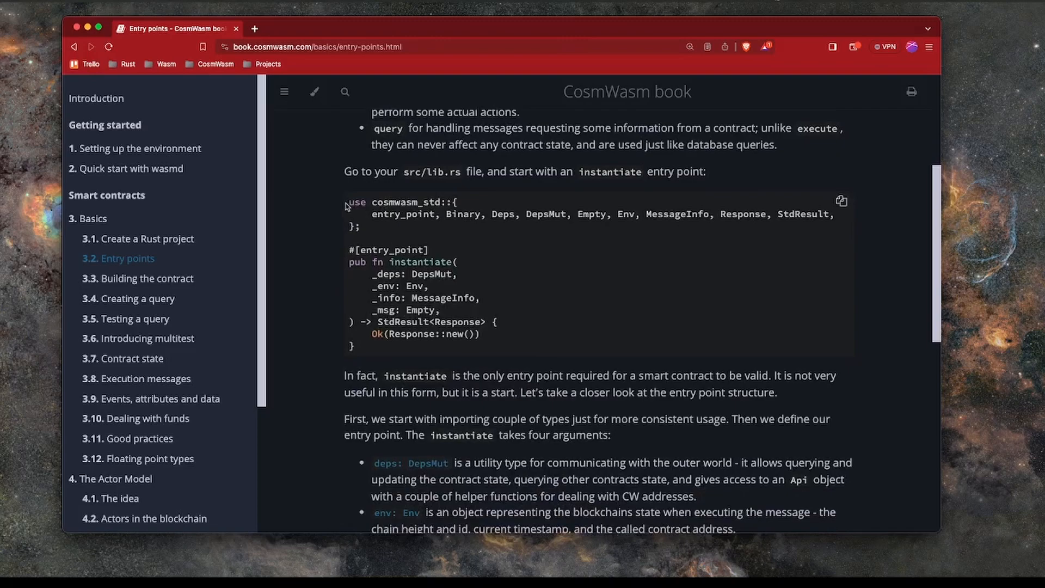
mouse_move(414, 171)
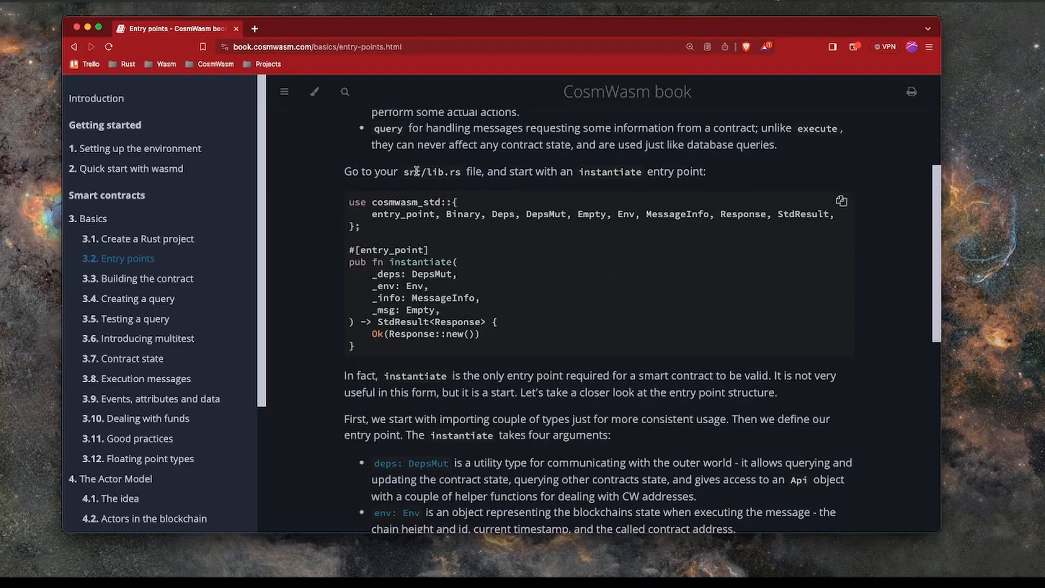
double_click(433, 171)
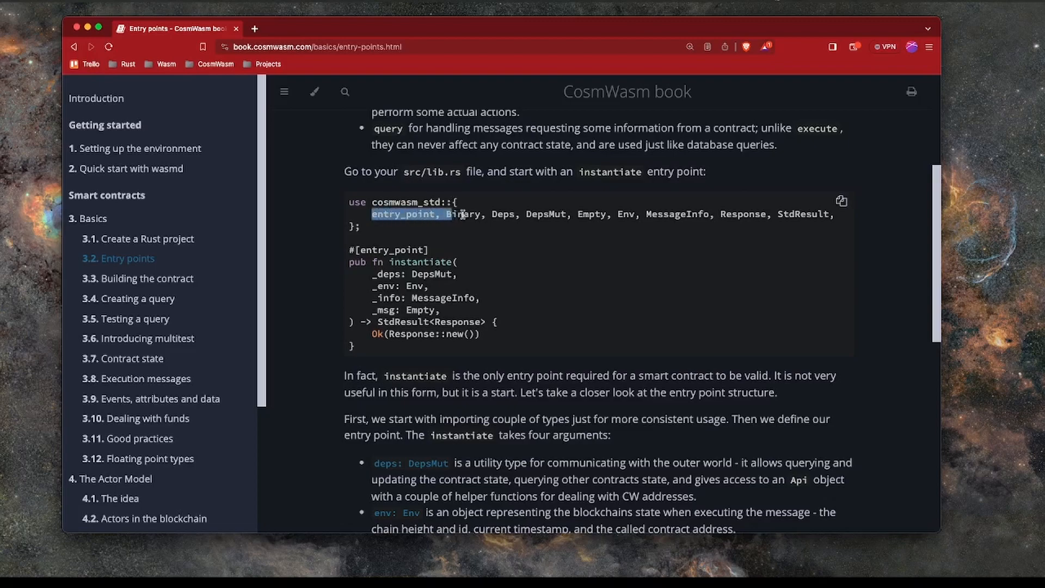
double_click(399, 202)
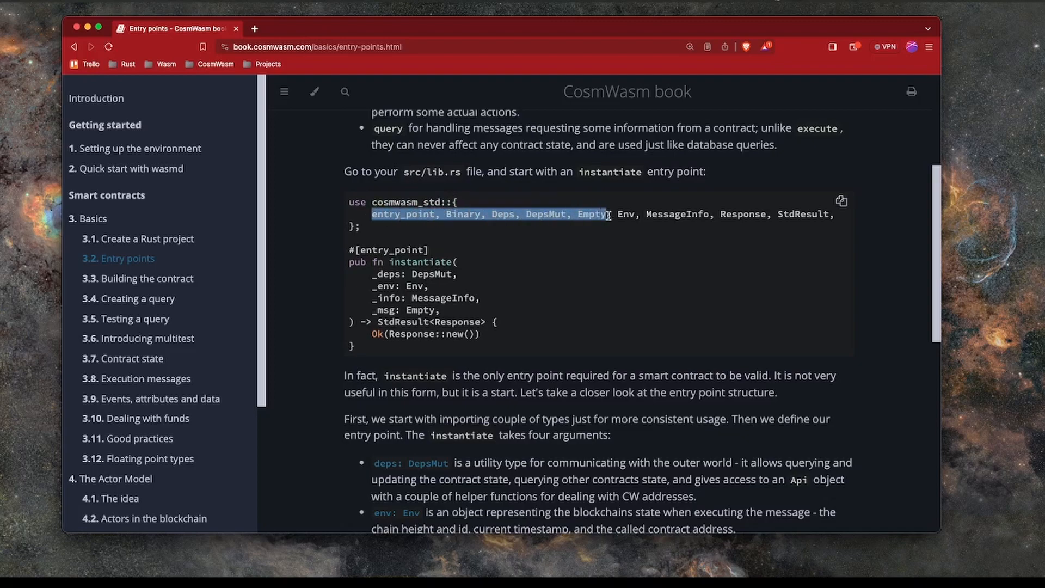
click(673, 215)
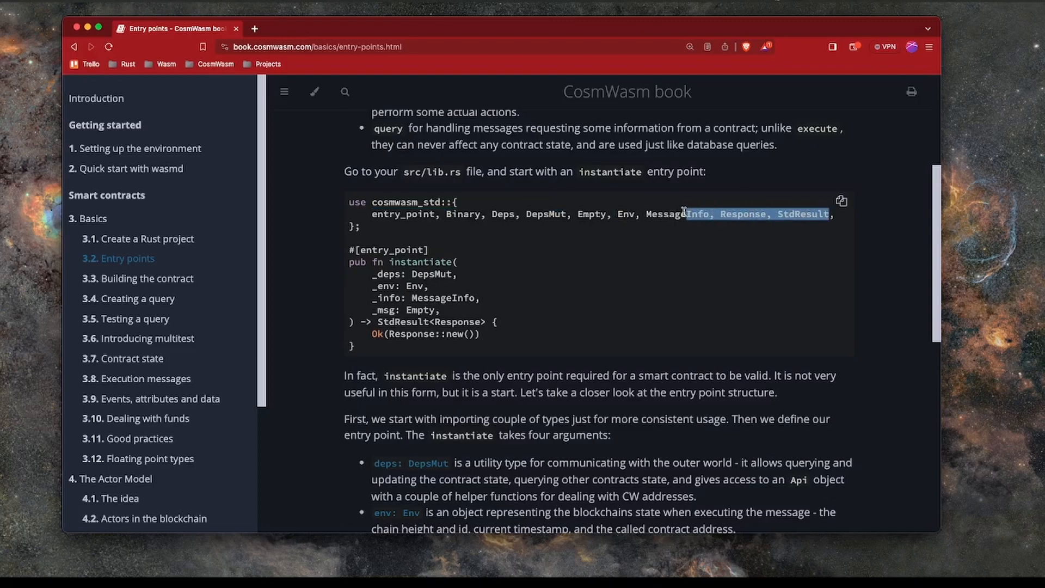
click(653, 215)
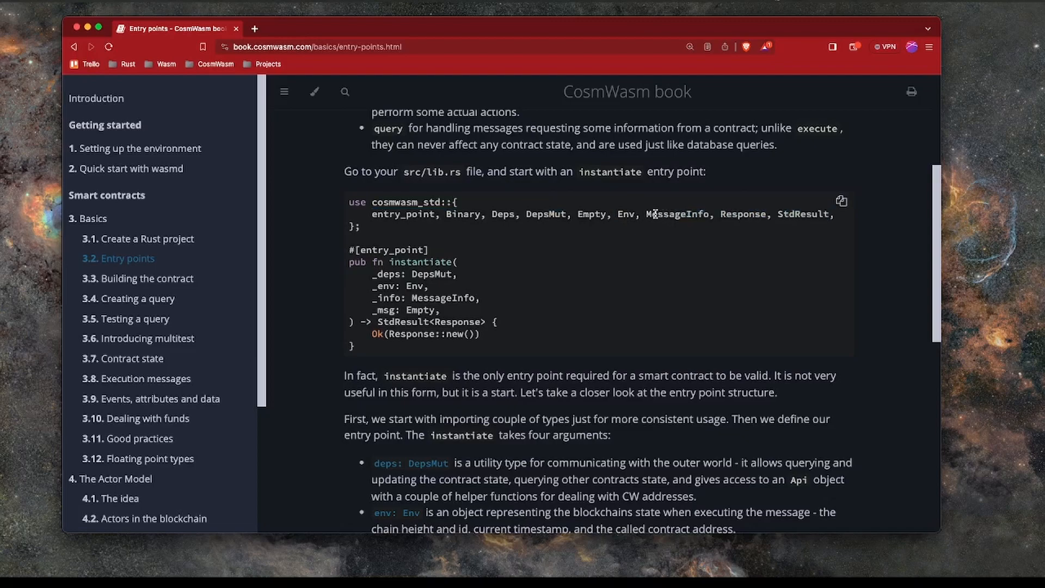
mouse_move(335, 231)
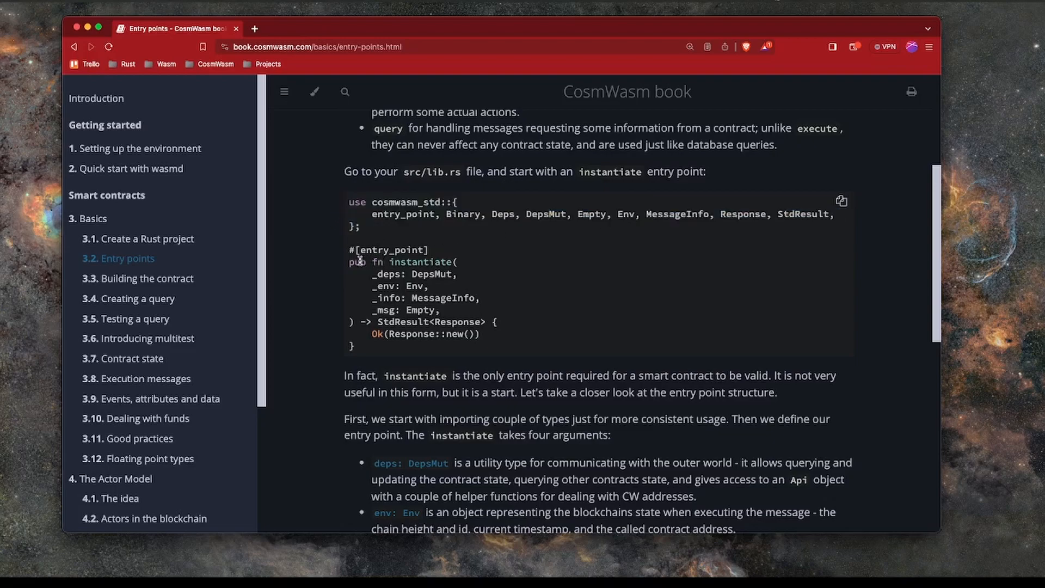
Step: Highlight the entry_point attribute and instantiate's function arguments in the code sample
double_click(388, 249)
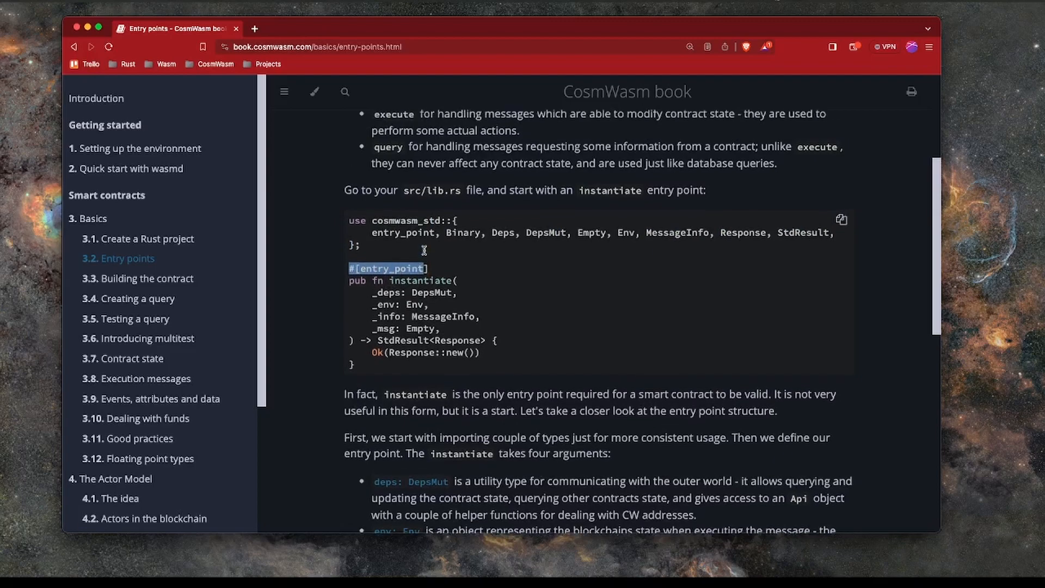
scroll(up, 3)
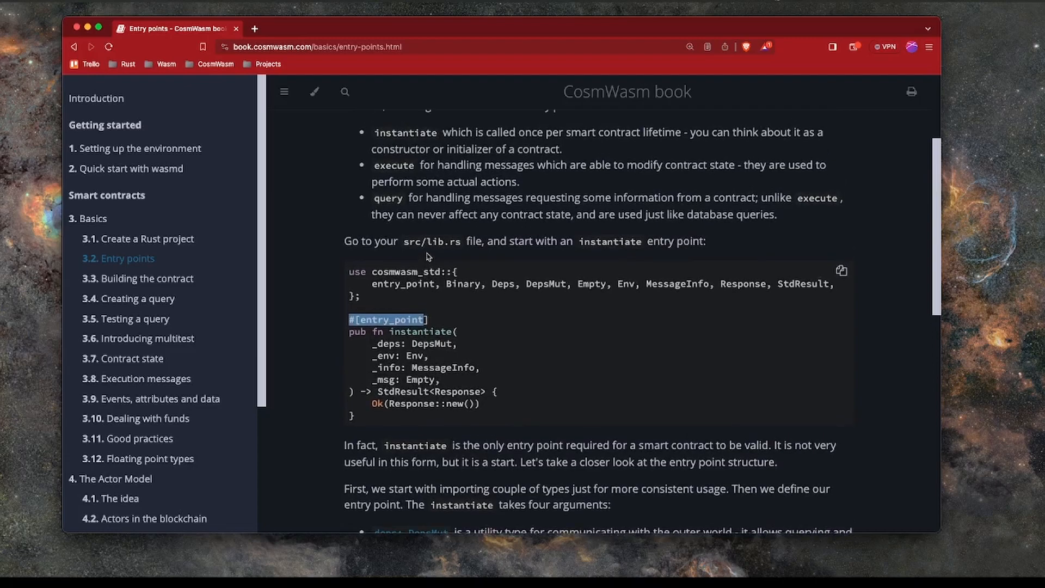
scroll(down, 3)
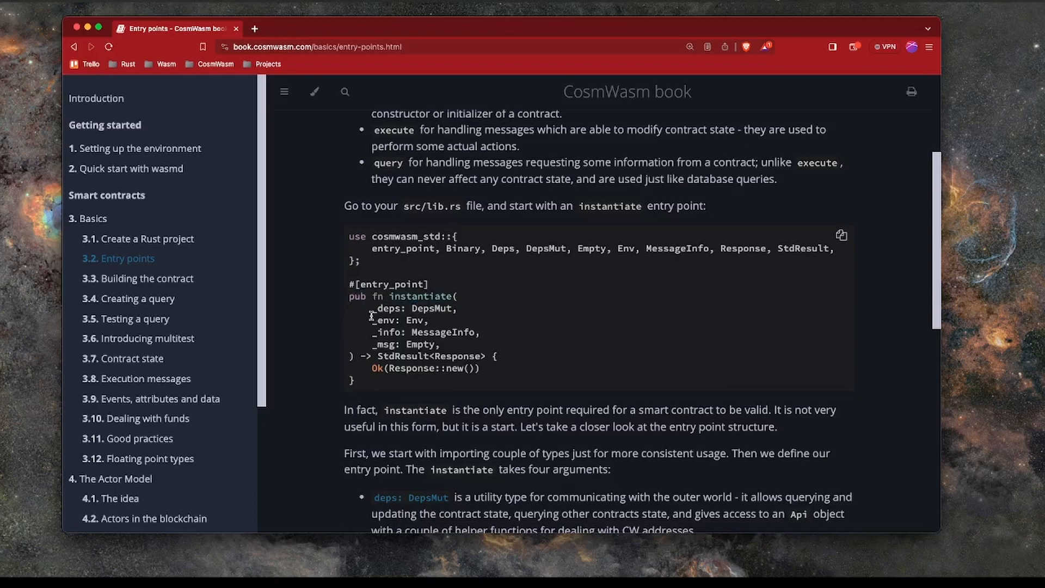
scroll(down, 3)
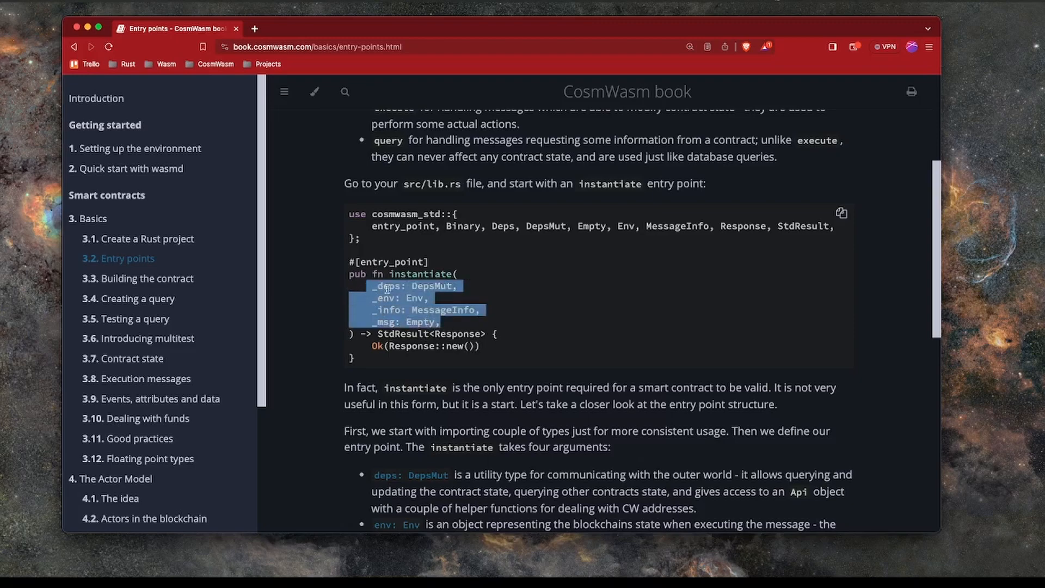
click(400, 285)
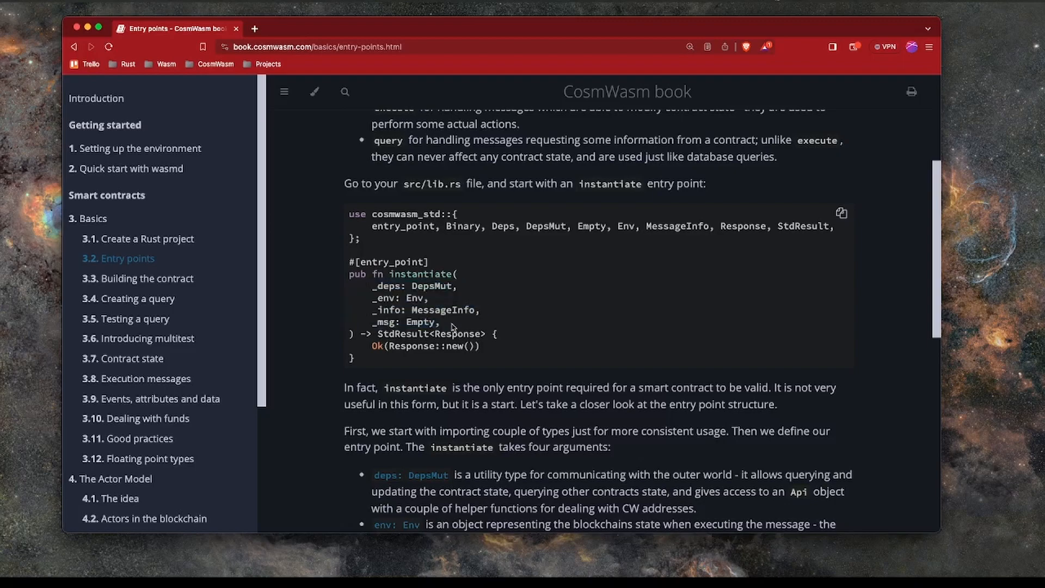
mouse_move(381, 331)
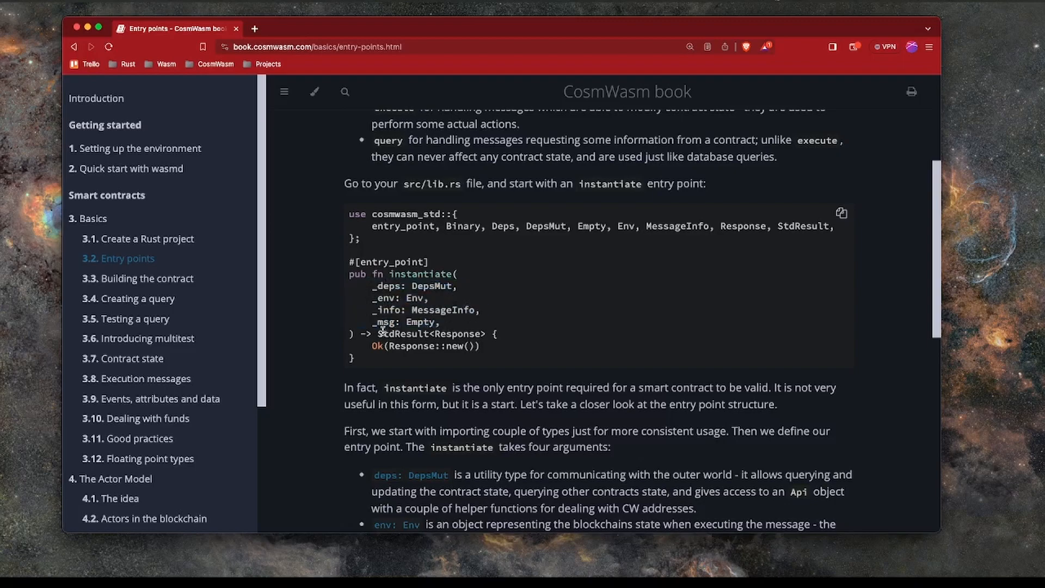
mouse_move(398, 334)
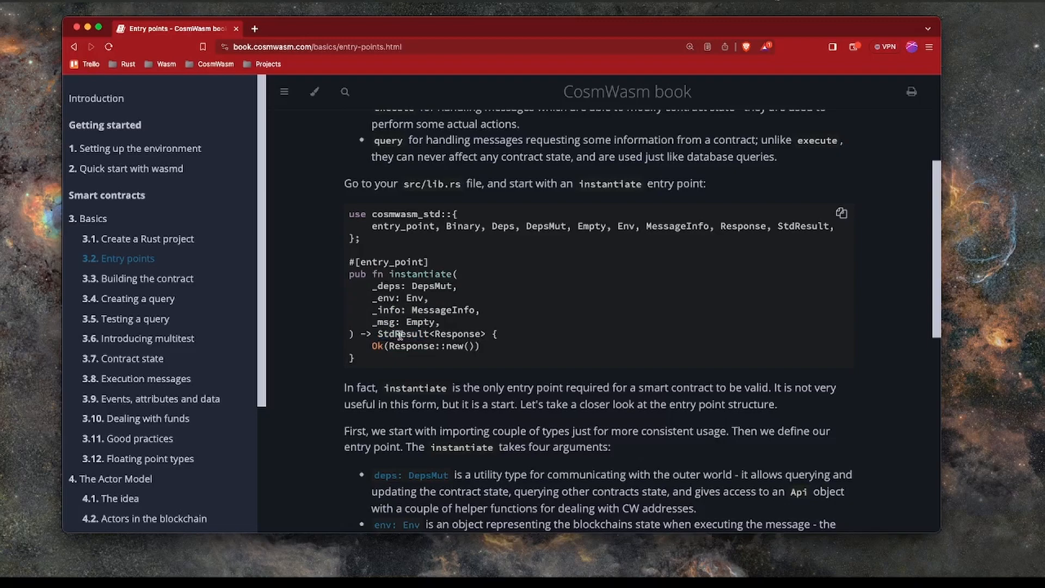
Step: Highlight the Ok(Response::new()) return value and open the DepsMut docs link in a new tab
double_click(458, 334)
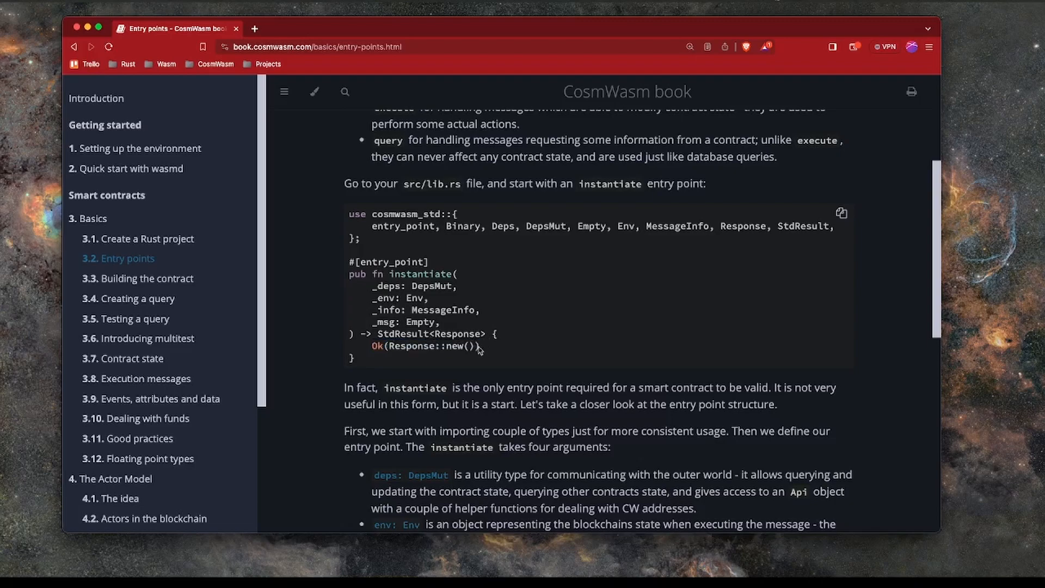
double_click(377, 347)
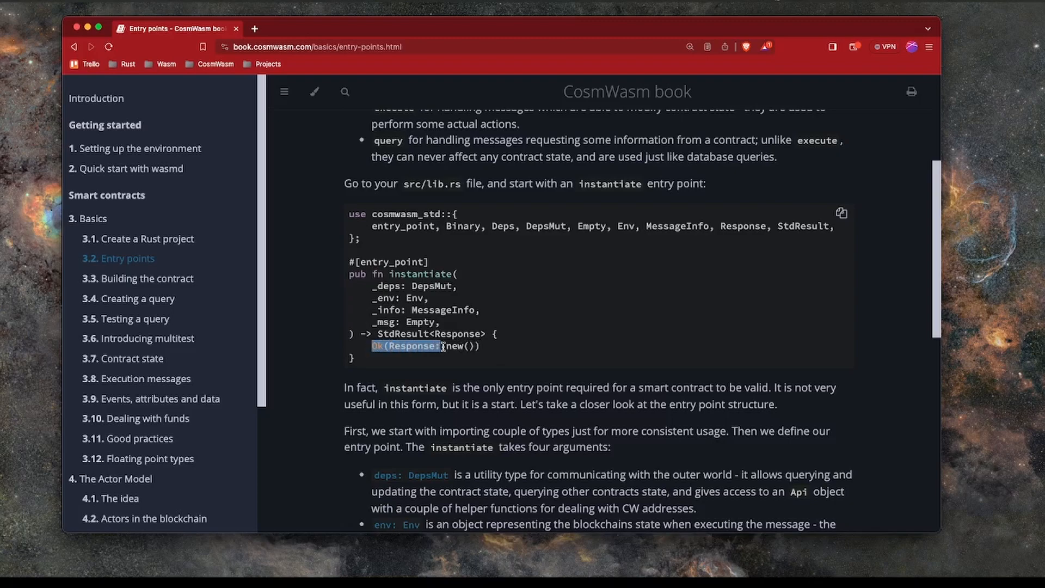
click(407, 346)
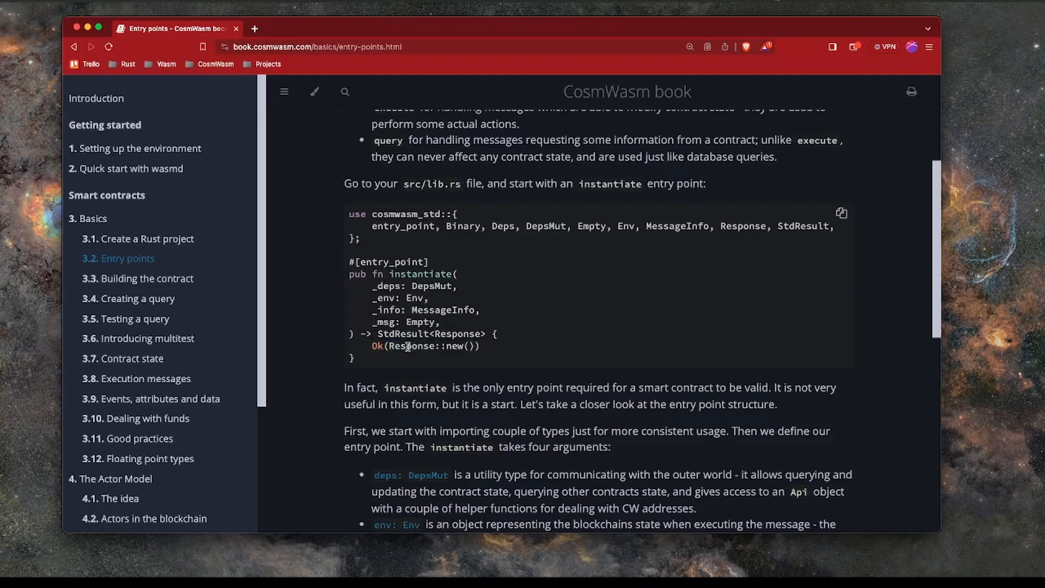
double_click(425, 347)
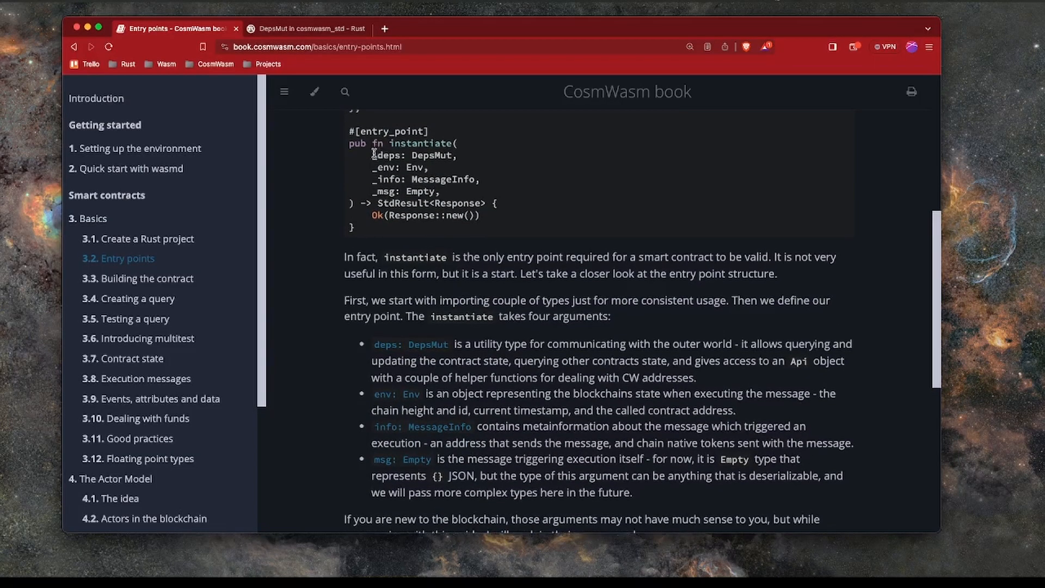
scroll(down, 3)
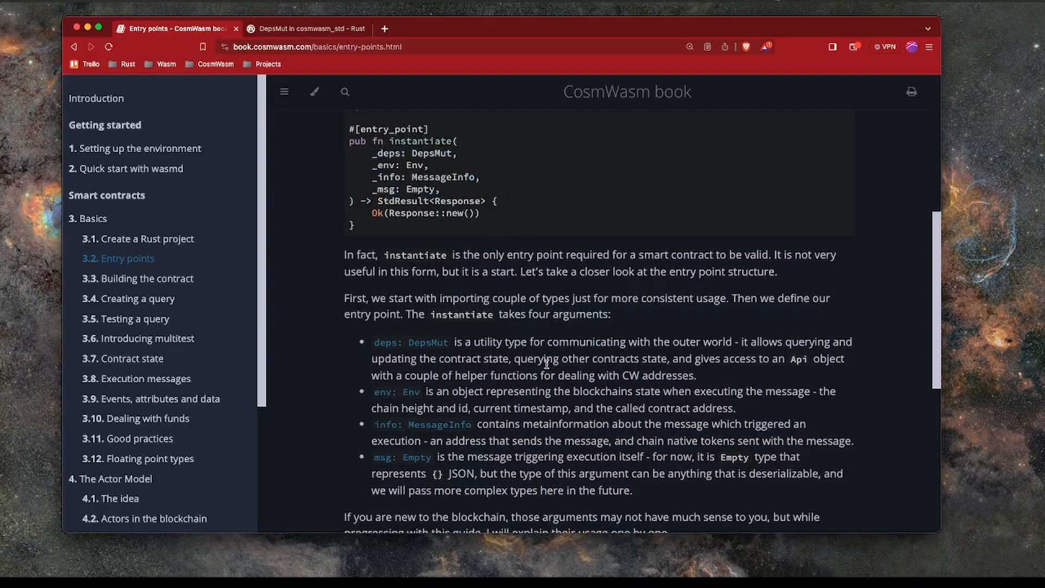
mouse_move(474, 210)
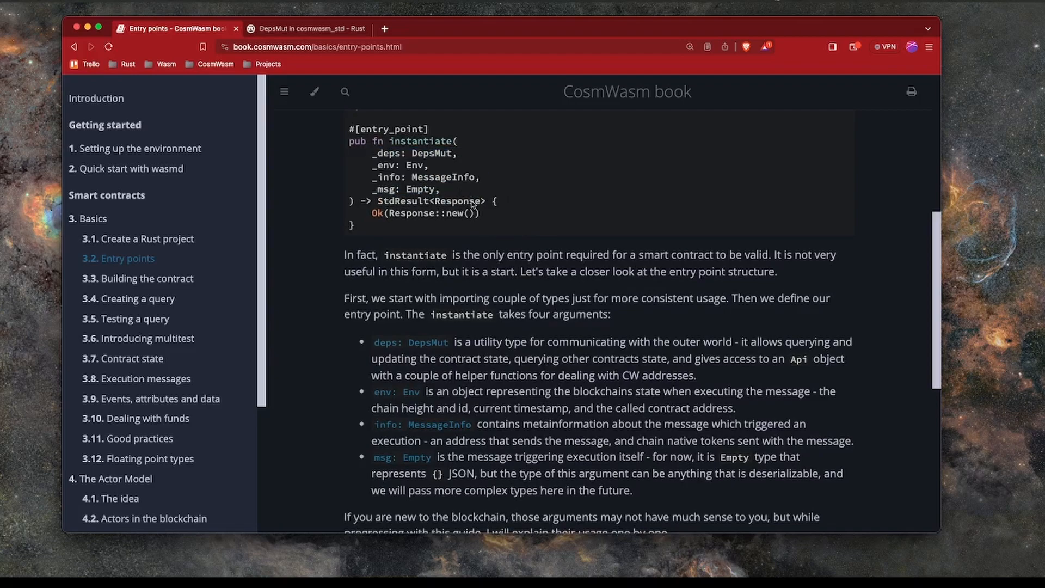
scroll(down, 3)
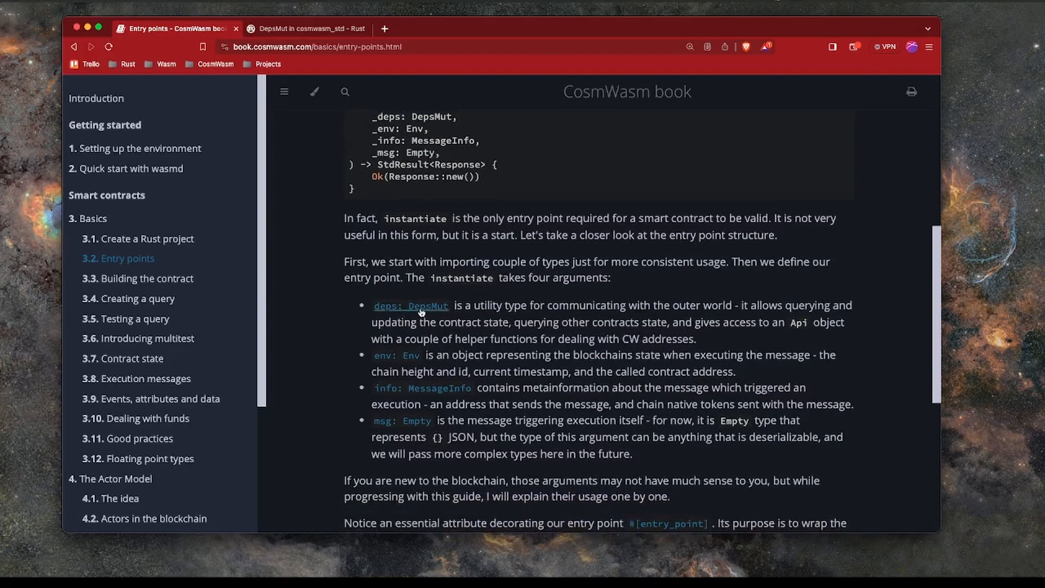
mouse_move(590, 307)
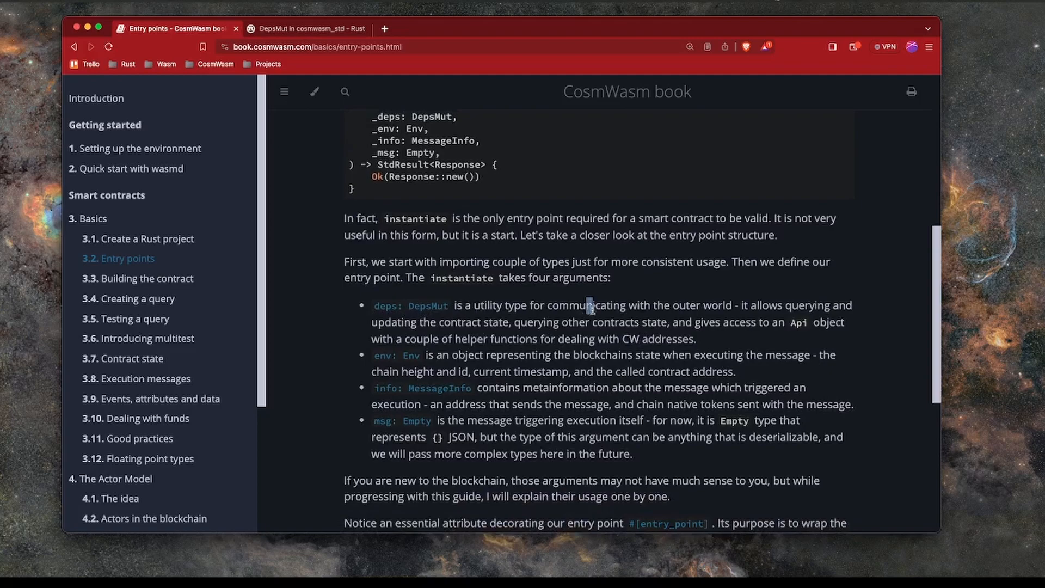
mouse_move(810, 308)
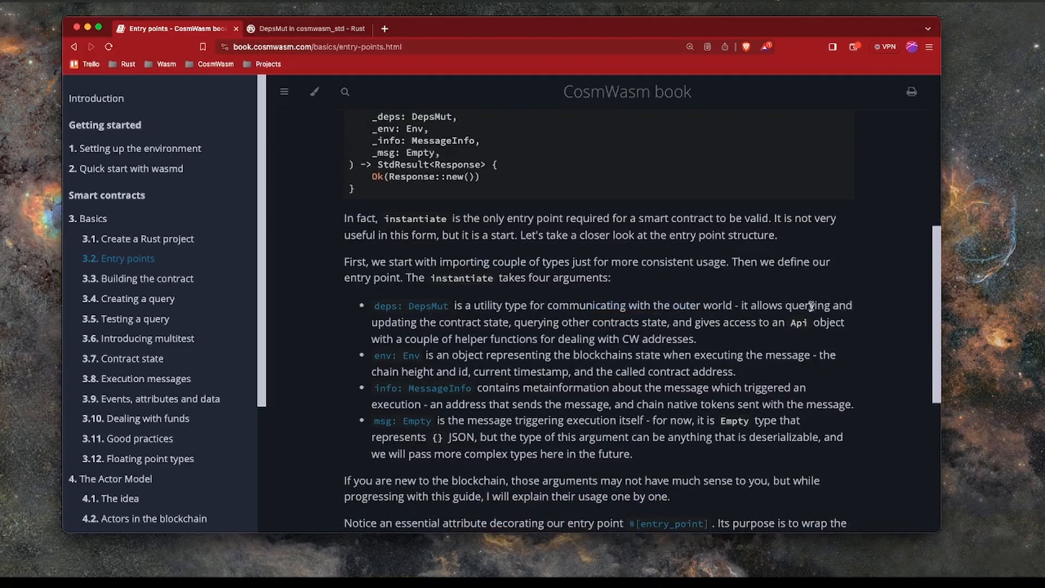
mouse_move(532, 320)
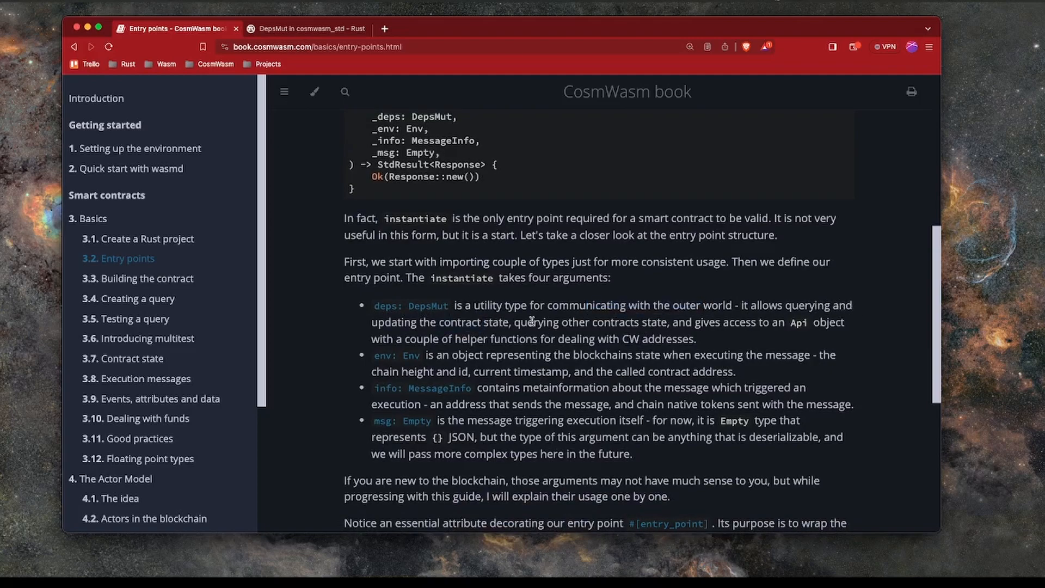
scroll(down, 3)
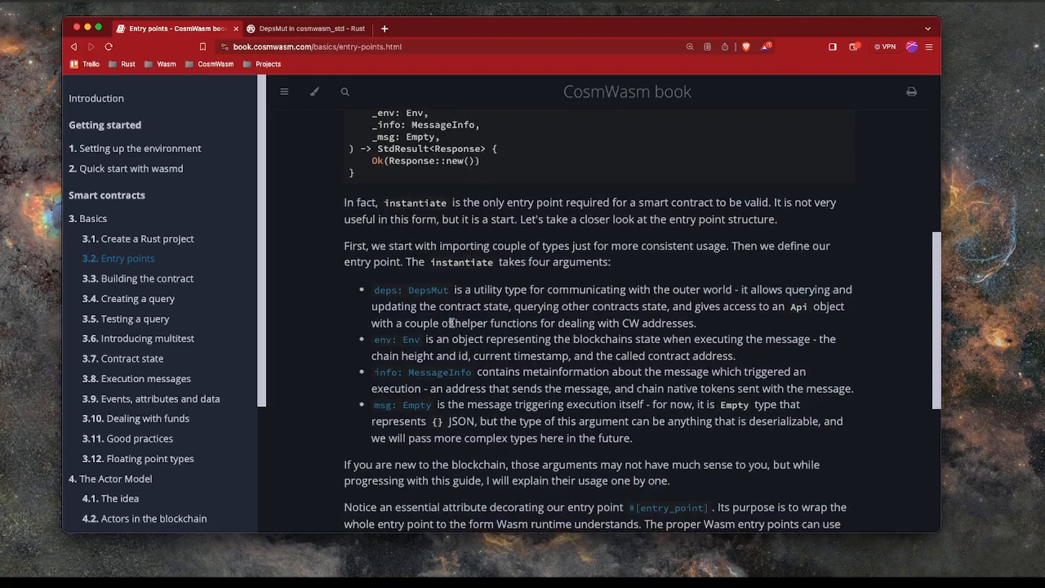
mouse_move(418, 337)
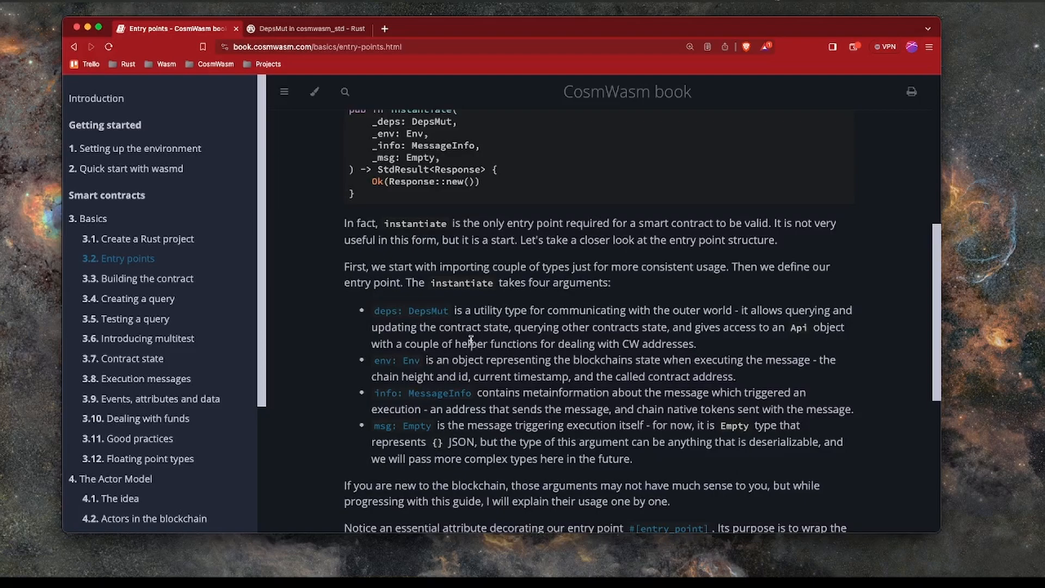
scroll(down, 3)
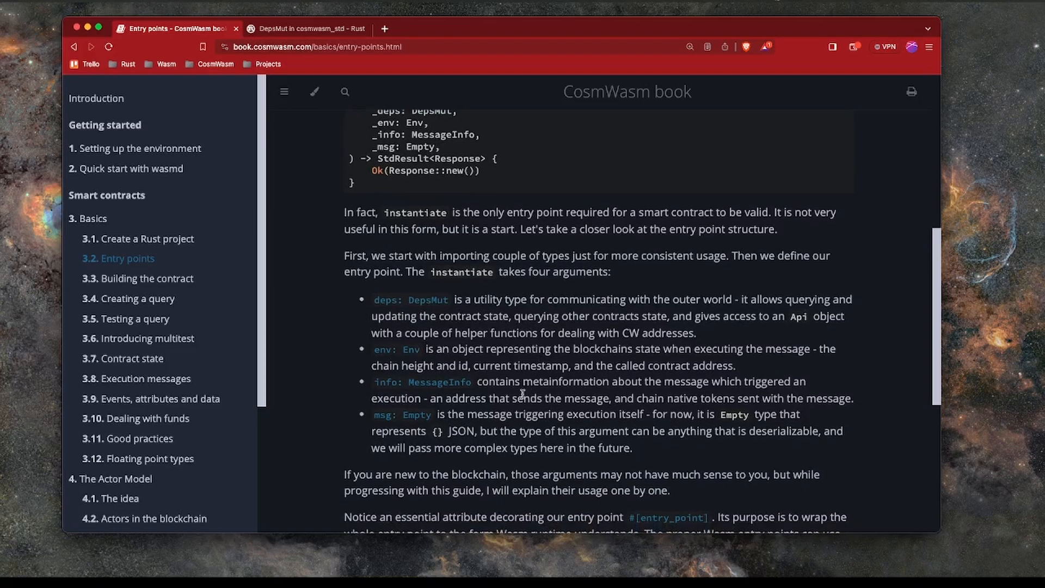
Step: Read the Entry points closing text about chain native tokens sent with a message and the entry point body
double_click(690, 381)
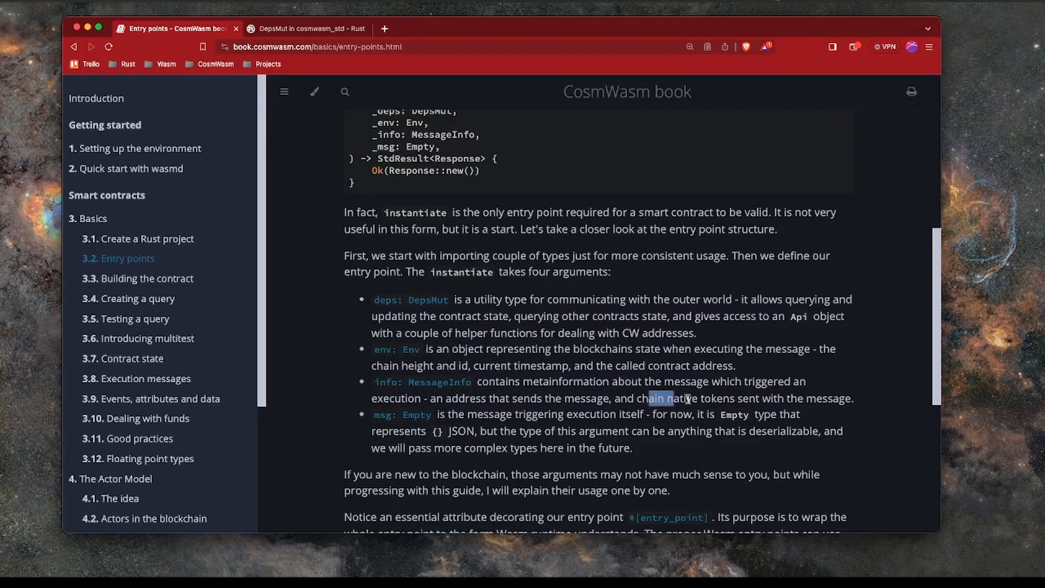
mouse_move(422, 382)
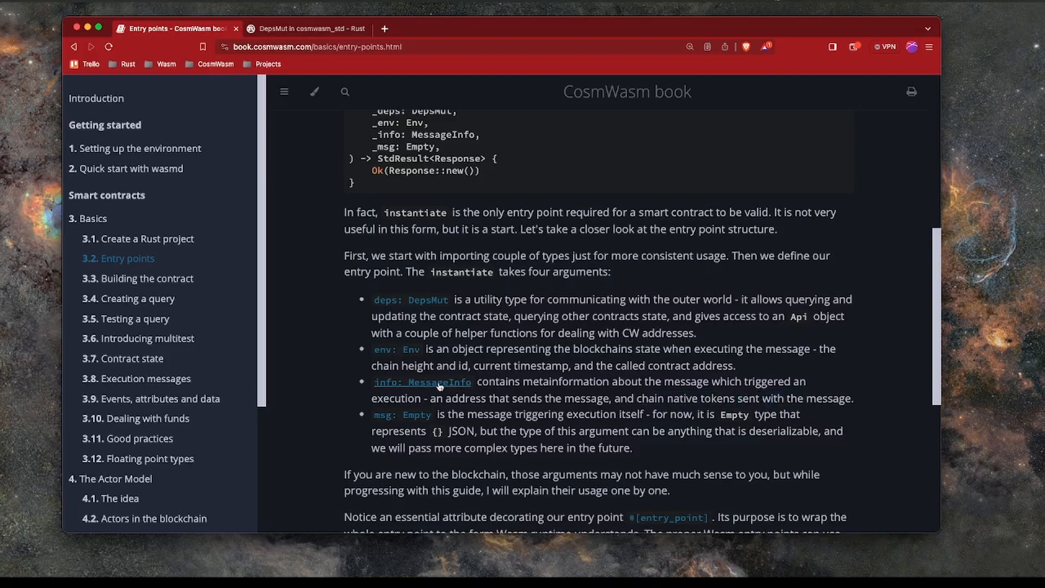
mouse_move(371, 387)
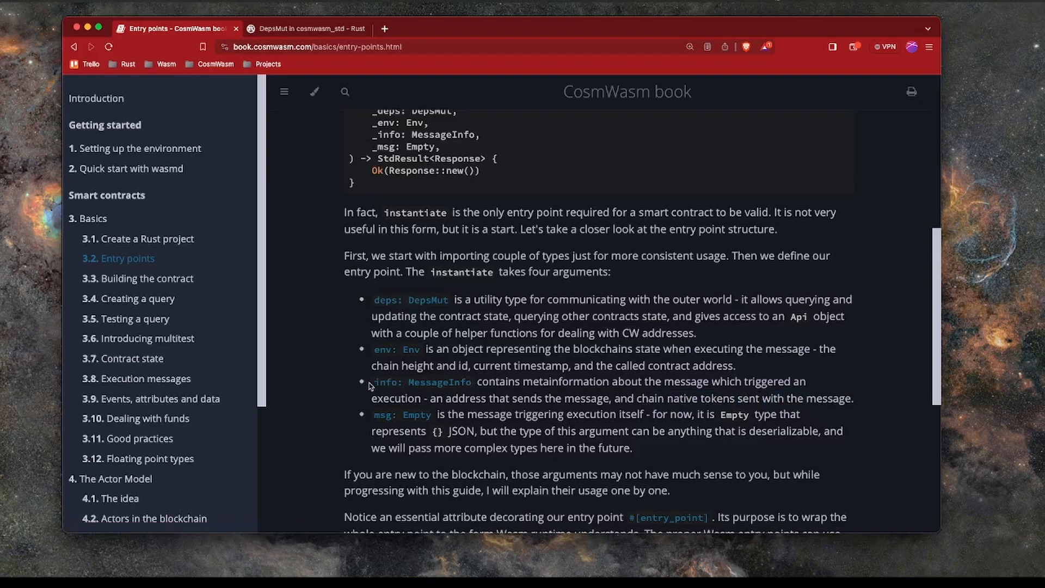
double_click(421, 381)
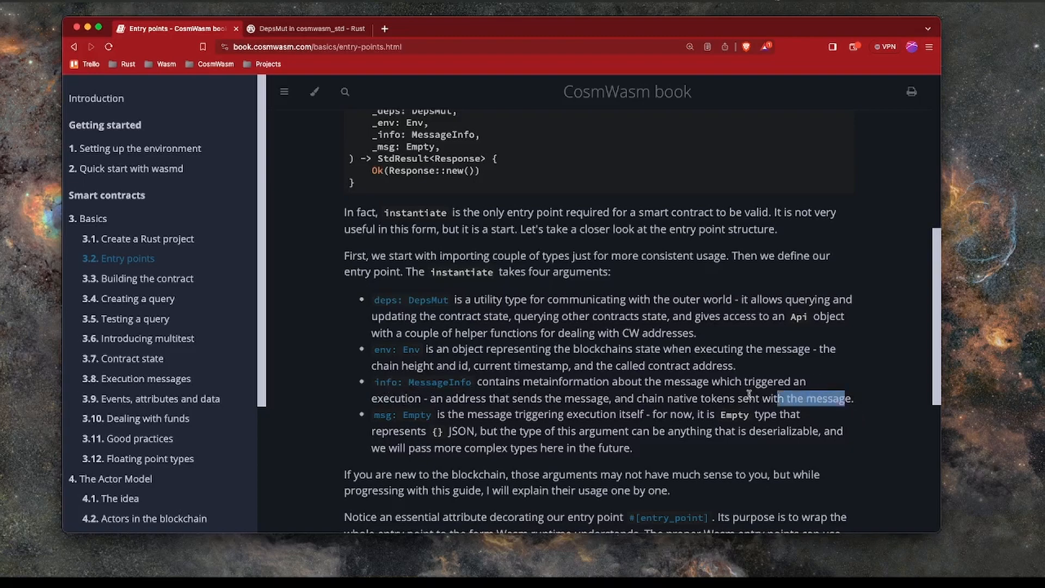
scroll(down, 3)
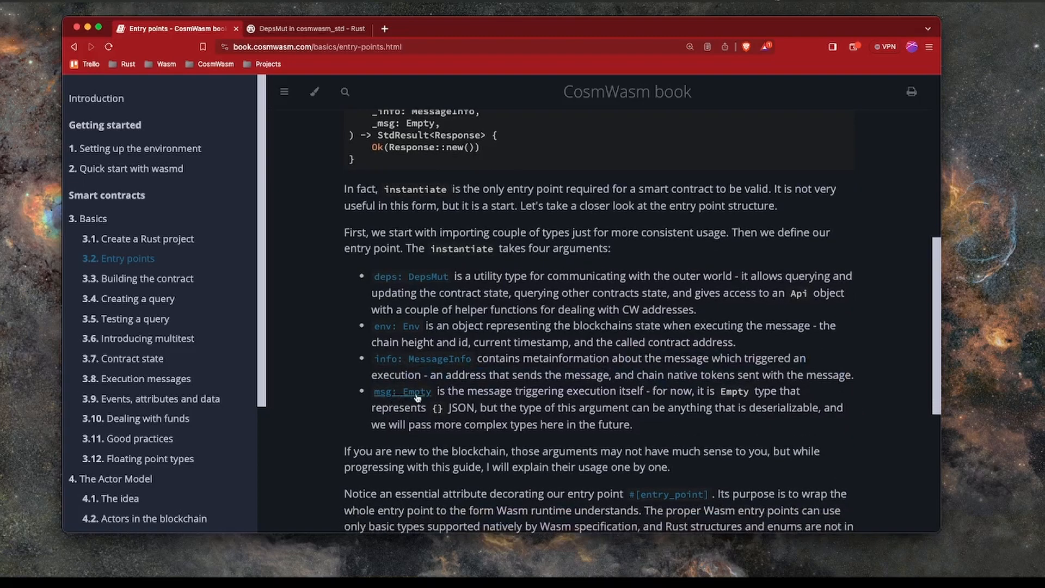
mouse_move(563, 392)
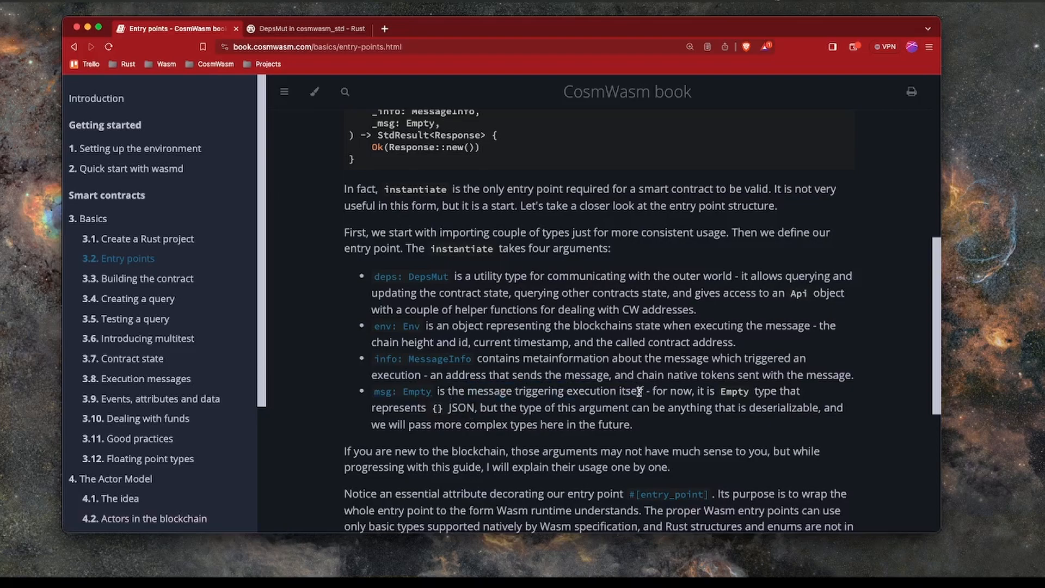
mouse_move(399, 398)
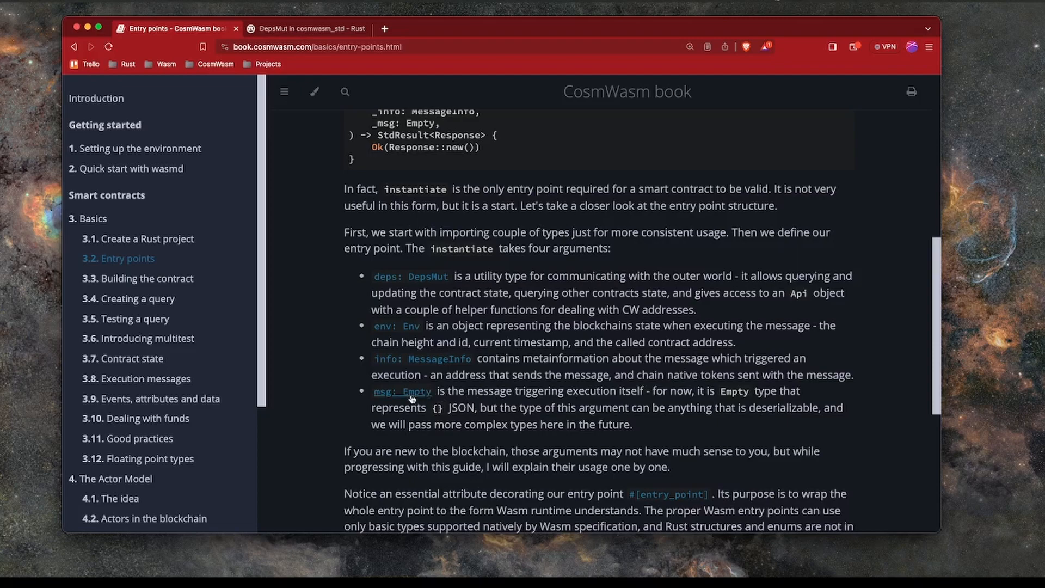
mouse_move(475, 393)
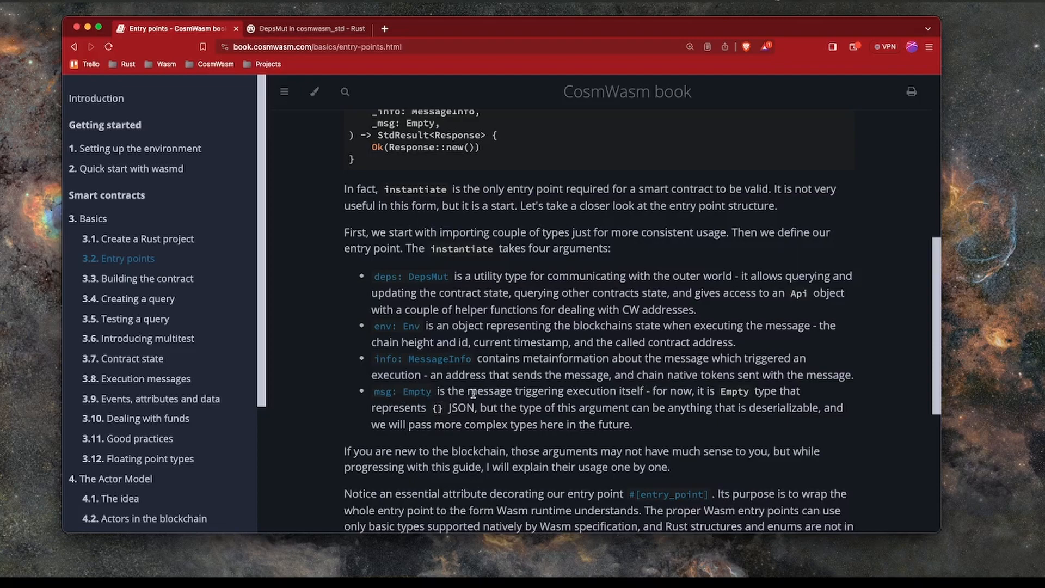
scroll(up, 3)
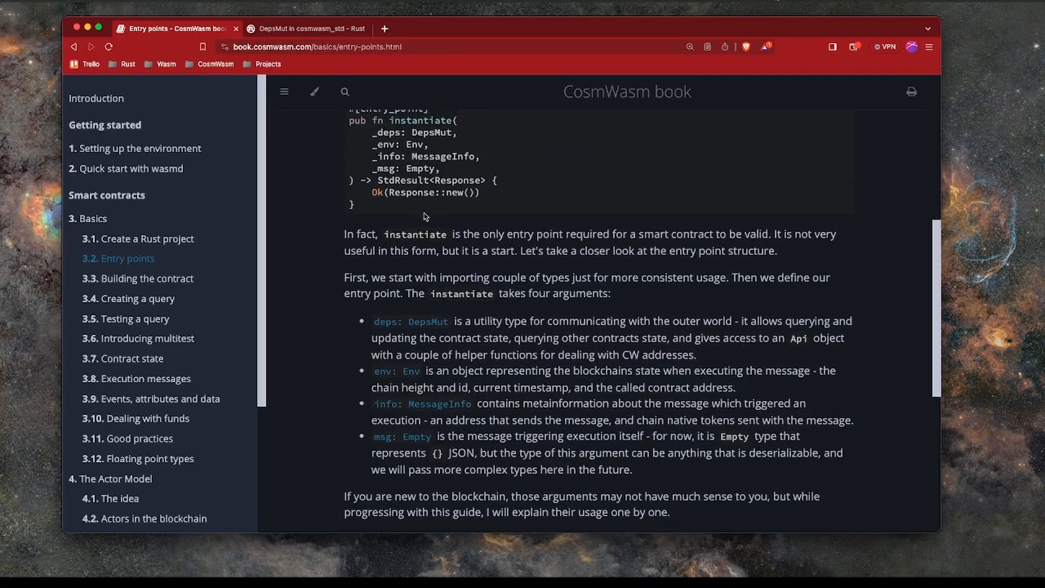
scroll(down, 3)
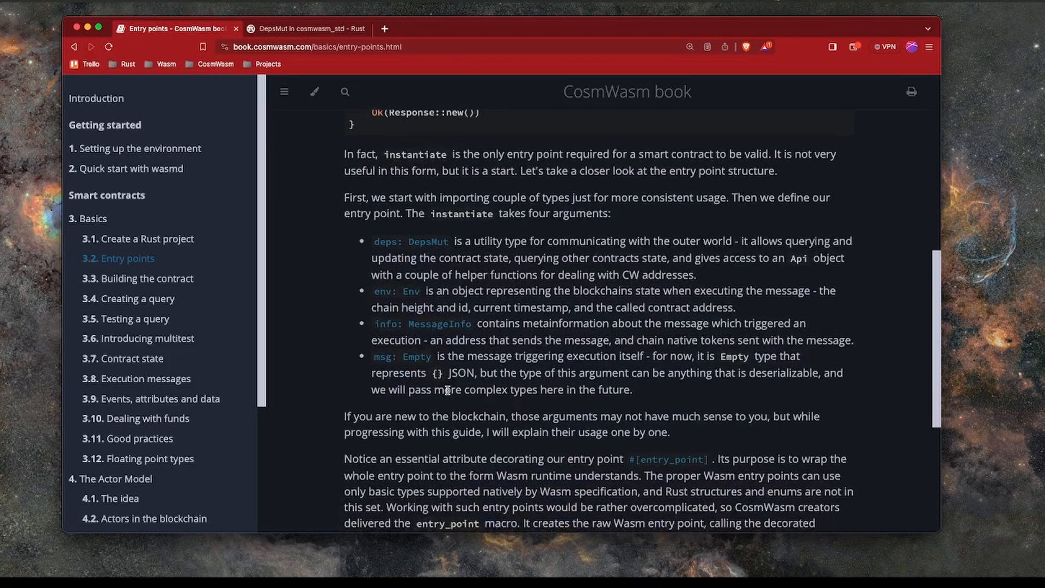
scroll(up, 3)
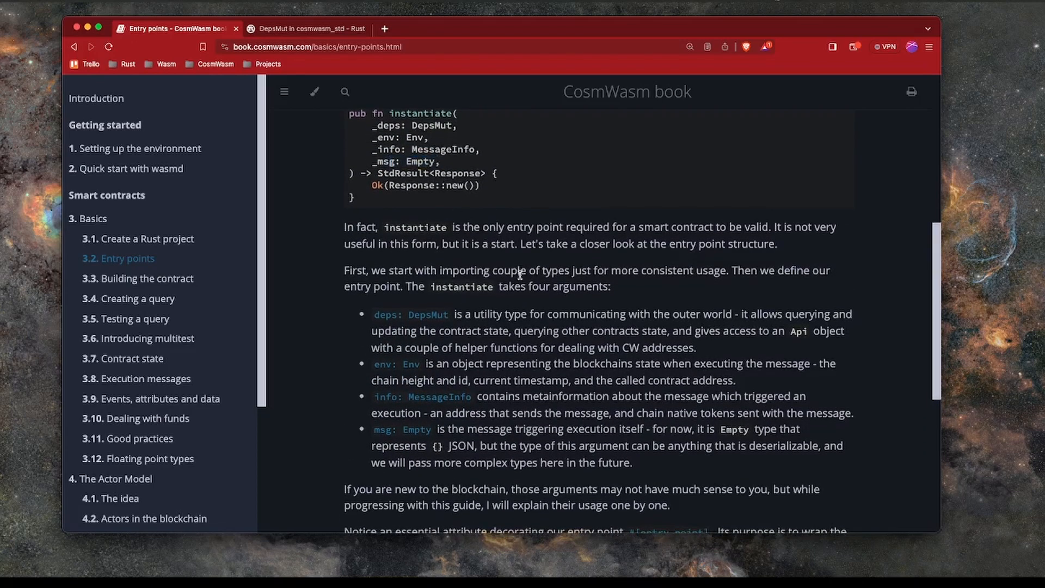
scroll(down, 3)
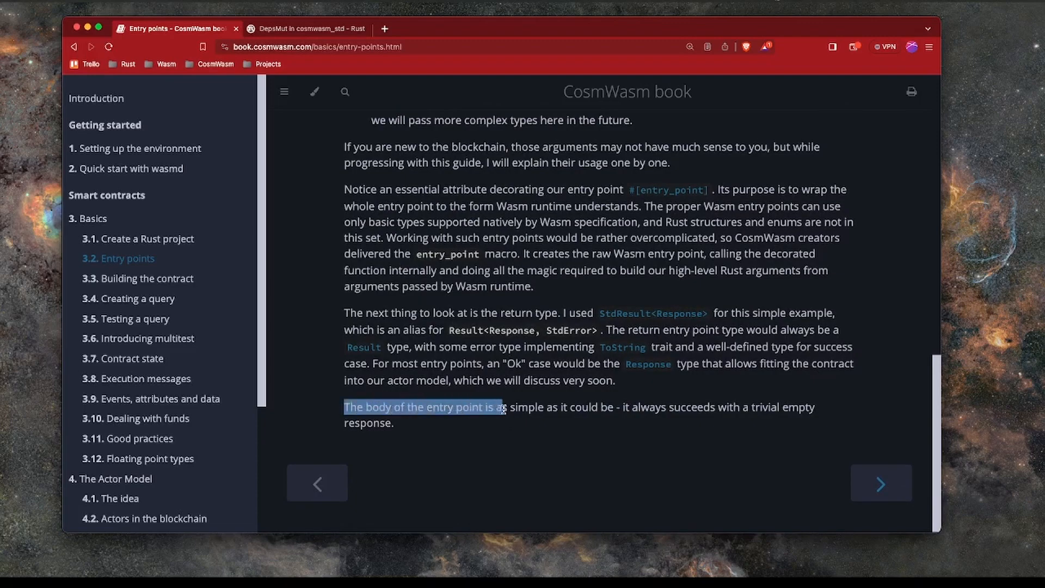
click(600, 410)
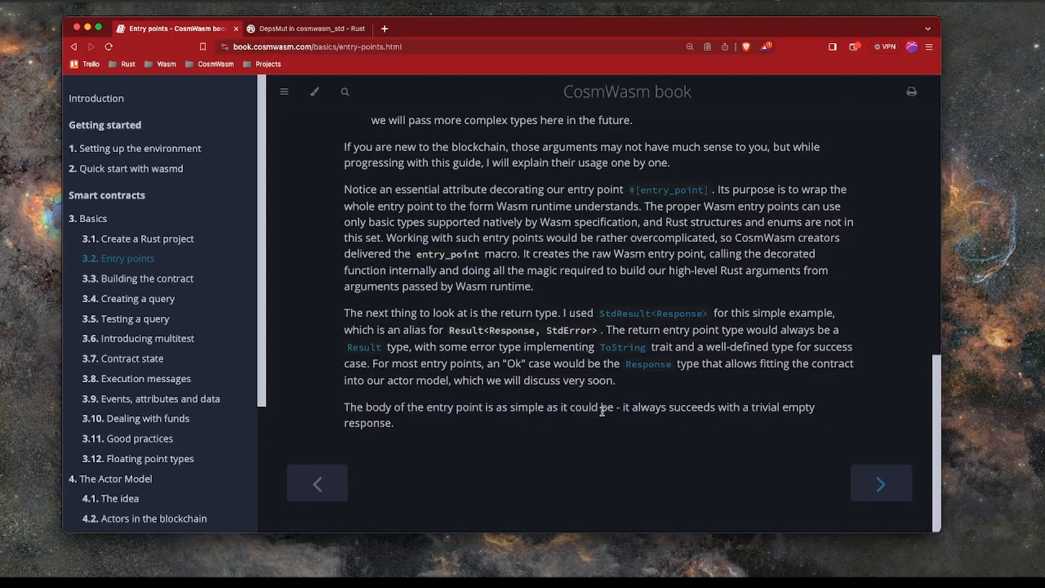
mouse_move(772, 407)
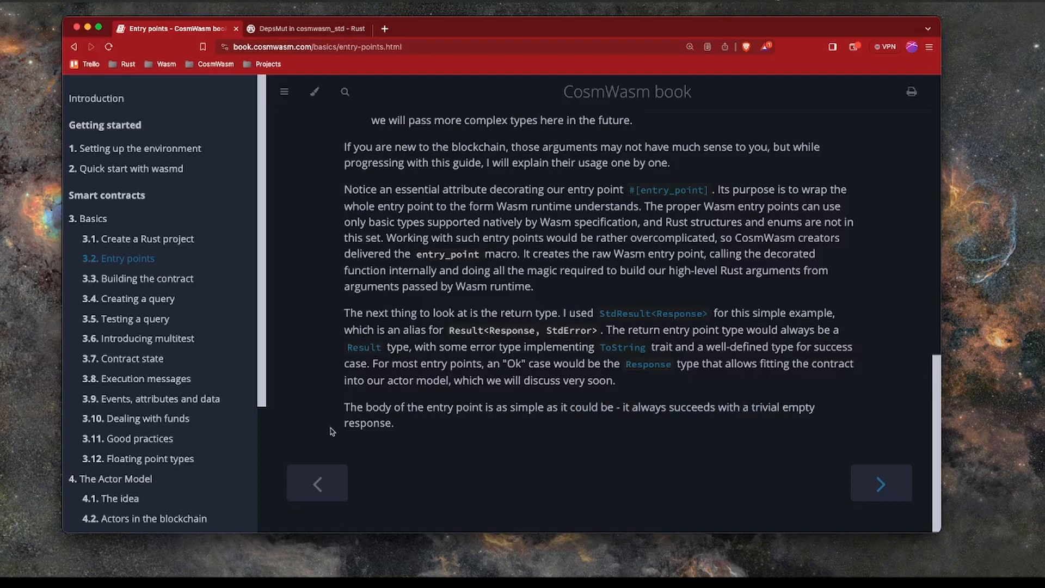
Step: Move on to the 3.3 Building the contract chapter from the sidebar
scroll(up, 3)
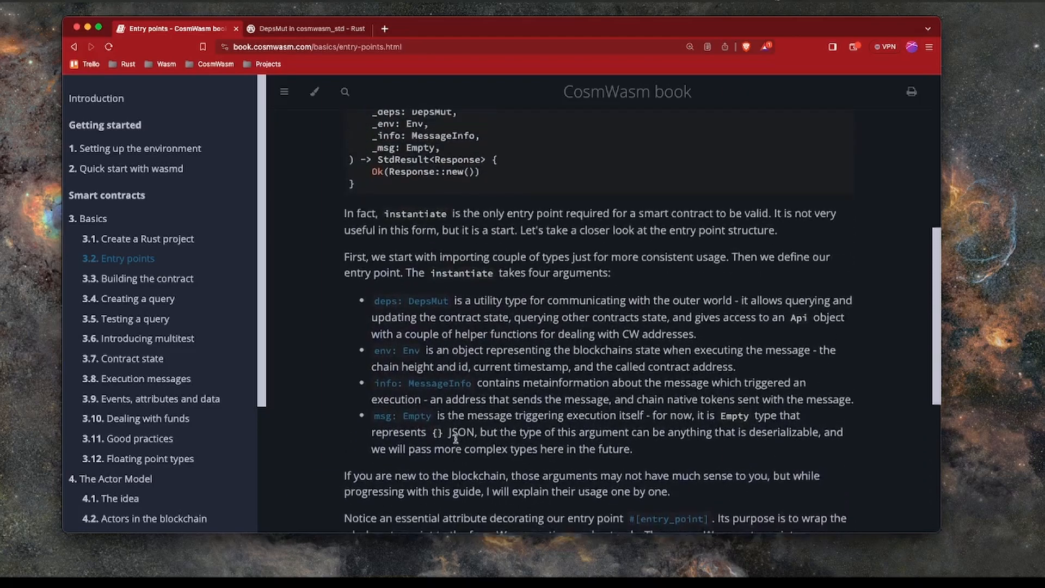
scroll(up, 3)
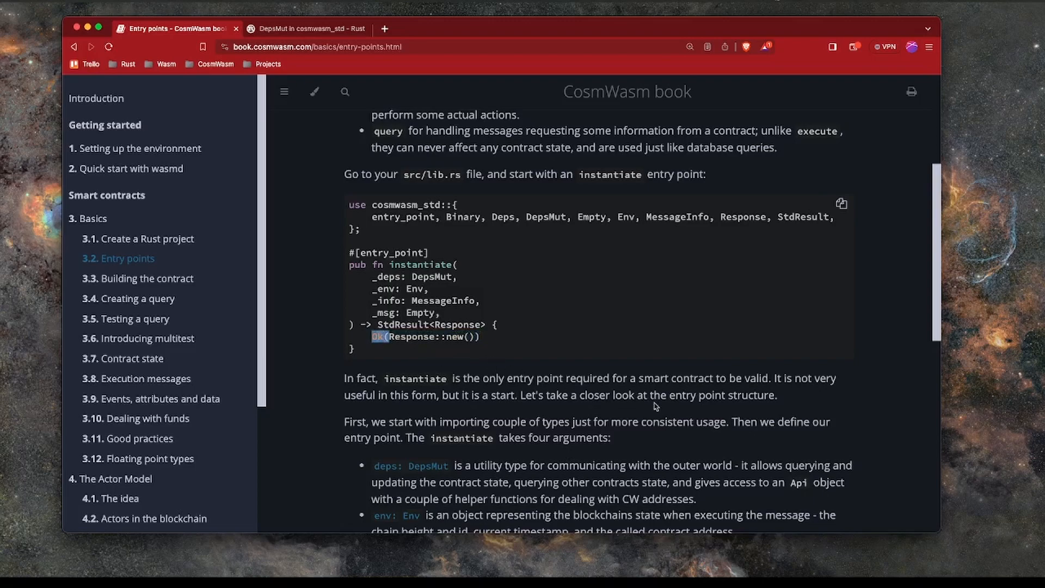
click(145, 278)
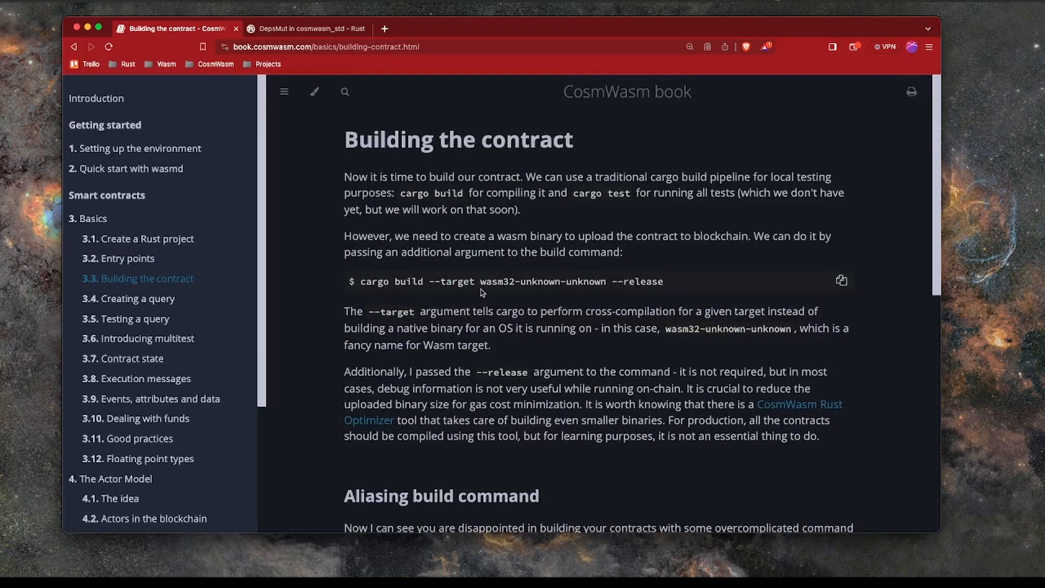
Step: Highlight 'cargo build --target wasm32-unknown-unknown --release' and its --release flag, then reach Aliasing build command
double_click(374, 281)
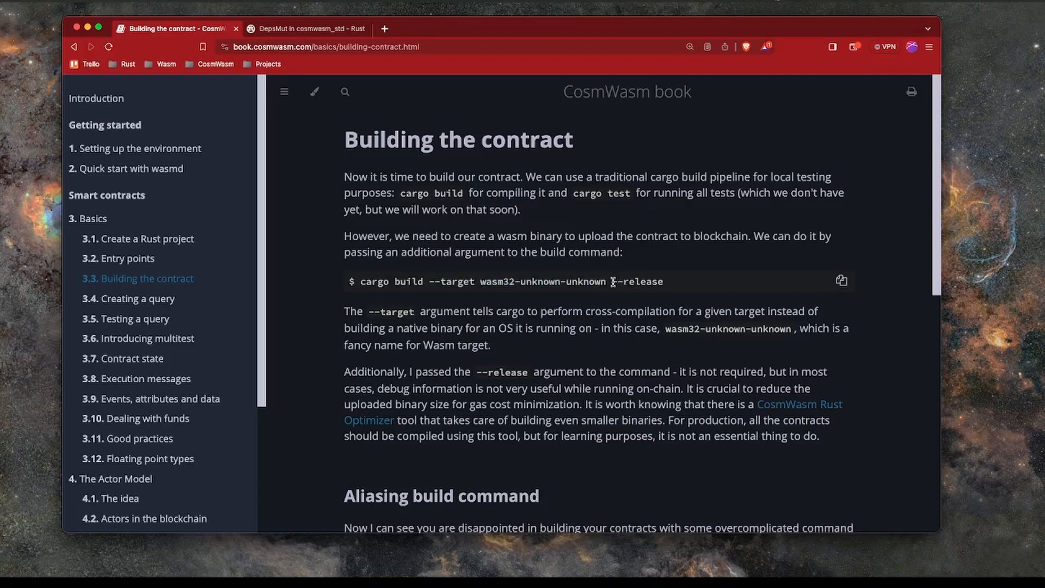
mouse_move(664, 284)
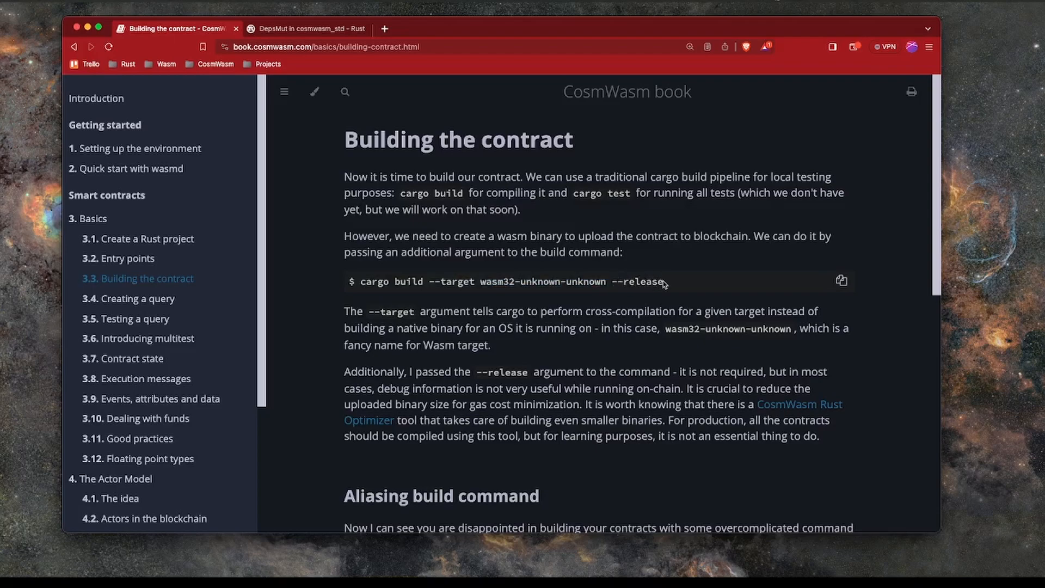
double_click(637, 281)
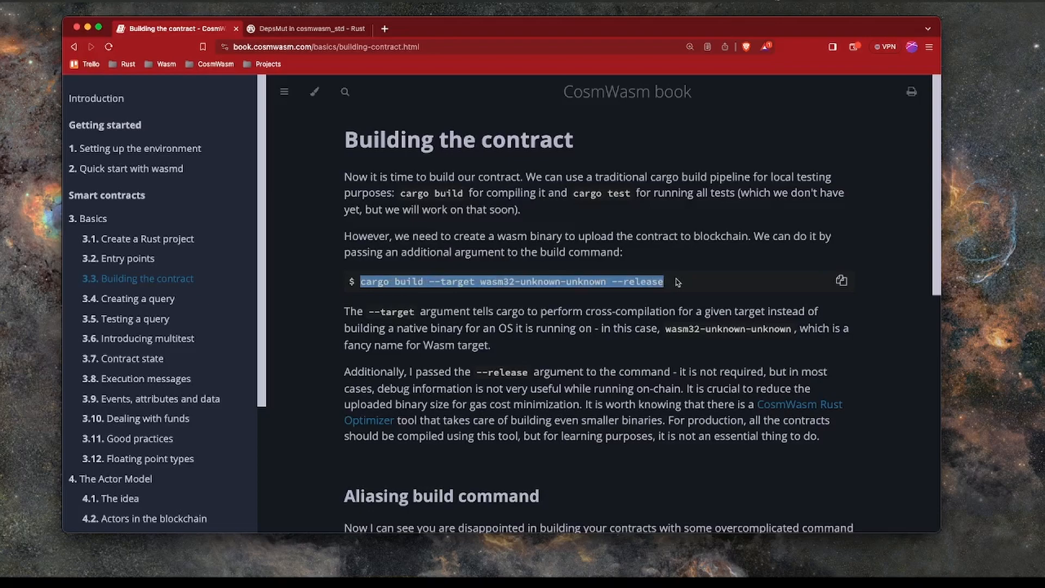
mouse_move(669, 288)
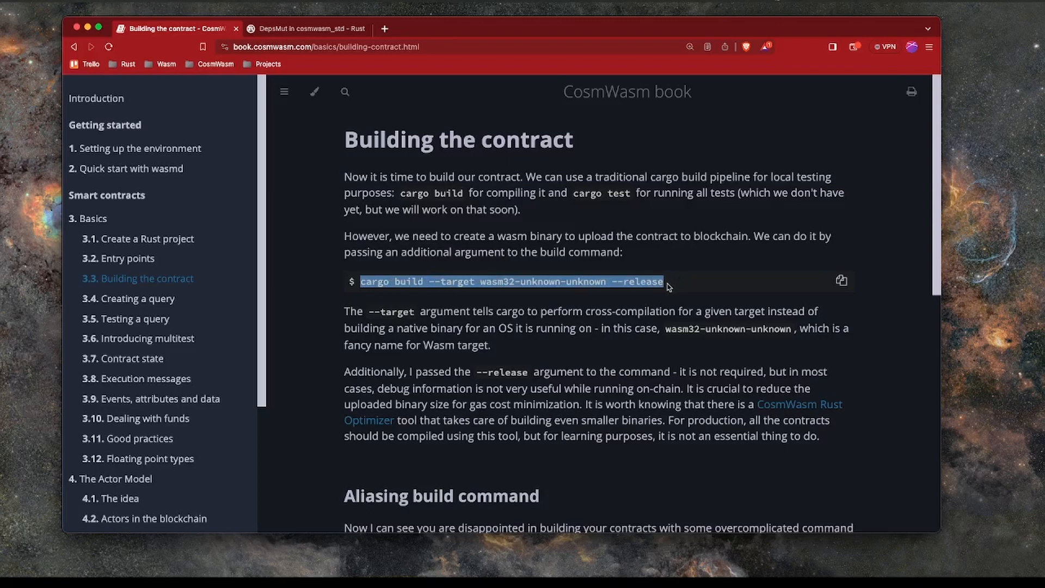
mouse_move(595, 294)
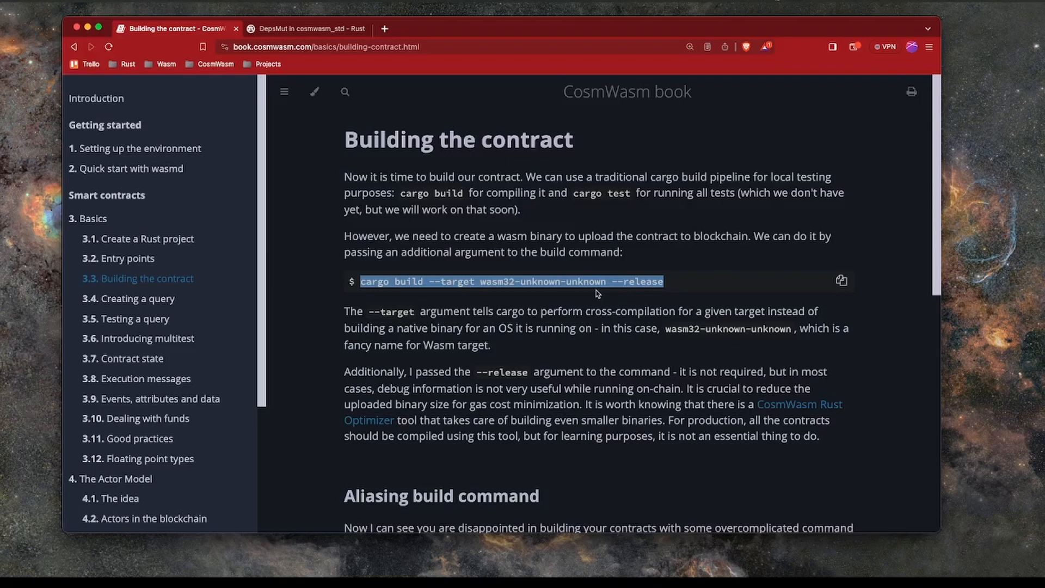
mouse_move(612, 286)
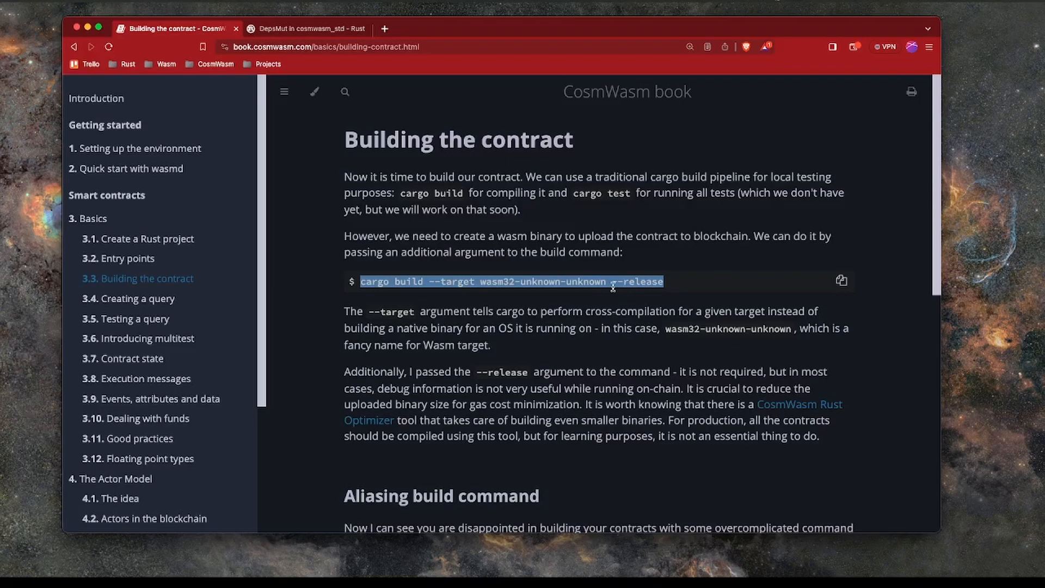
mouse_move(505, 363)
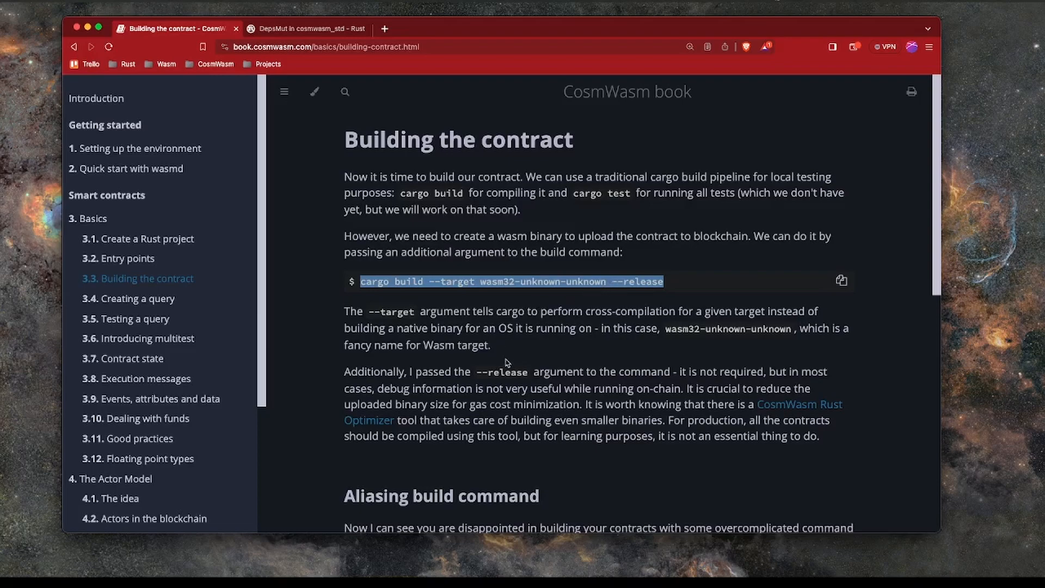
mouse_move(531, 380)
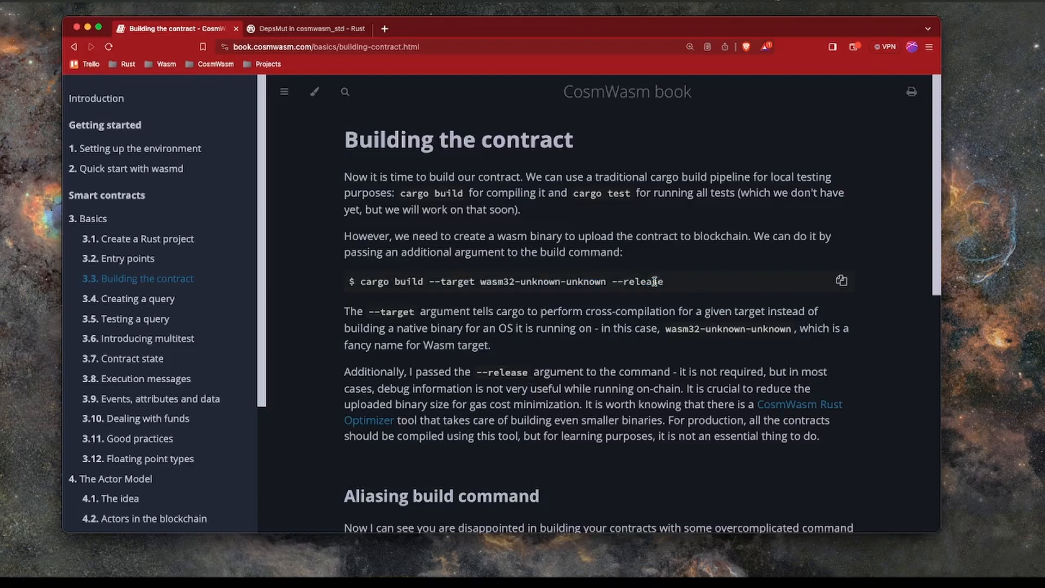
double_click(636, 281)
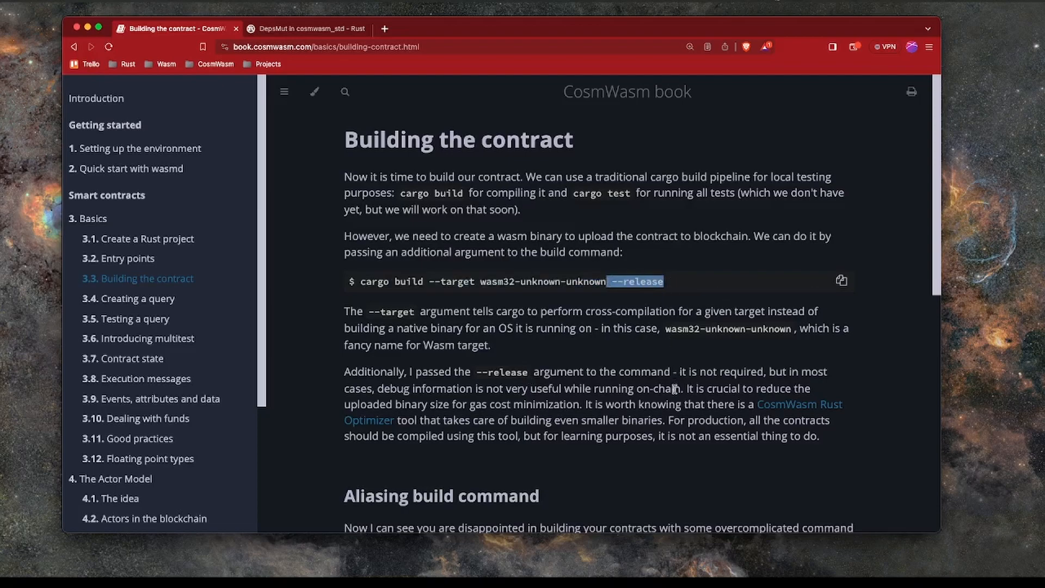
mouse_move(752, 404)
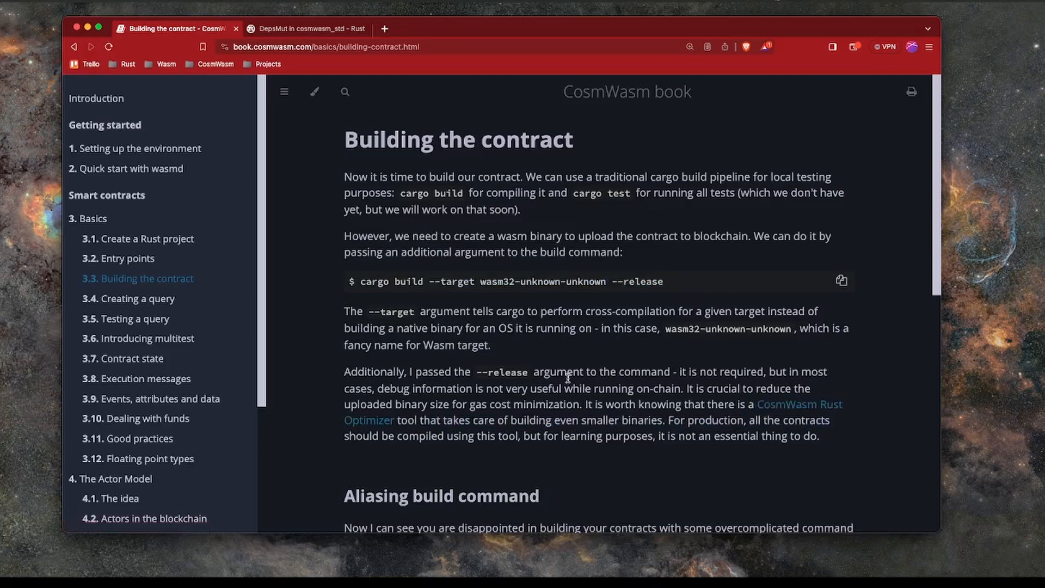
triple_click(505, 281)
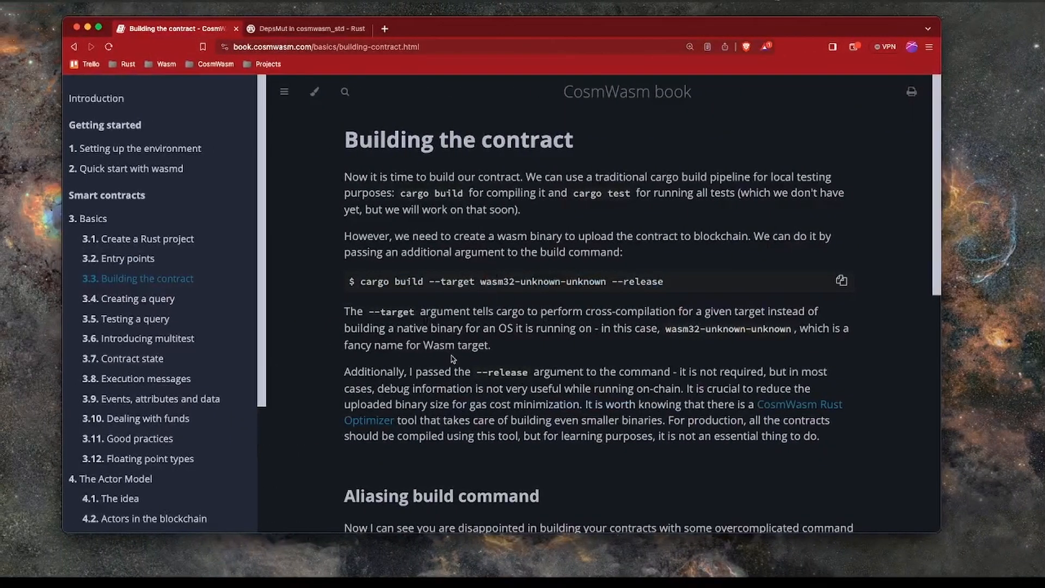
scroll(down, 3)
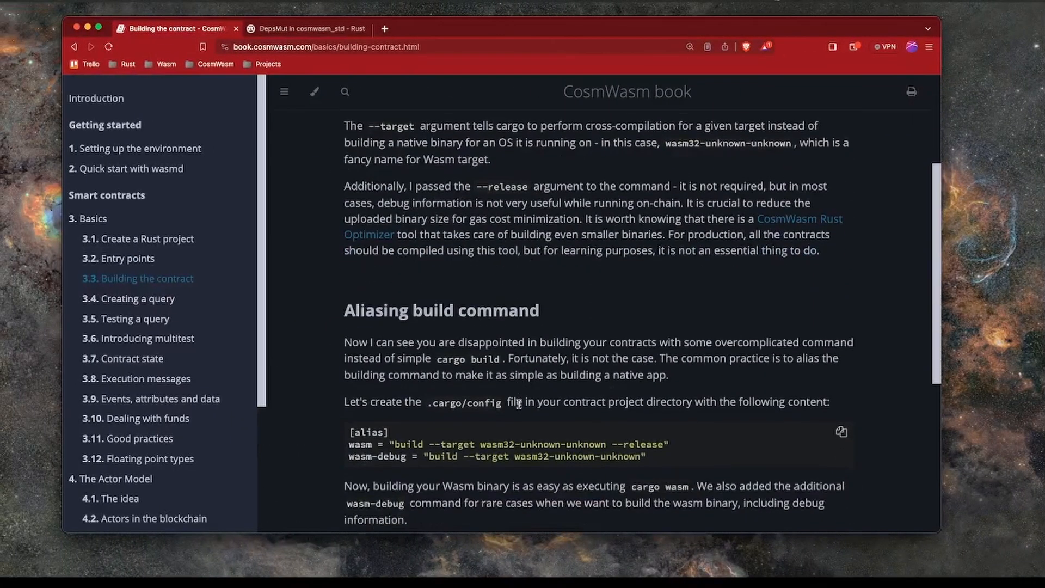
Step: Read the .cargo/config [alias] example for wasm and wasm-debug, then move to VS Code
scroll(down, 3)
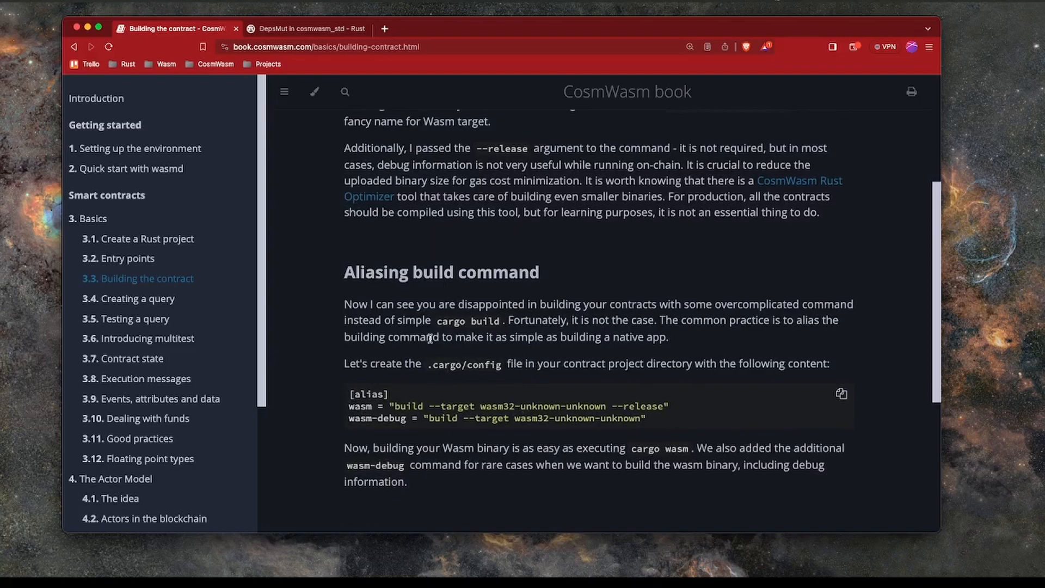
double_click(453, 363)
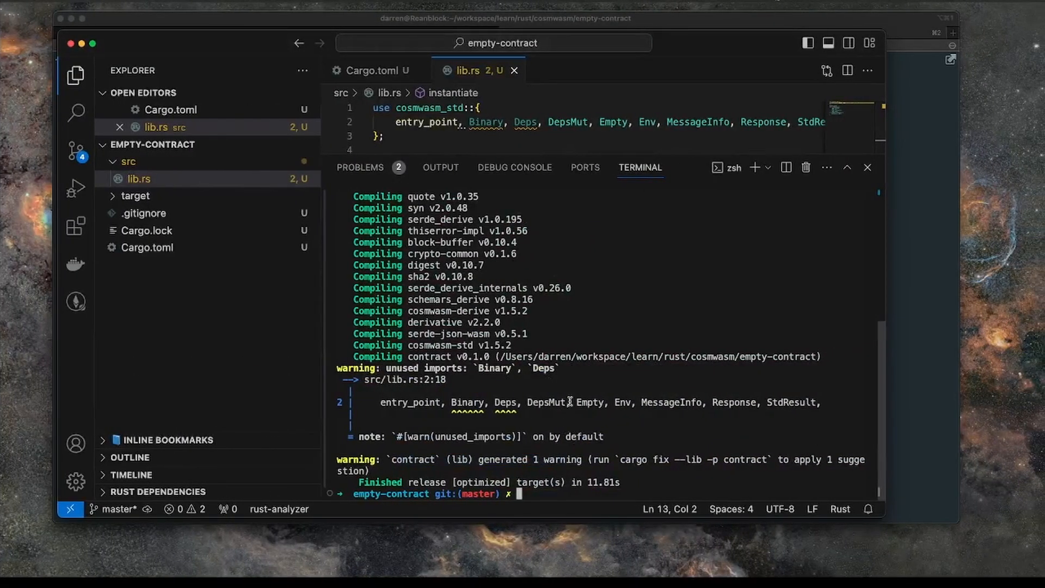
Step: Abandon the manual cargo build command and run touch .cargo/config in the terminal
text(cargo build --target wasm32-unknown-unknown --release)
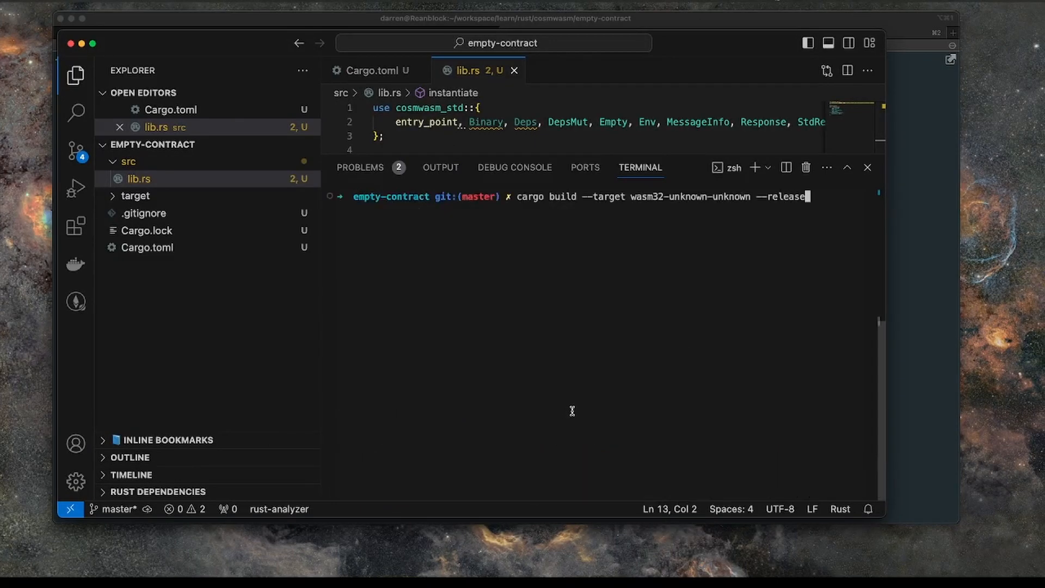
key(Return)
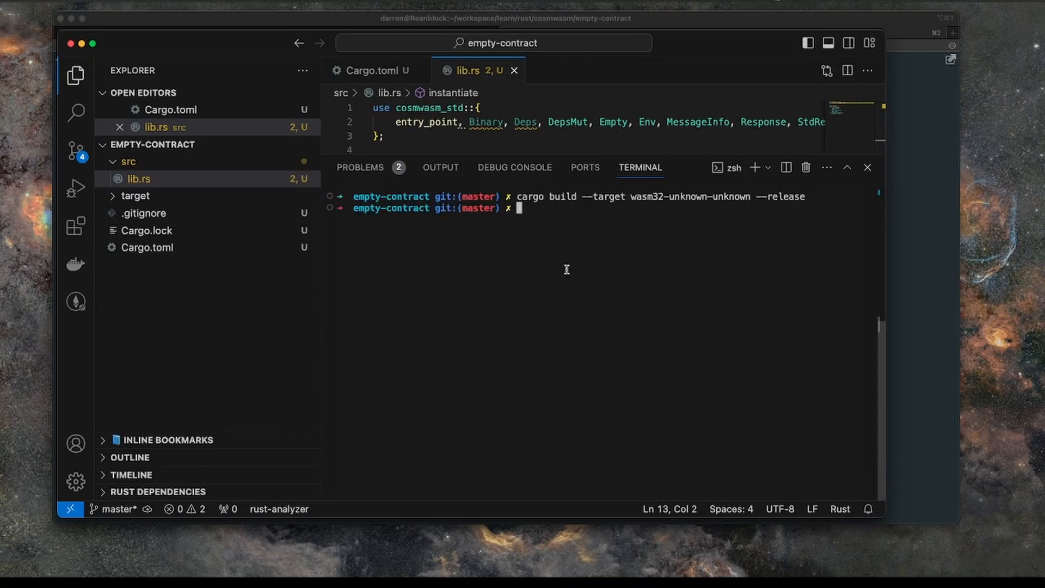
text(touch .cargo/config)
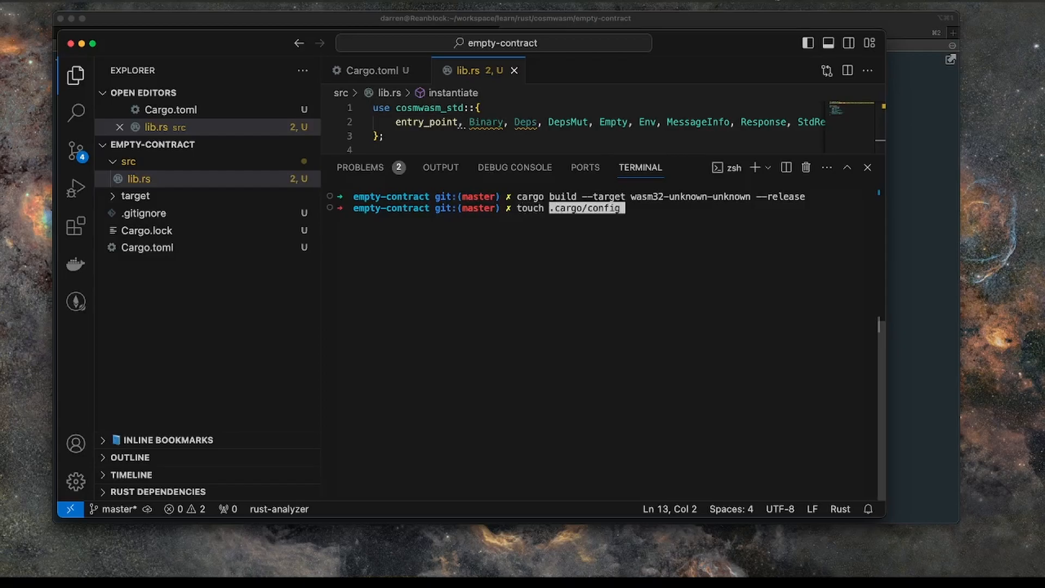
key(Return)
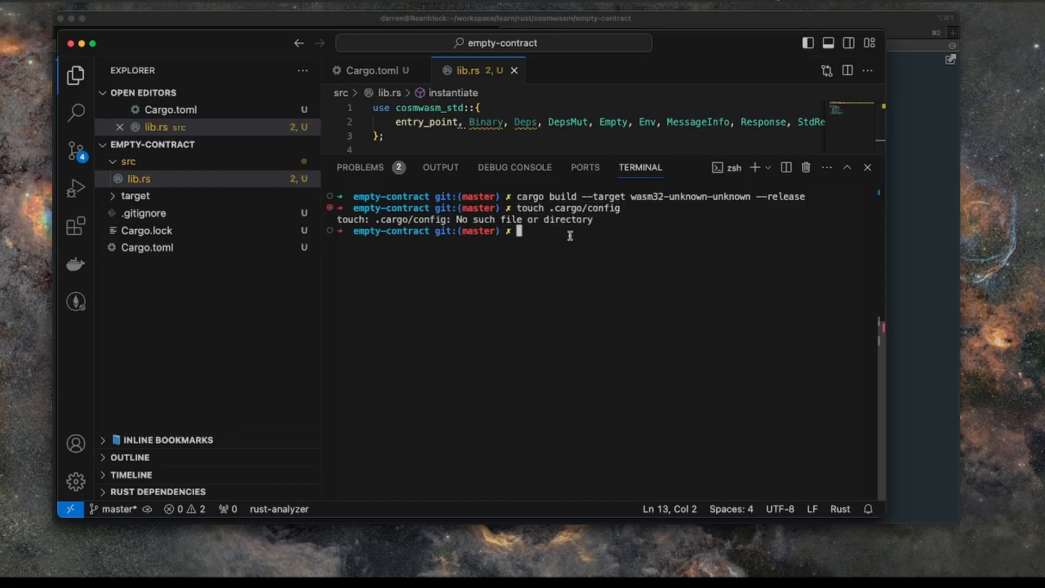
Step: Create the .cargo folder and config file with mkdir, then copy the alias block from the book
text(ch .cargo/config)
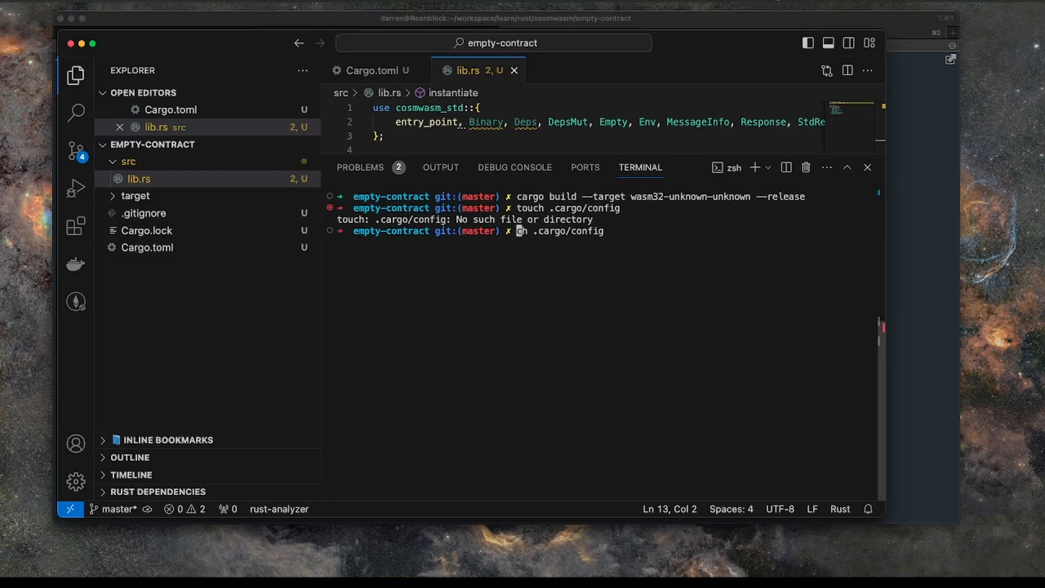
text(m)
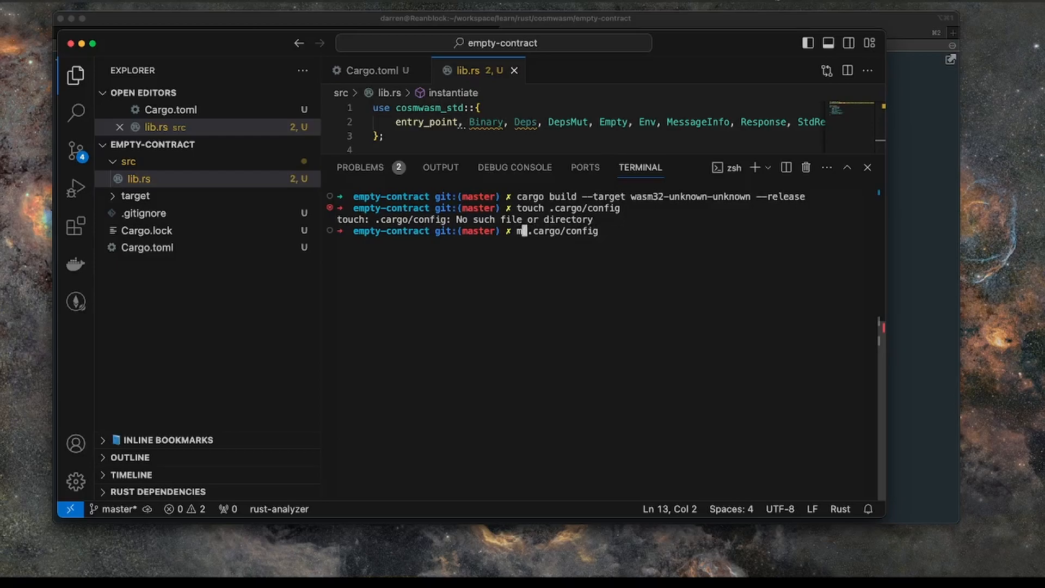
text(kdir)
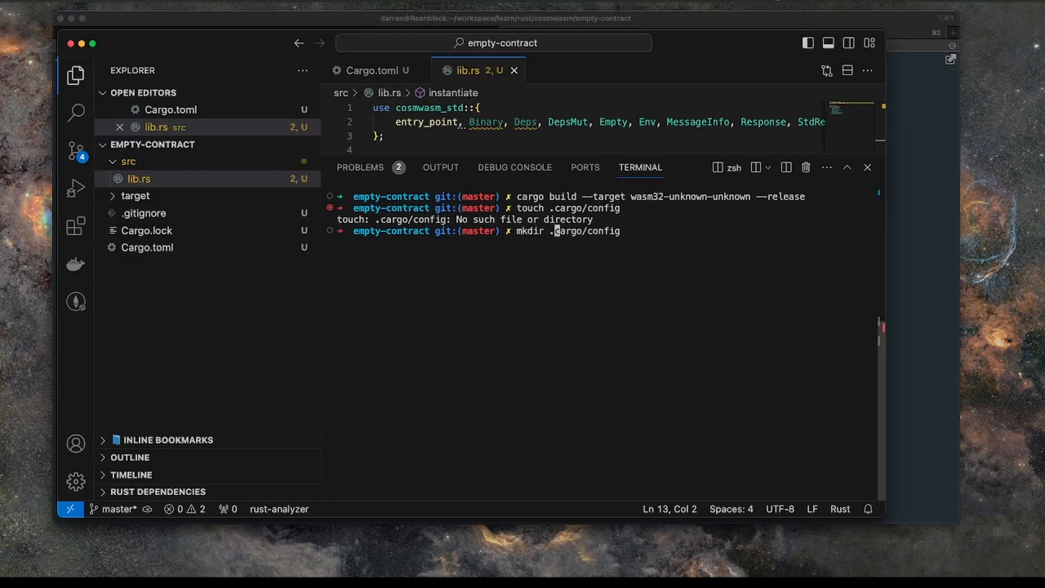
key(Backspace)
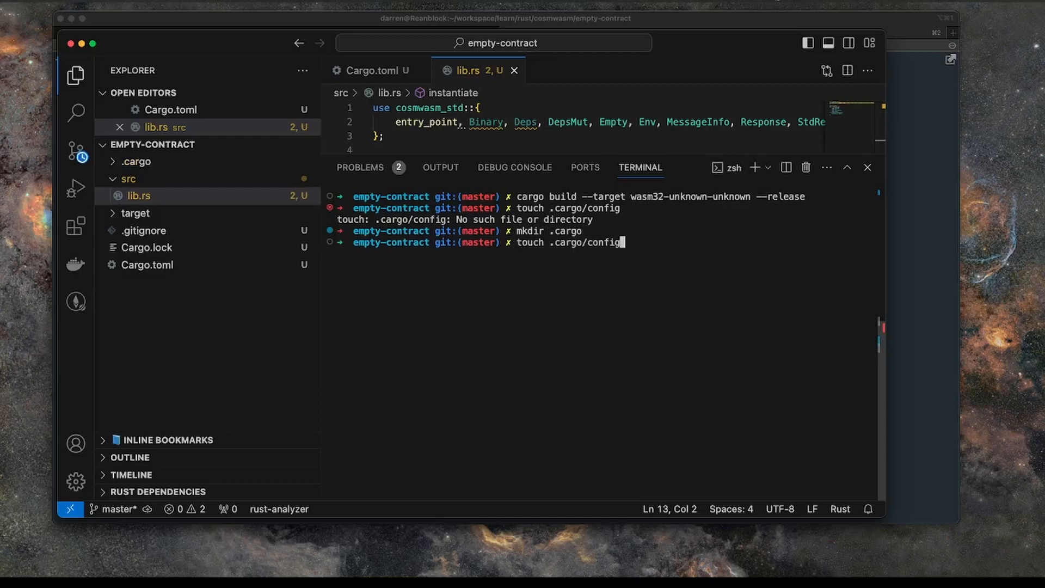
key(Return)
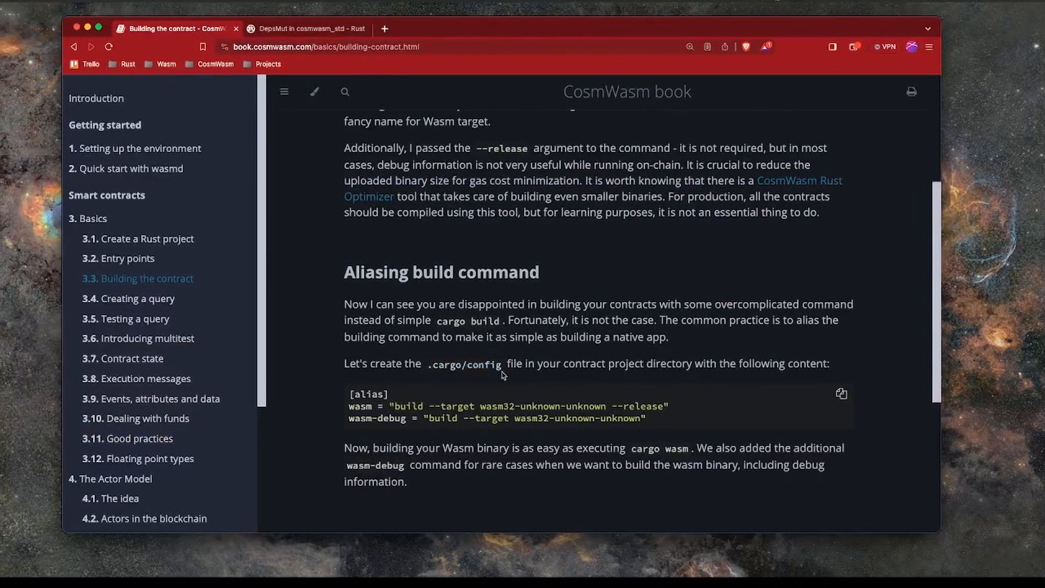
click(842, 394)
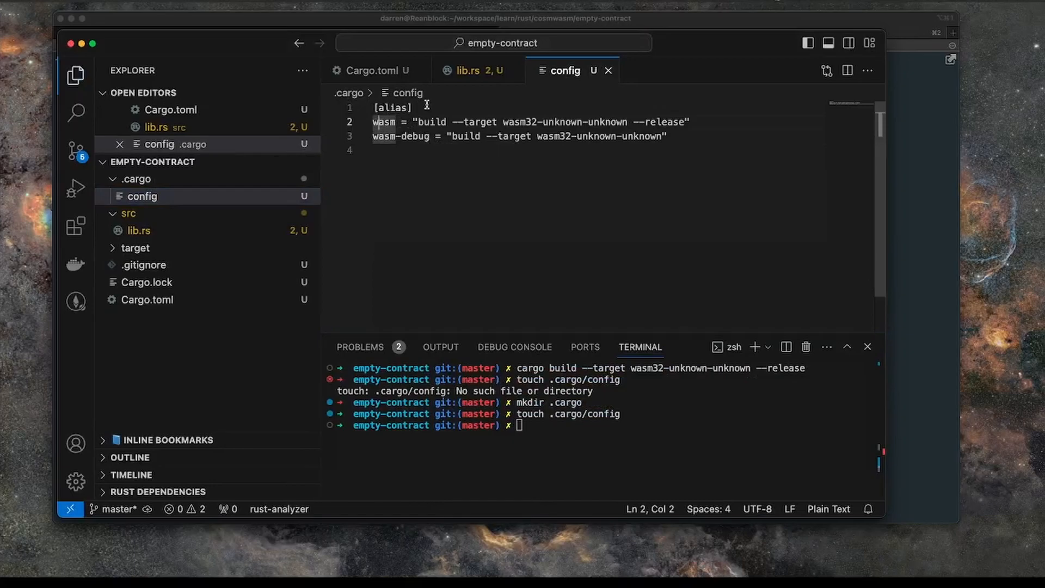
Step: Run cargo wasm for an optimized release build, then start the cargo wasm-debug variant
click(520, 426)
text(cargo w)
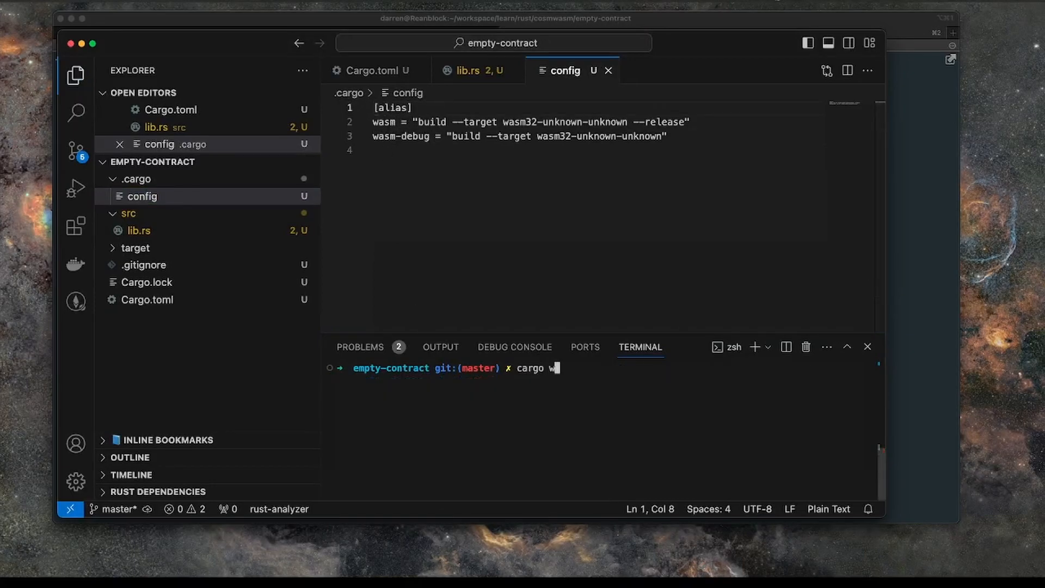
key(Return)
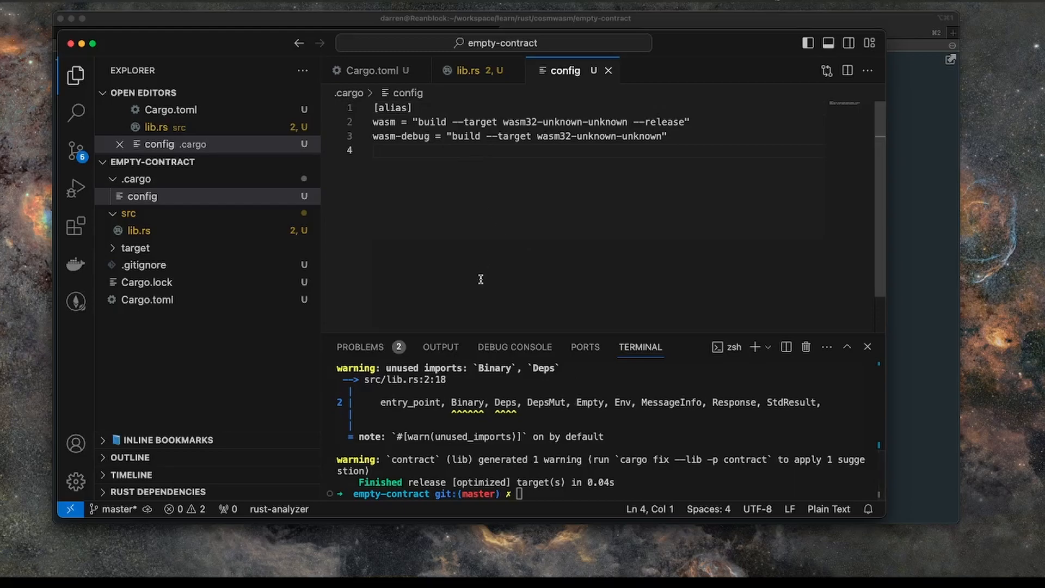
mouse_move(541, 383)
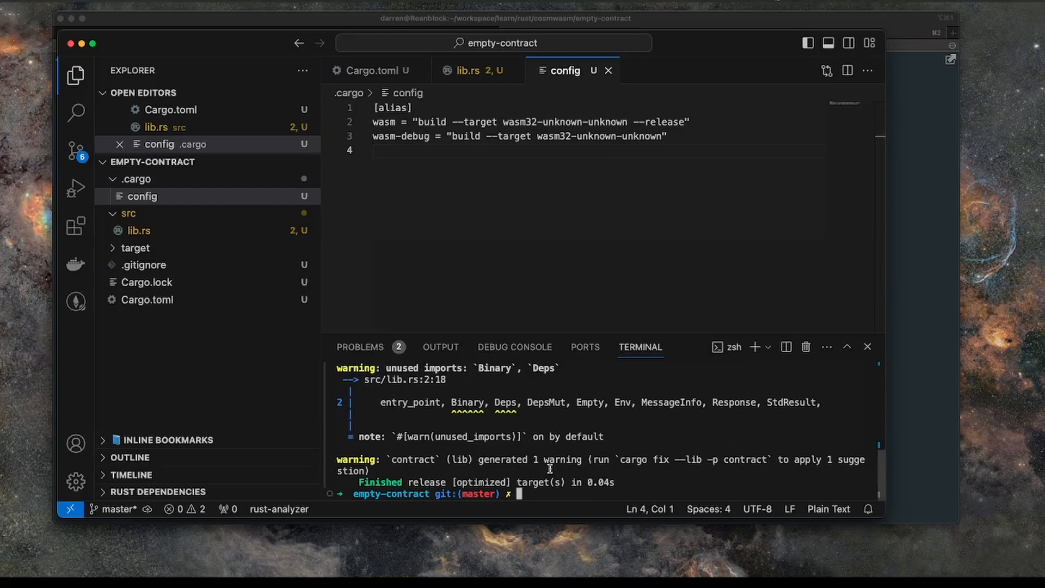
text(car)
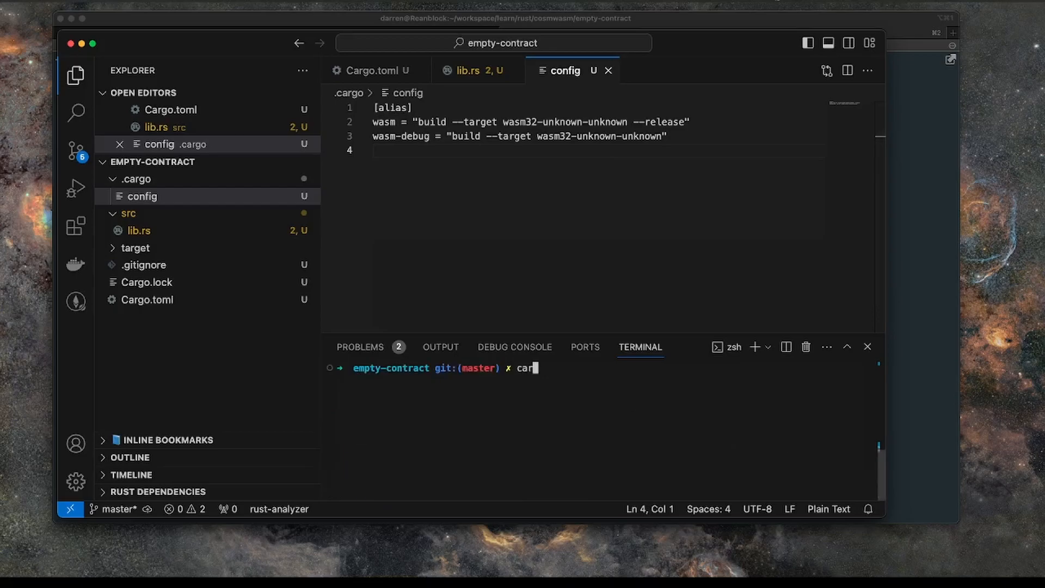
text(go wam-d)
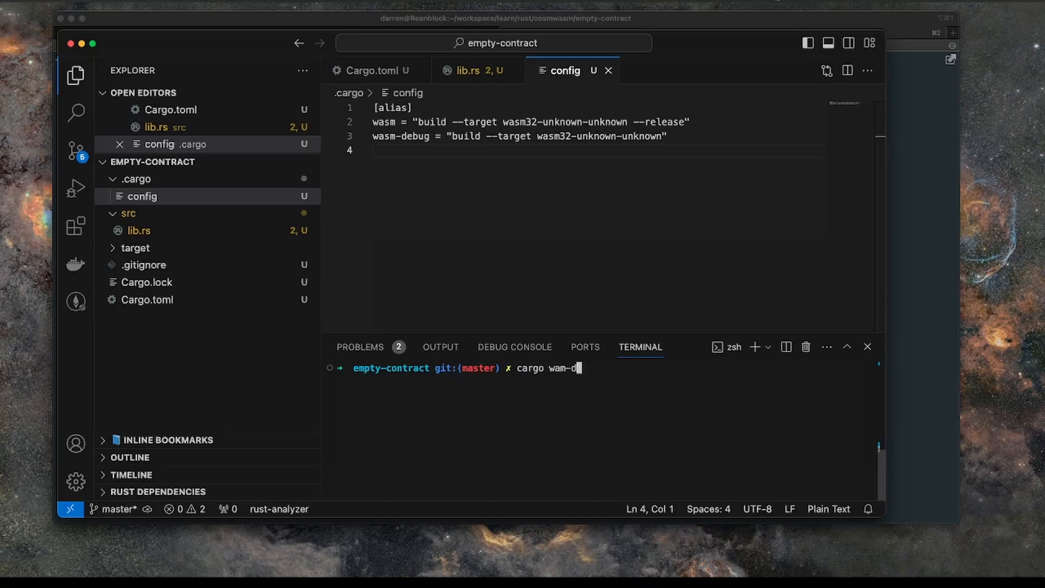
text(se)
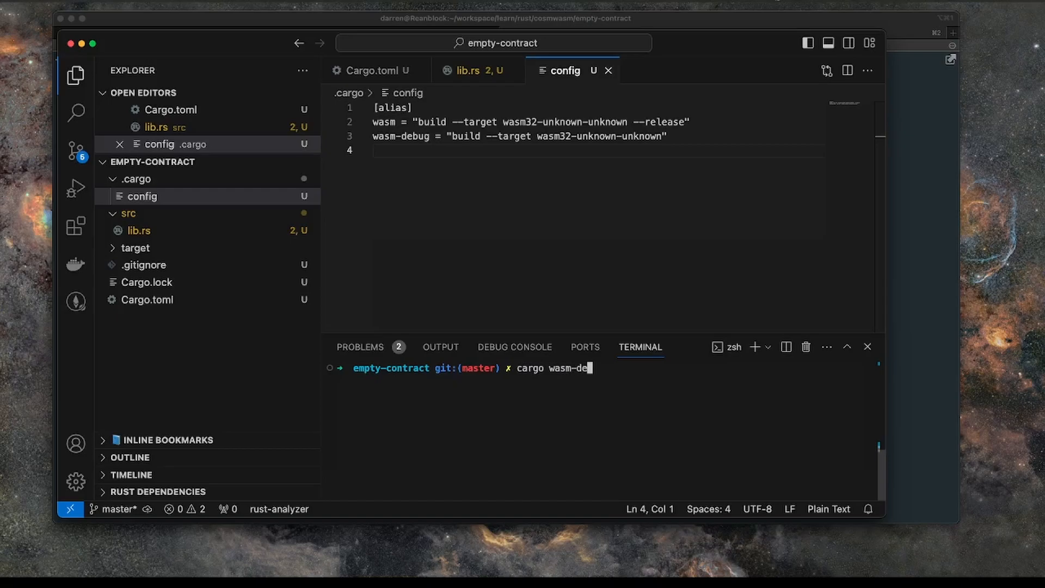
key(Return)
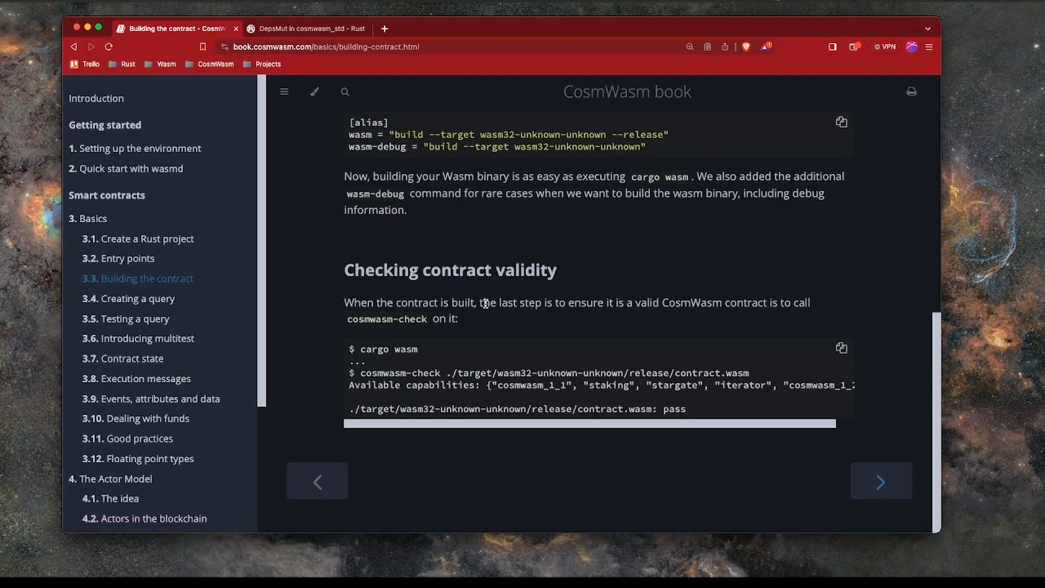
mouse_move(453, 361)
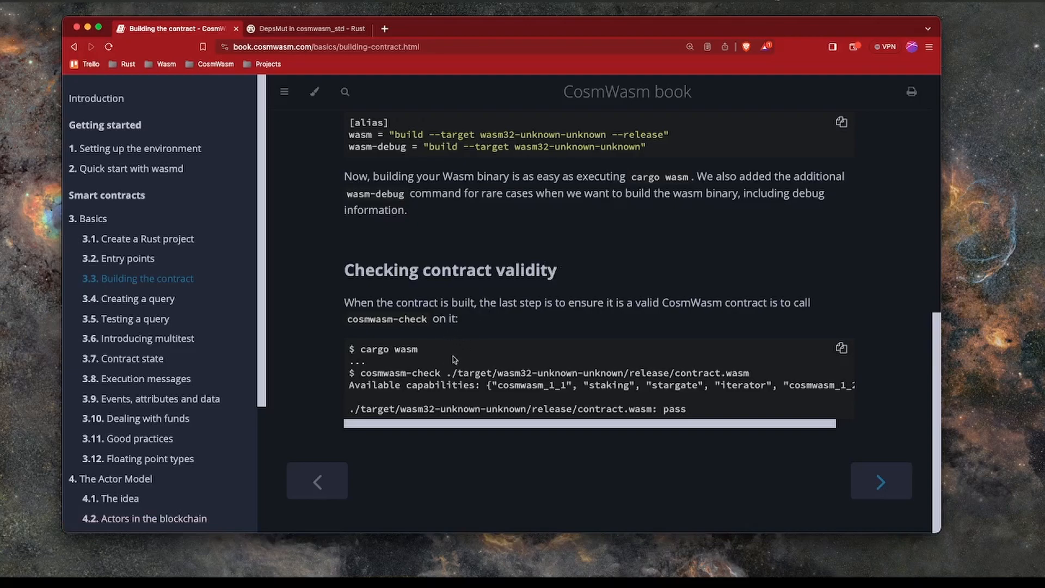
mouse_move(532, 276)
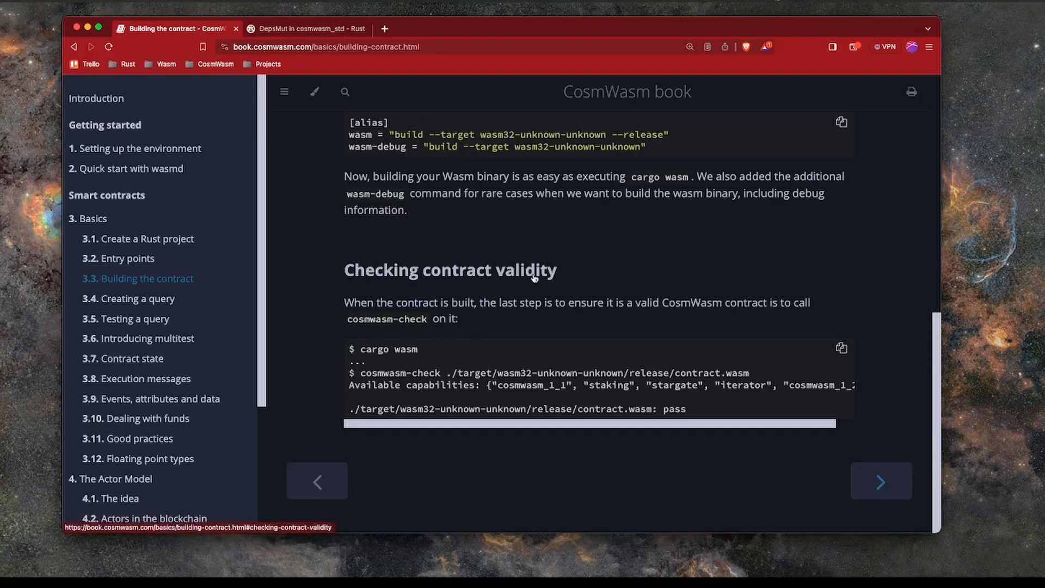
Step: Read the cosmwasm-check example command and its passing output in the book
double_click(386, 319)
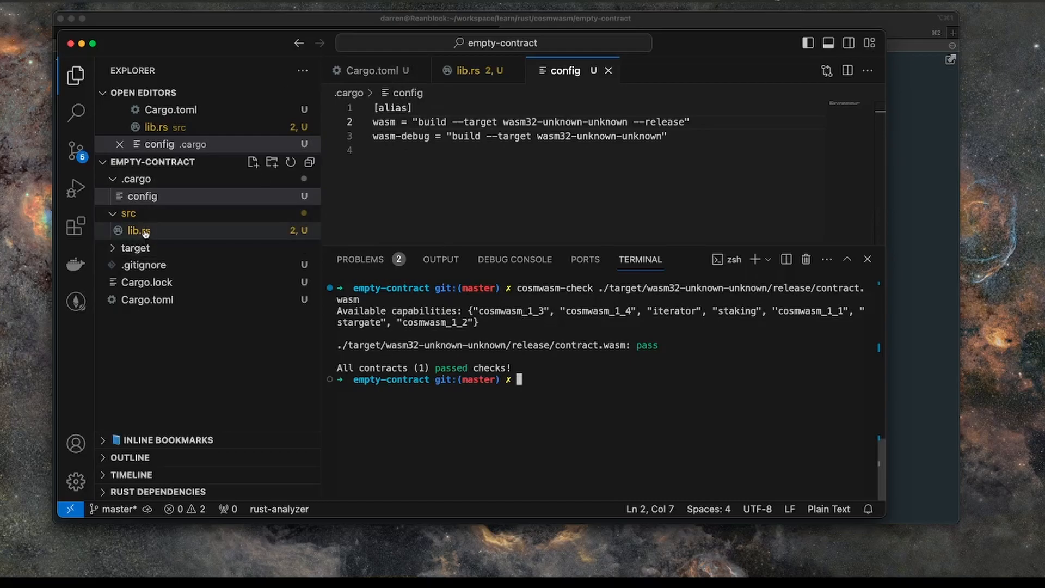
Step: Show lib.rs and highlight the unused Binary and Deps imports in its use statement
click(138, 230)
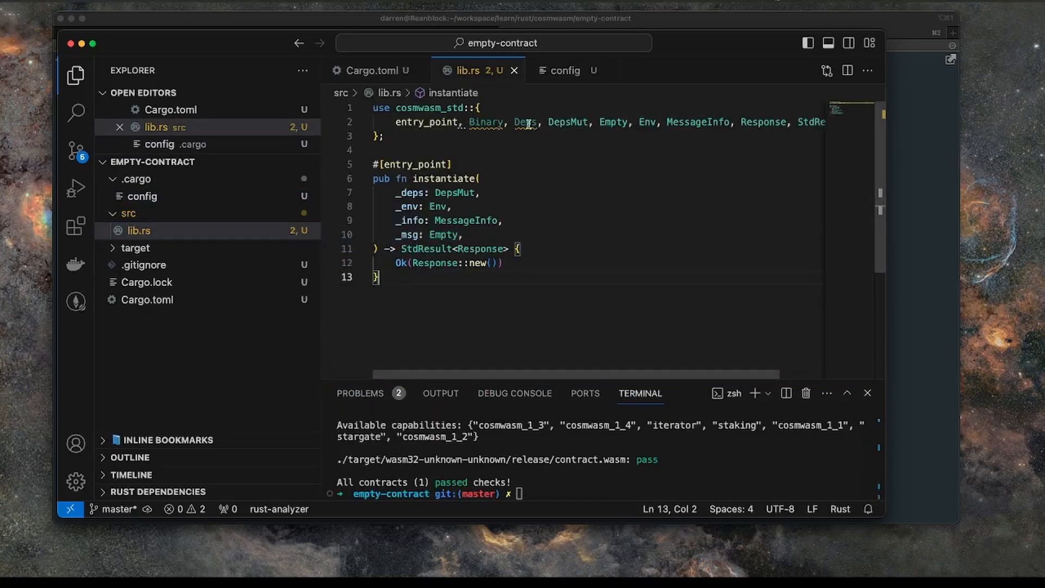
click(541, 122)
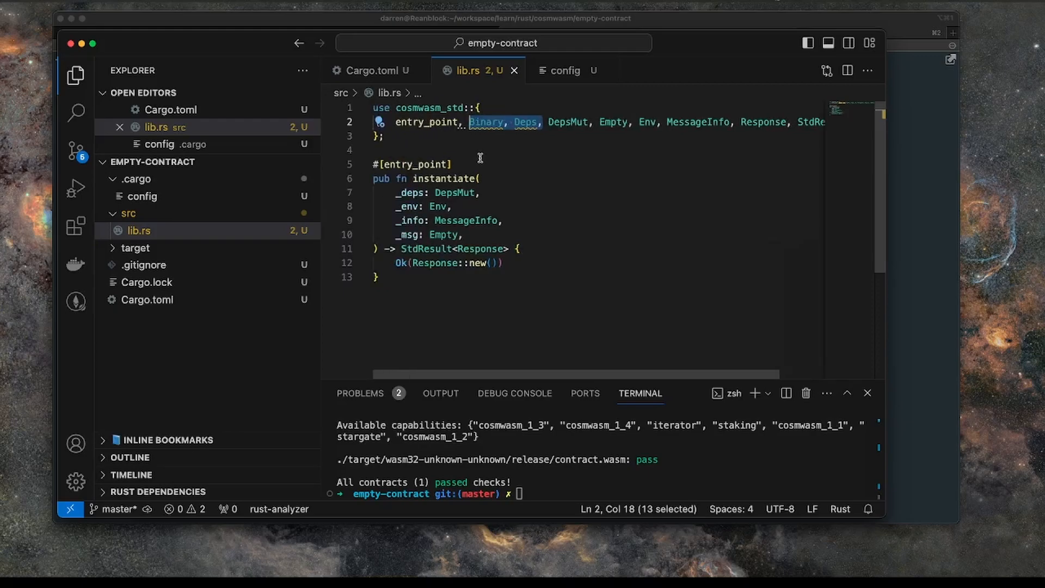
click(379, 276)
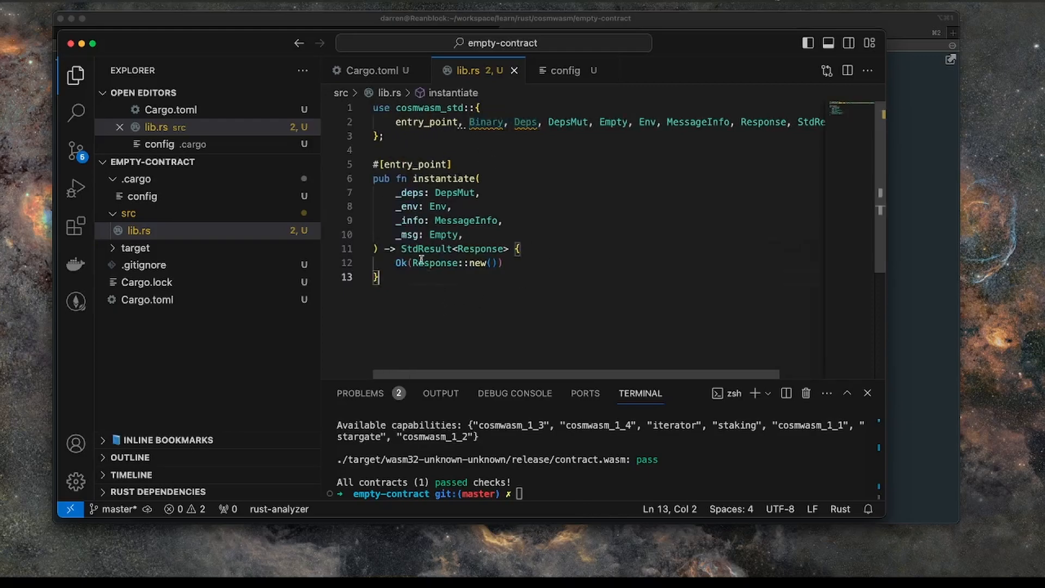